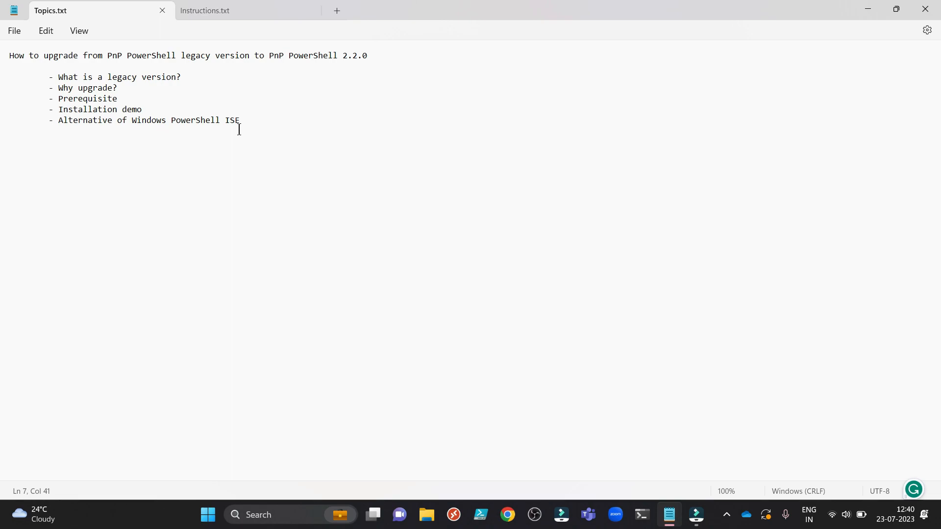
# Launch PowerShell ISE and list the installed SharePointPnPPowerShellOnline module name and version
pyautogui.click(59, 138)
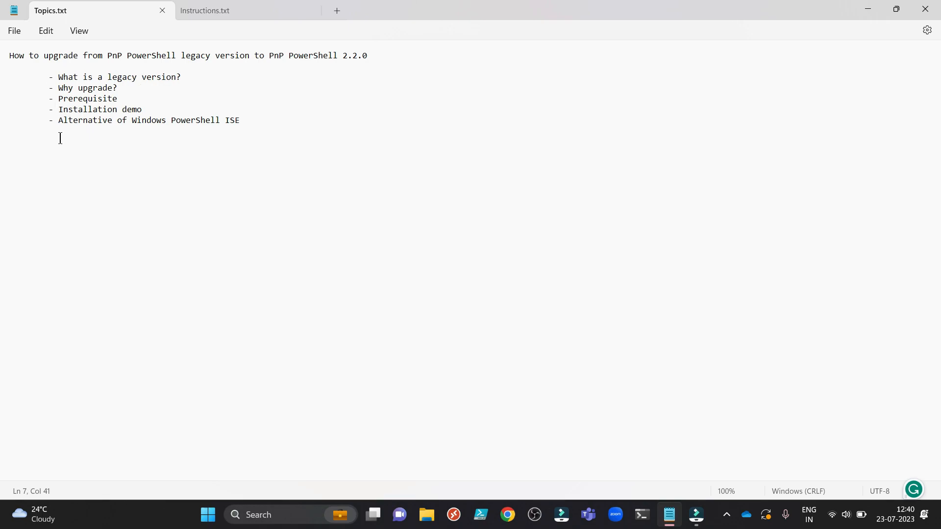
pyautogui.moveTo(283, 124)
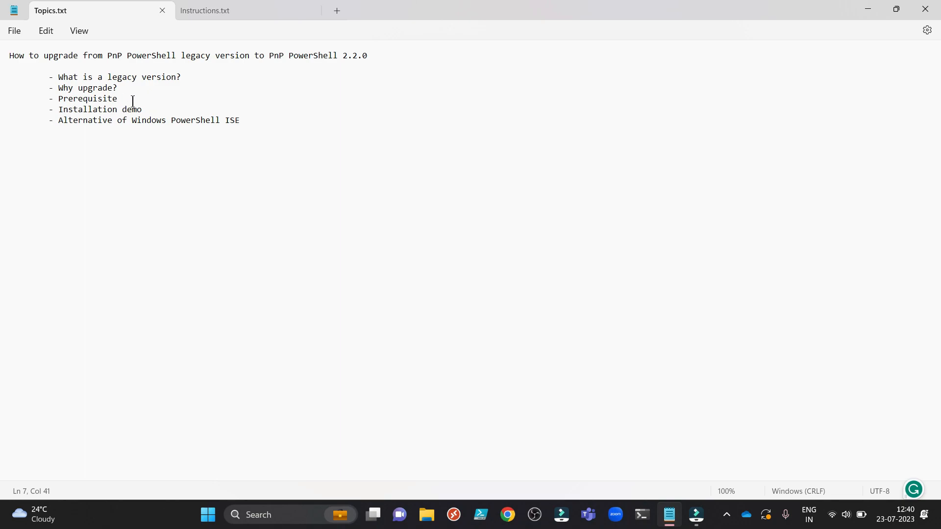
pyautogui.moveTo(148, 109)
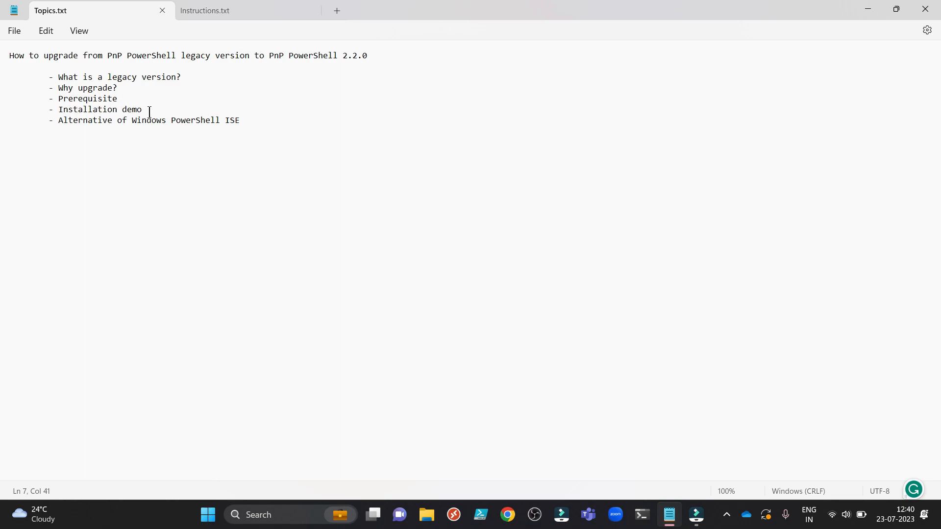
pyautogui.moveTo(169, 121)
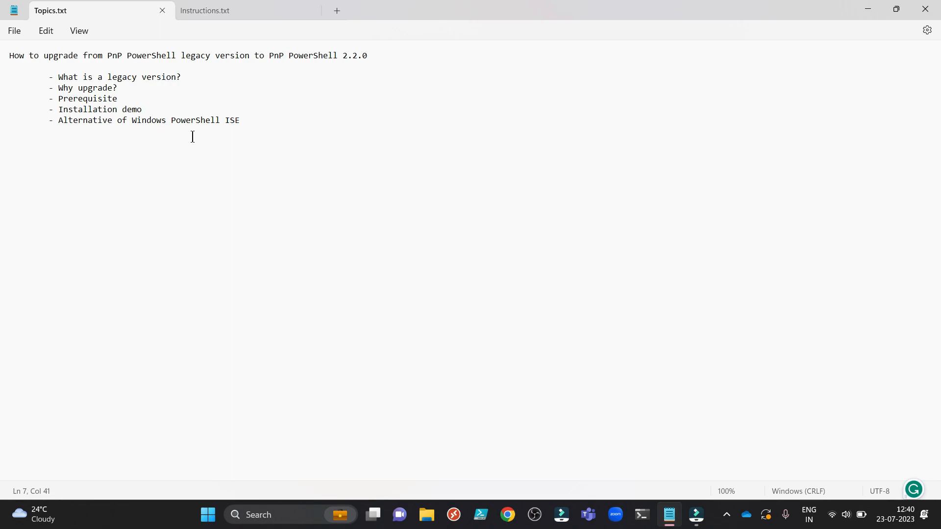
pyautogui.moveTo(205, 99)
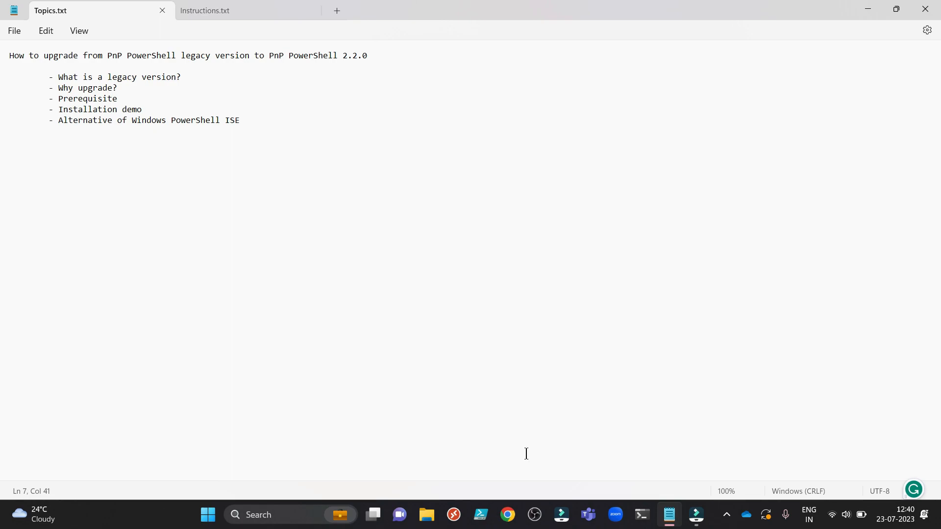
pyautogui.rightClick(481, 515)
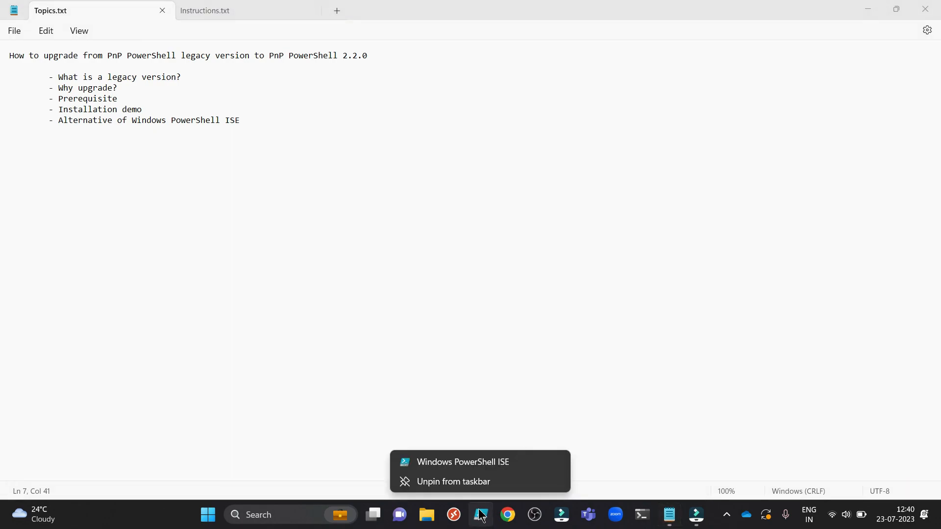
pyautogui.moveTo(486, 474)
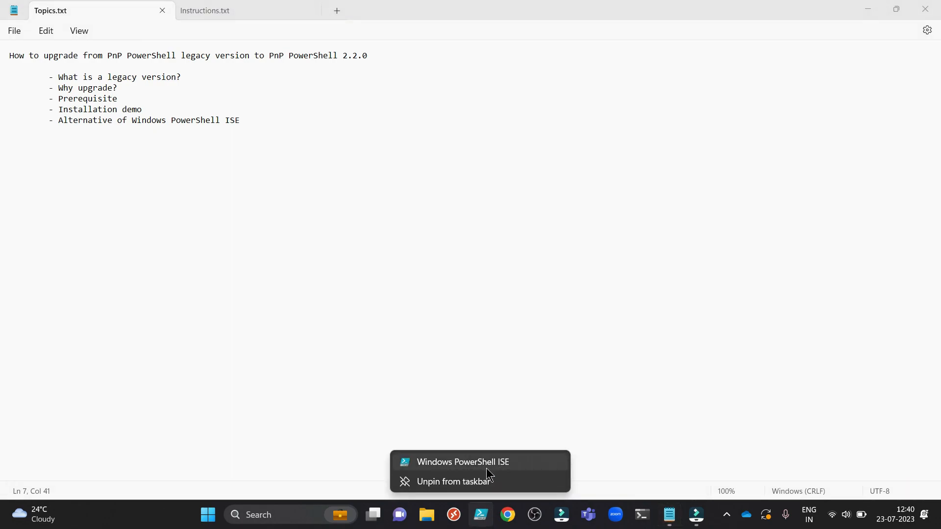
pyautogui.click(462, 461)
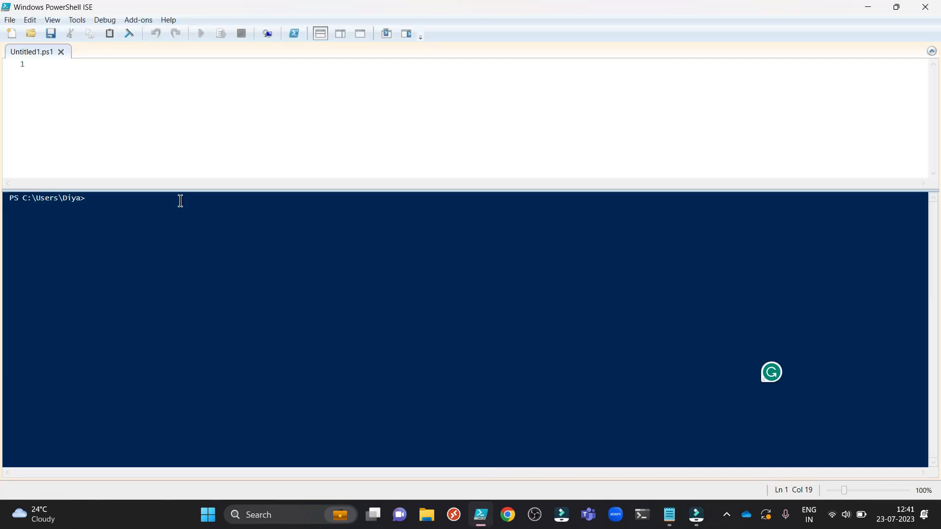
pyautogui.write('Get-Module SharePoint PnPPowerShellOnline -ListAvailable | Select-Object Name, Version')
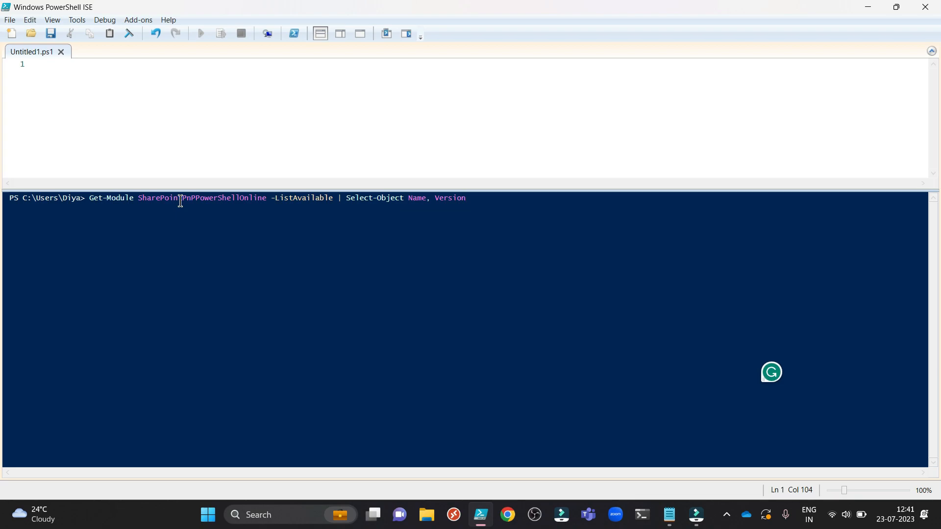
pyautogui.press('Return')
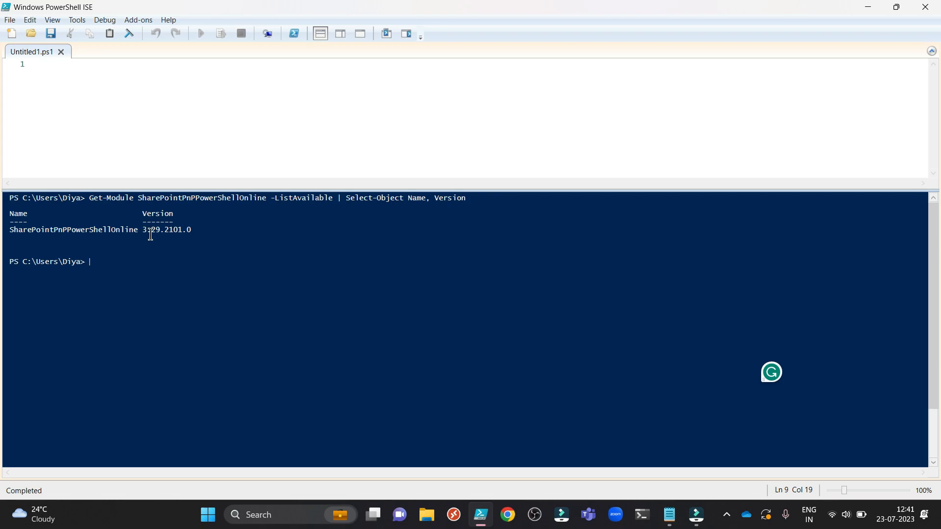
pyautogui.moveTo(183, 236)
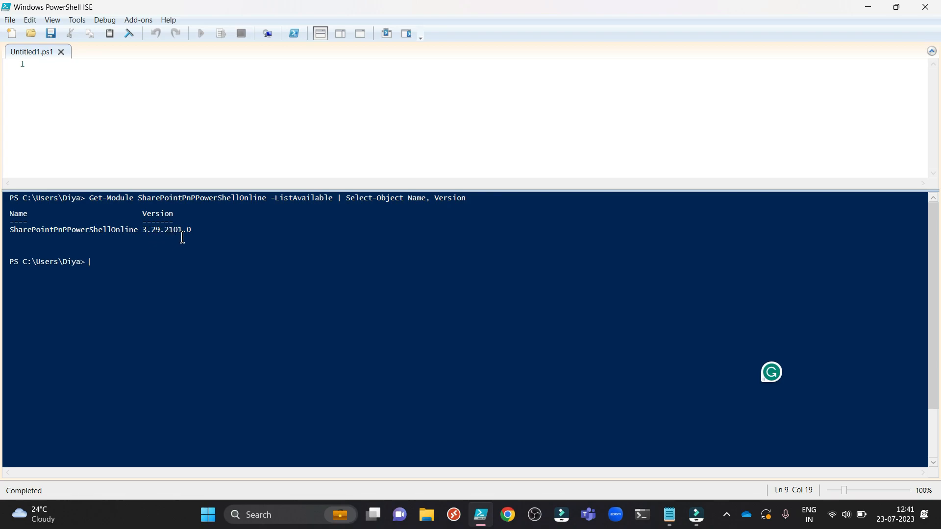
pyautogui.moveTo(206, 235)
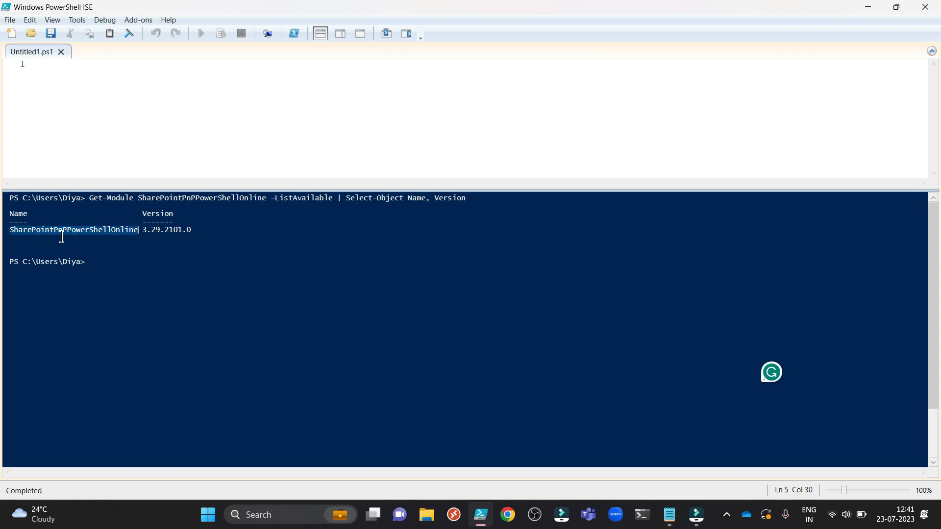
pyautogui.moveTo(163, 284)
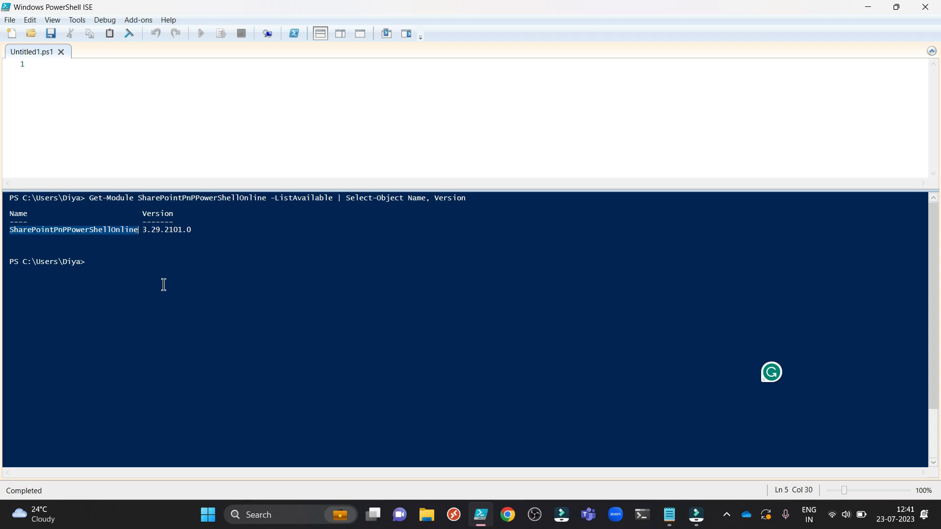
# Return to the Notepad topics outline after confirming version 3.29.2101.0
pyautogui.click(166, 292)
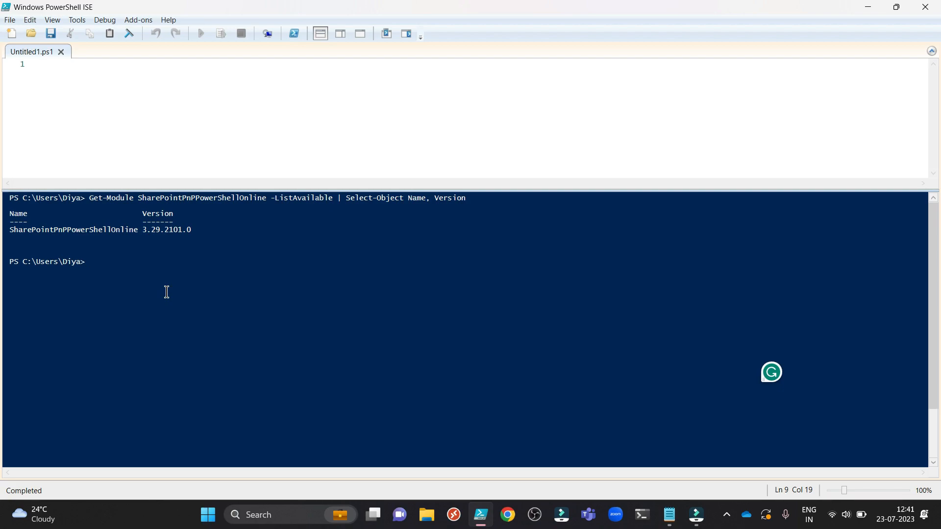
pyautogui.click(88, 261)
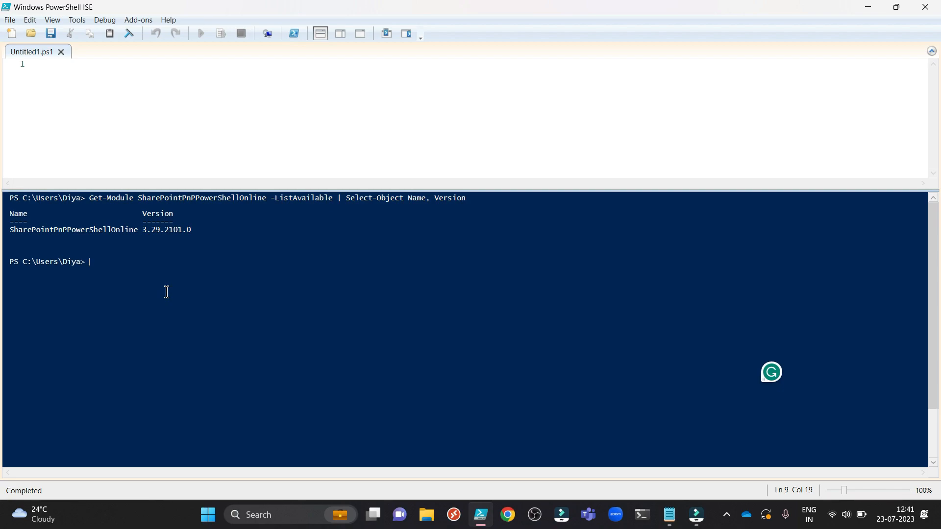
pyautogui.click(668, 514)
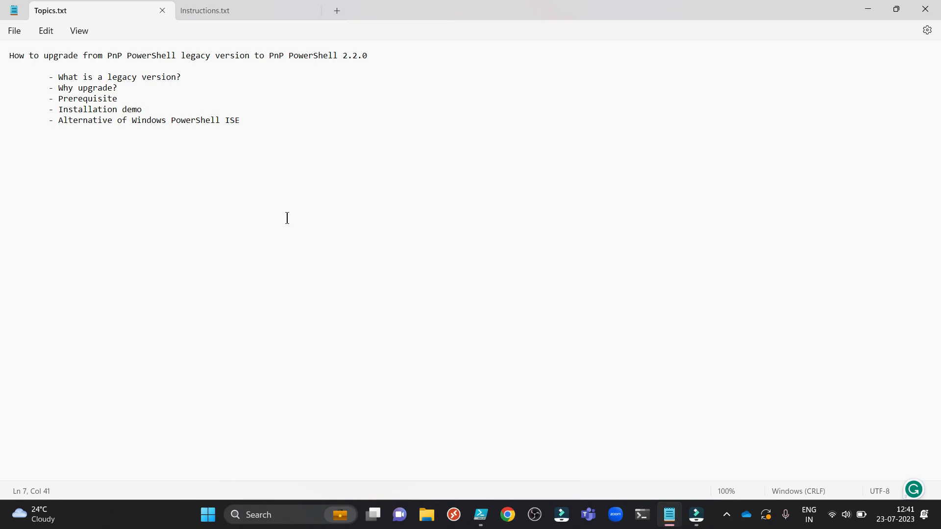
pyautogui.moveTo(401, 128)
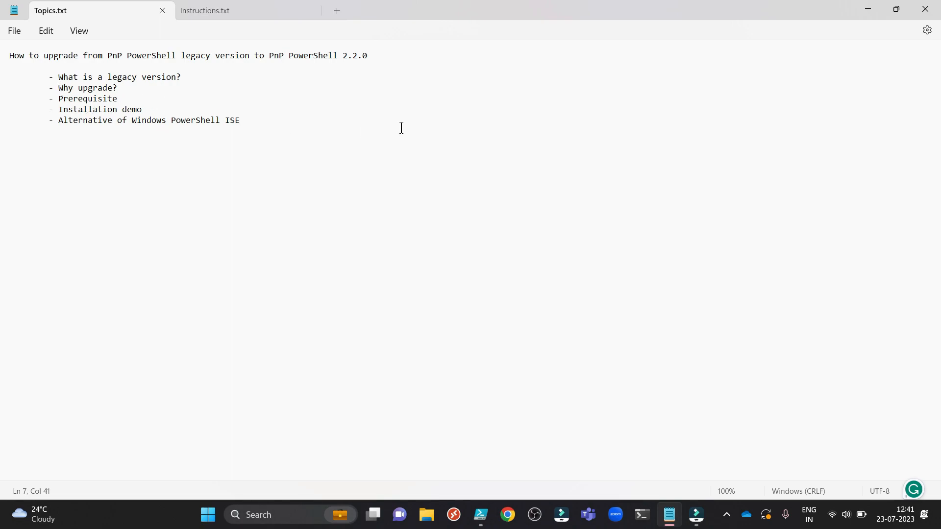
# Return to the PowerShell ISE session to attempt the SharePoint tenant connection
pyautogui.click(480, 514)
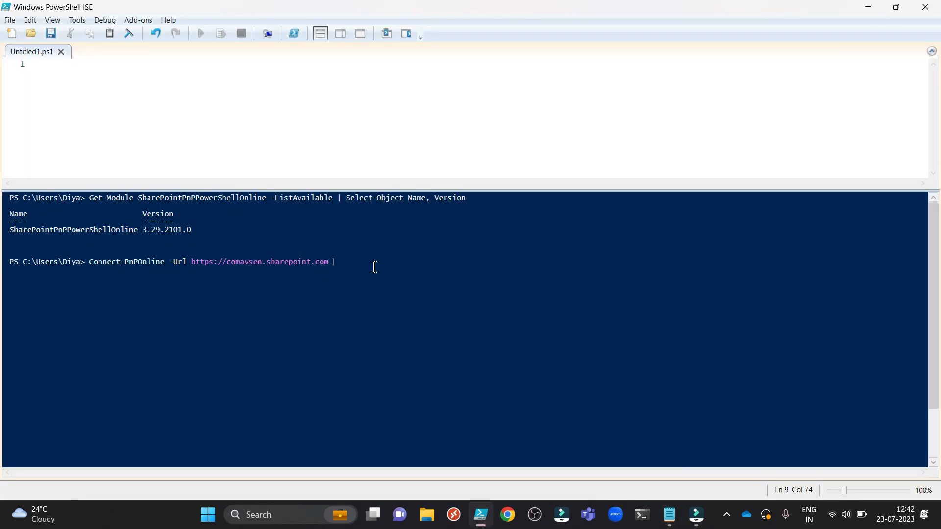
pyautogui.moveTo(125, 261)
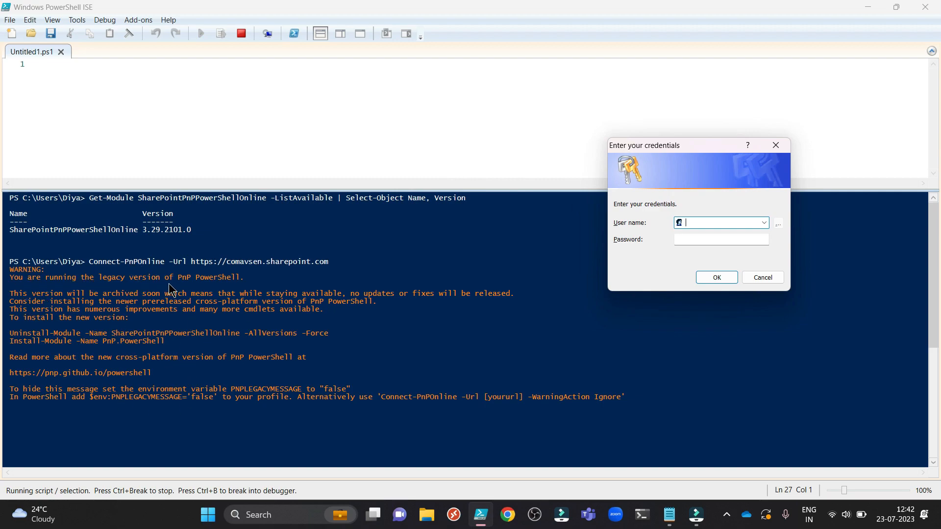
pyautogui.moveTo(30, 307)
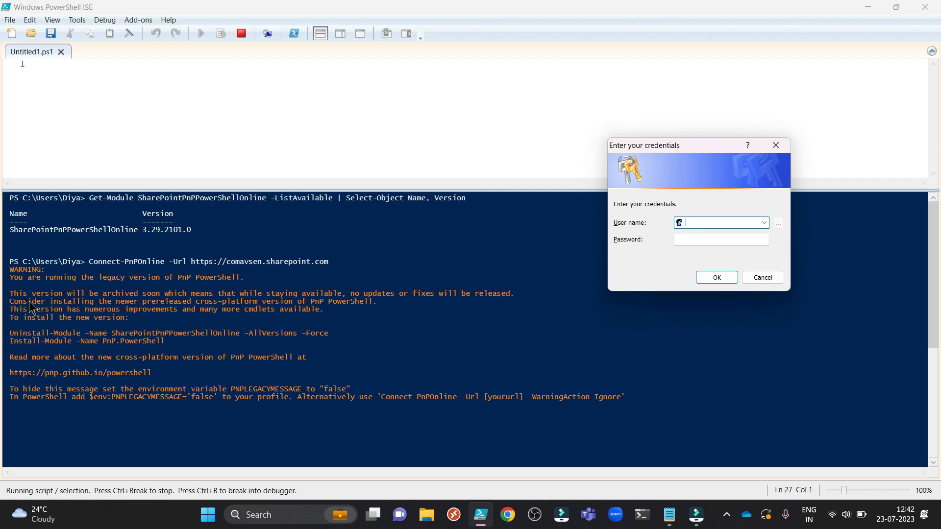
pyautogui.moveTo(186, 307)
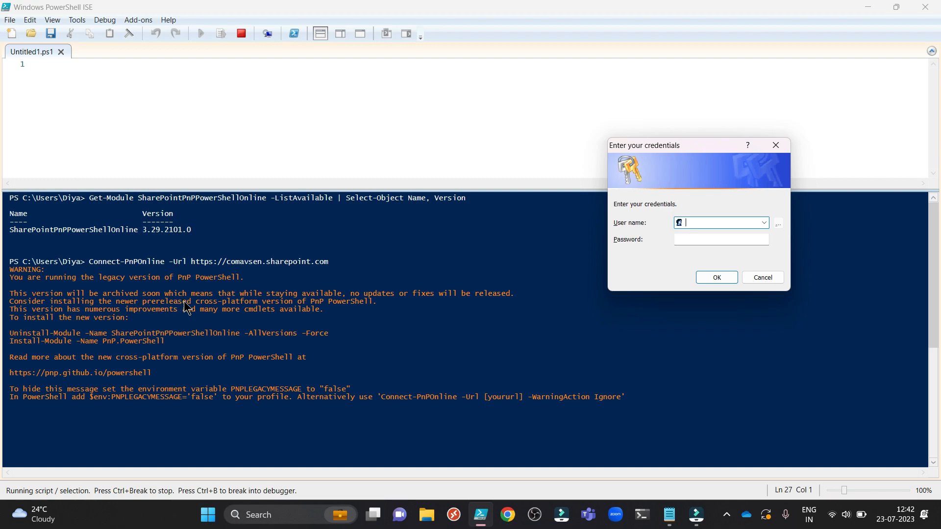
pyautogui.moveTo(244, 307)
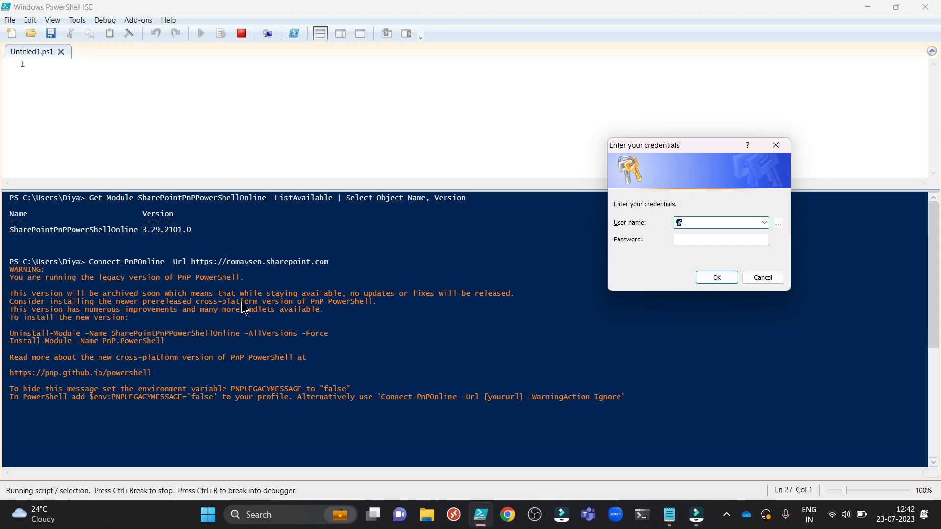
pyautogui.moveTo(352, 305)
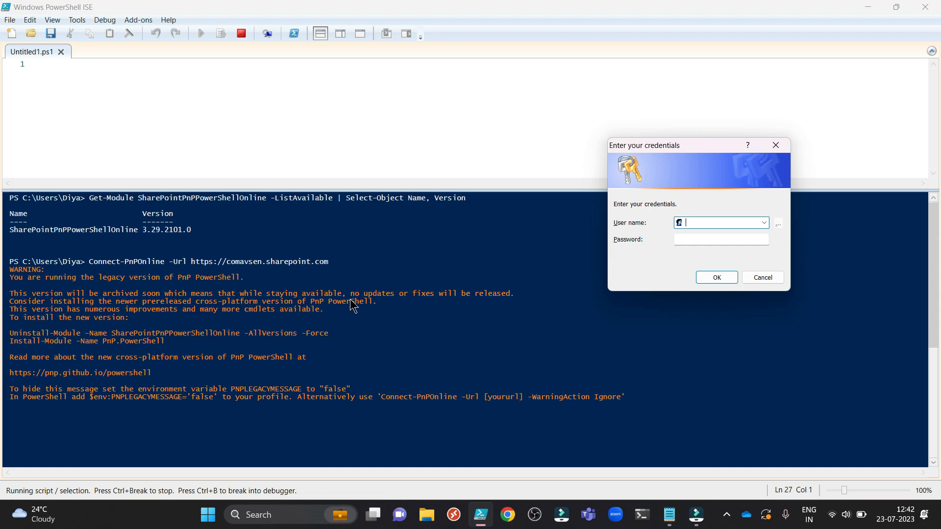
pyautogui.moveTo(408, 303)
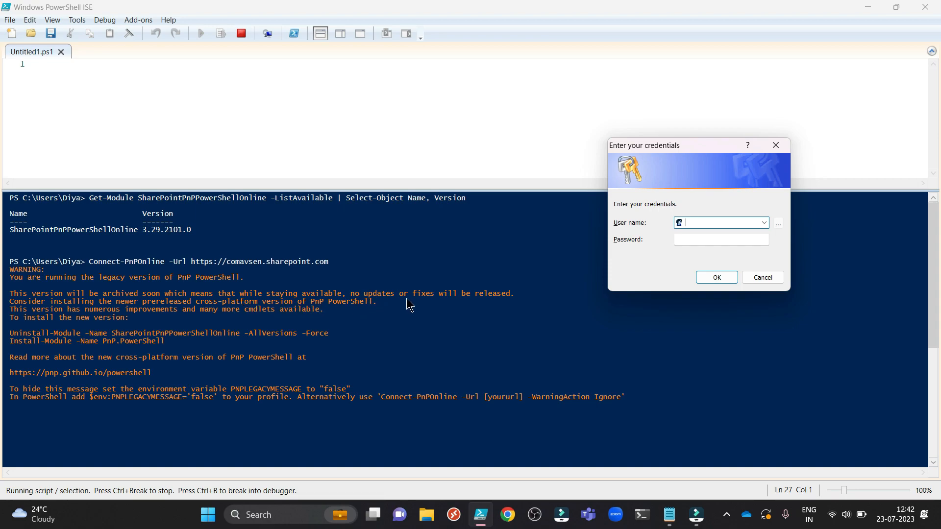
pyautogui.moveTo(492, 306)
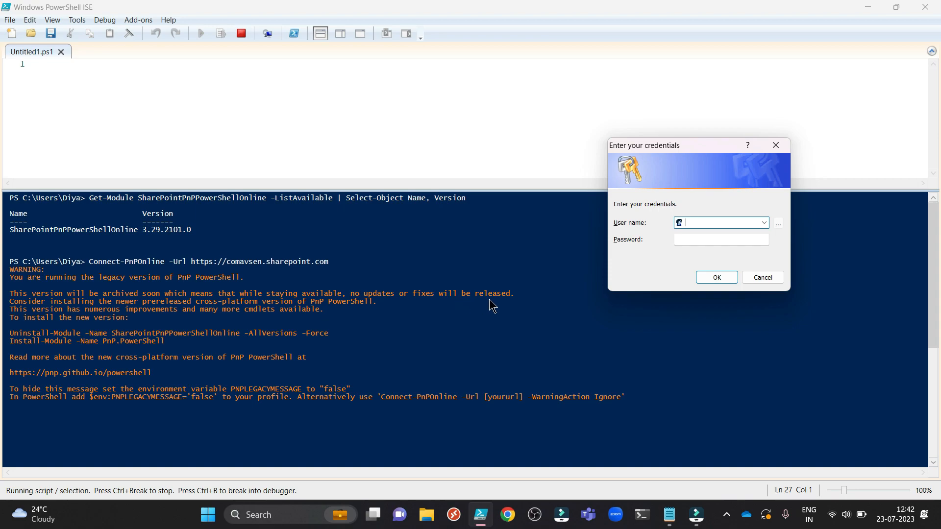
pyautogui.moveTo(368, 371)
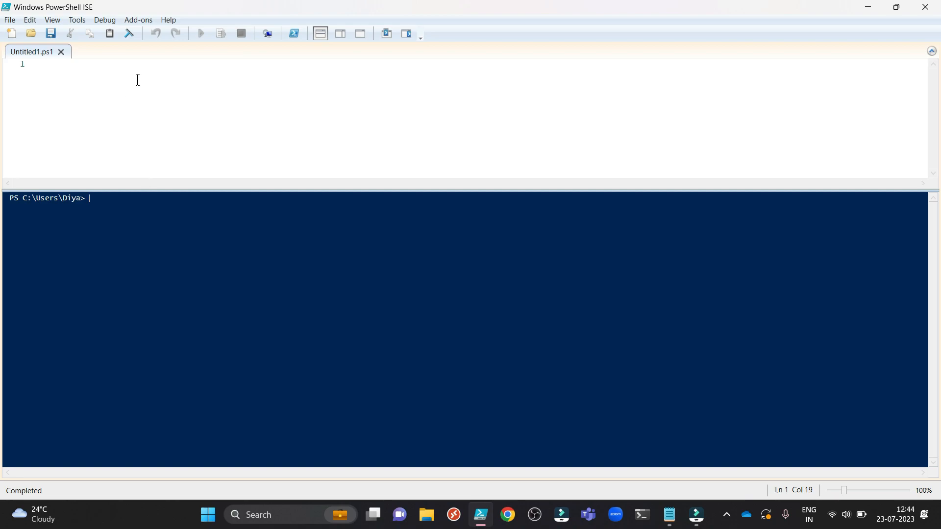
pyautogui.moveTo(107, 202)
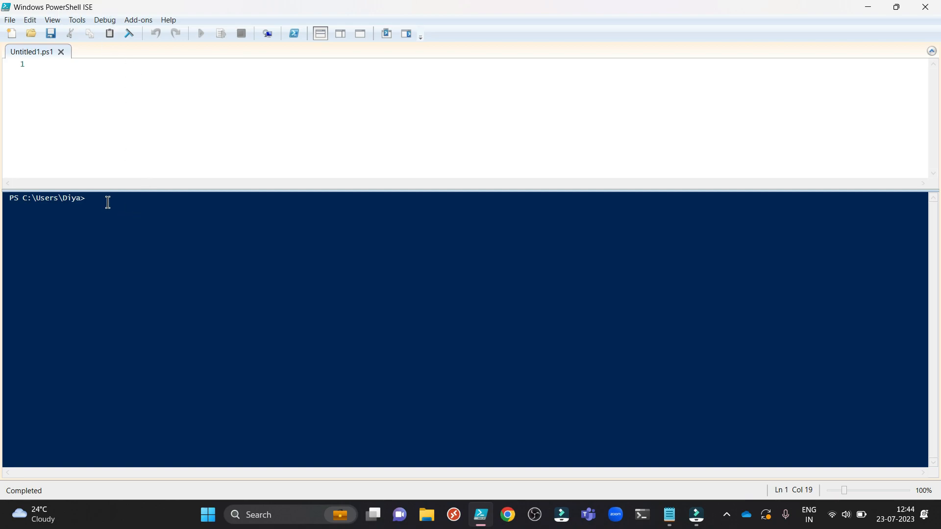
# Run $PSVersionTable.PSVersion, showing PowerShell 5.1 build 22621 revision 1778
pyautogui.write('$PSVersionTable.PSVersion')
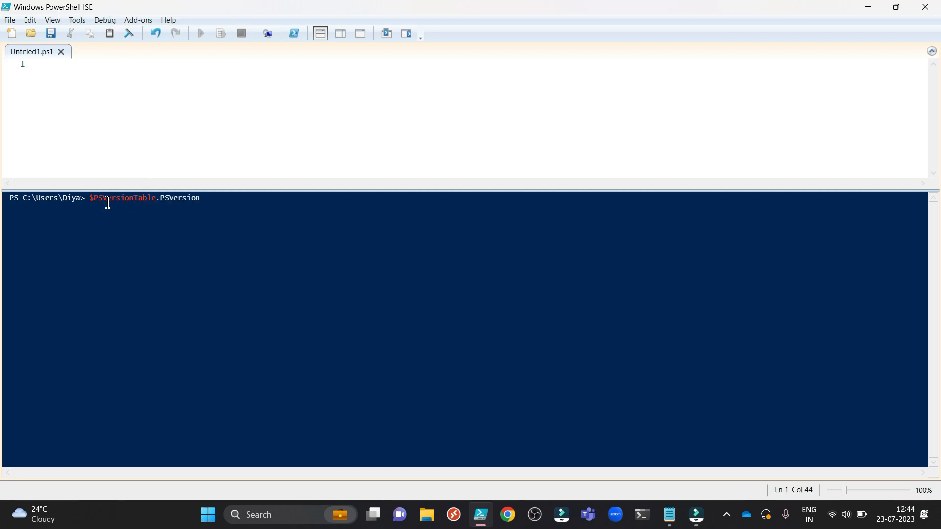
pyautogui.moveTo(188, 225)
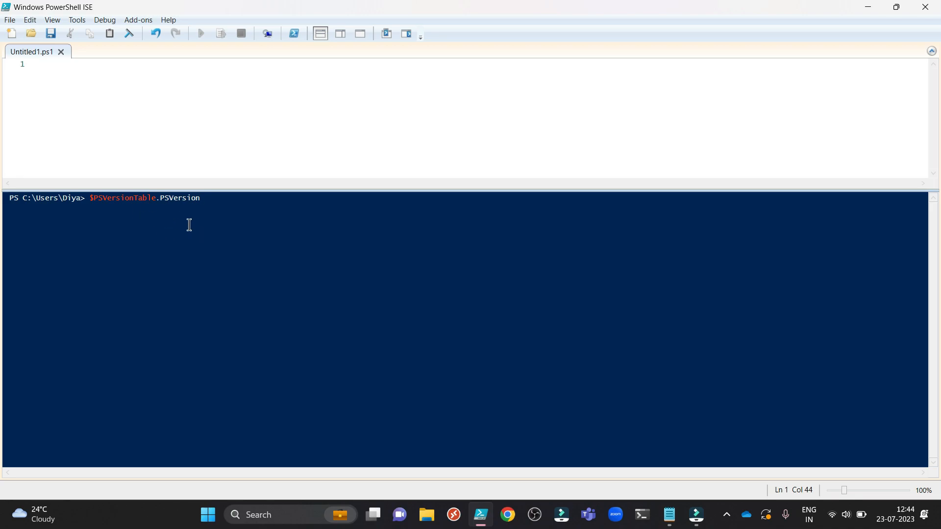
pyautogui.moveTo(227, 211)
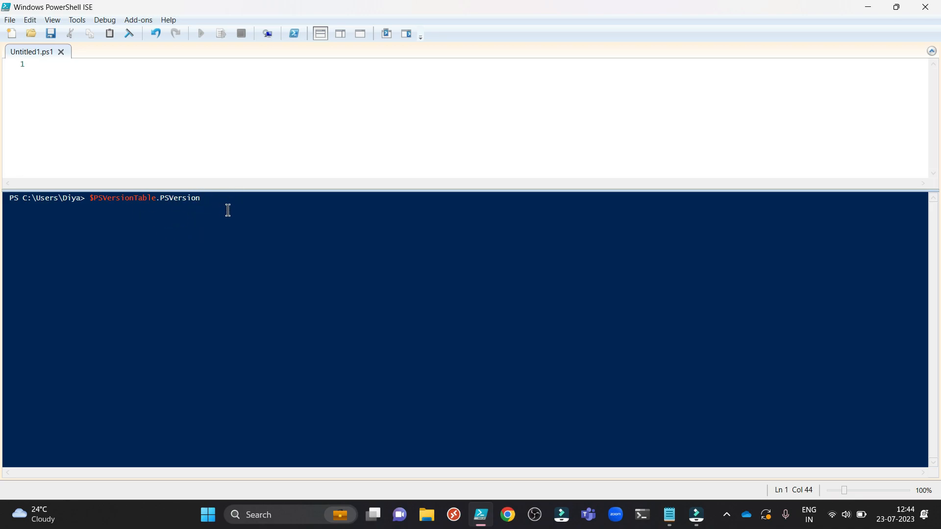
pyautogui.press('Return')
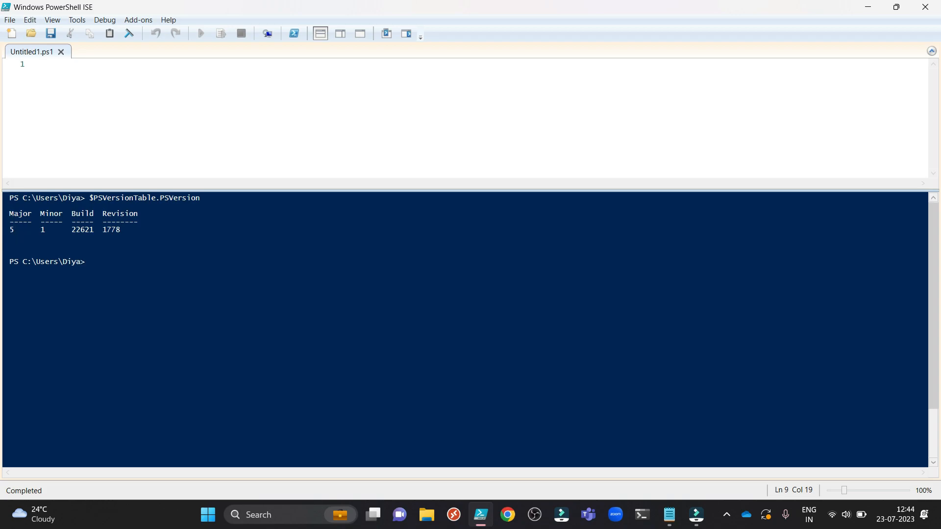
pyautogui.moveTo(427, 420)
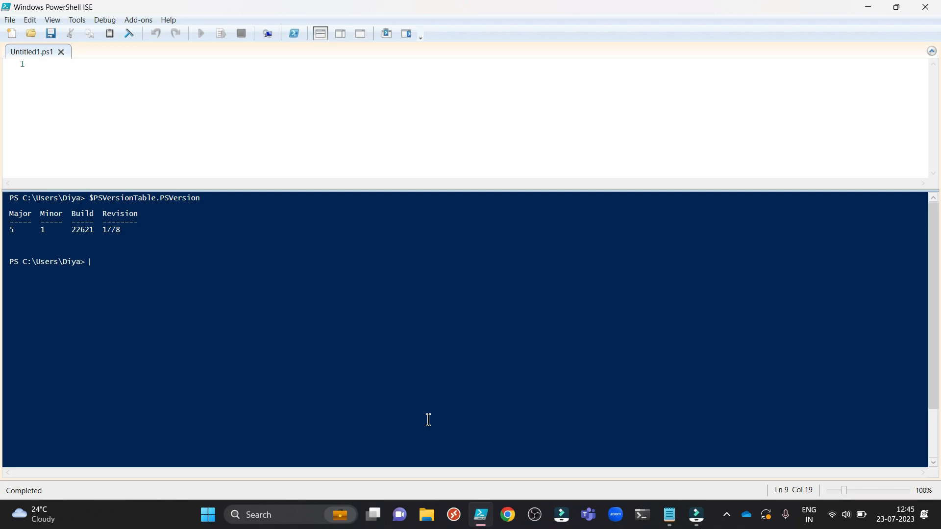
pyautogui.moveTo(40, 46)
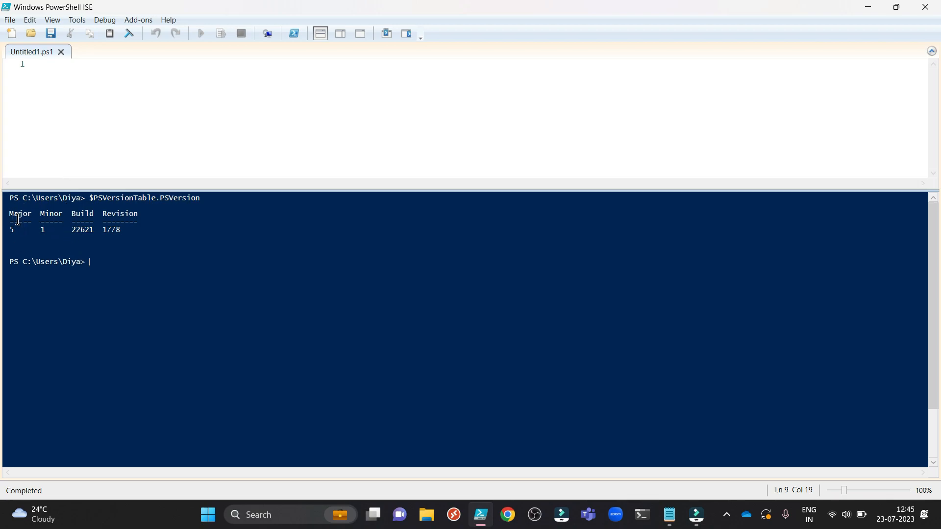
pyautogui.moveTo(153, 279)
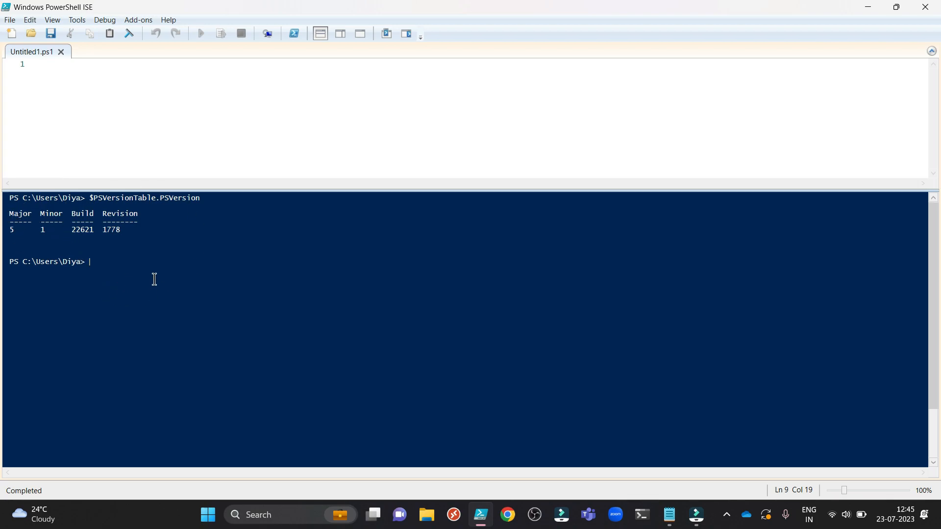
pyautogui.moveTo(118, 299)
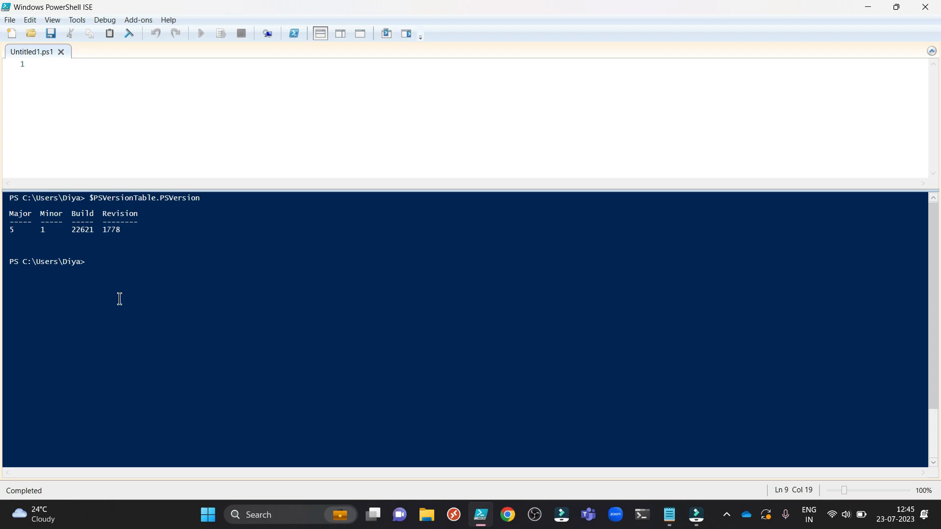
pyautogui.moveTo(8, 218)
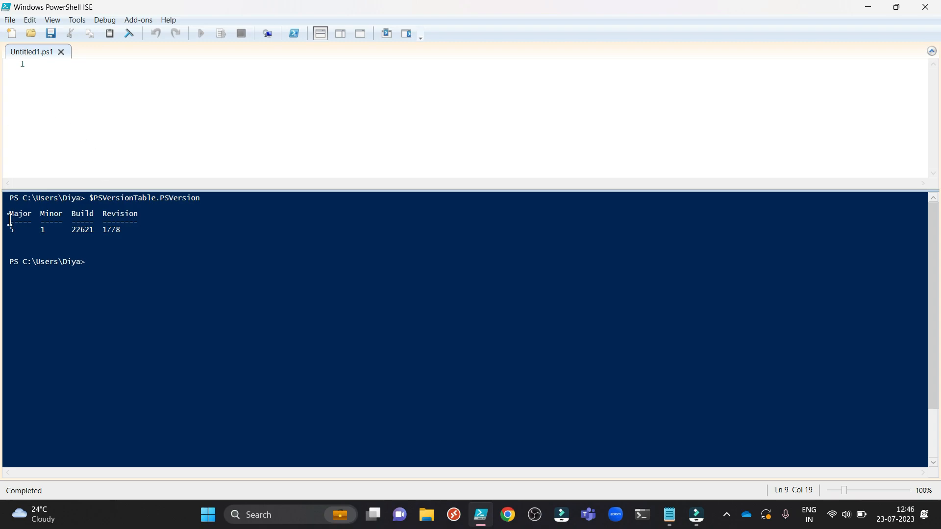
pyautogui.moveTo(138, 19)
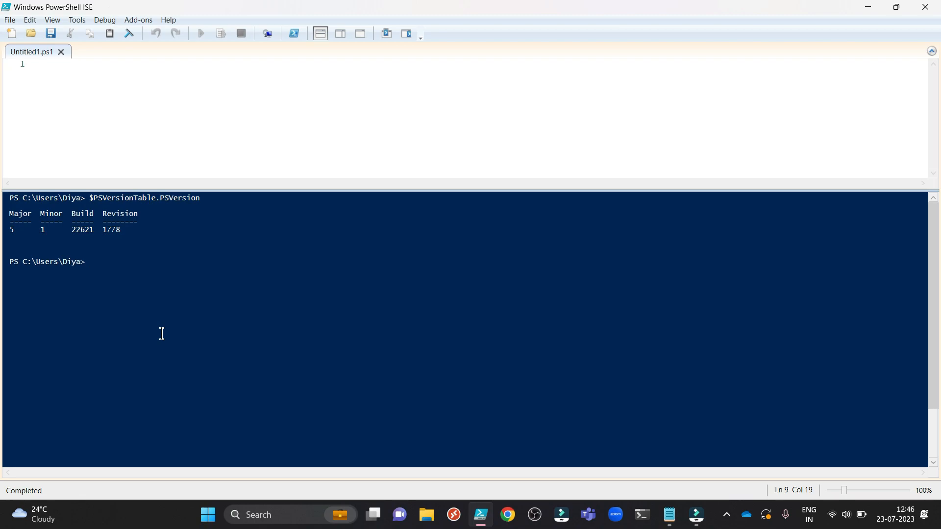
# Launch Google Chrome over the ISE version output
pyautogui.click(88, 261)
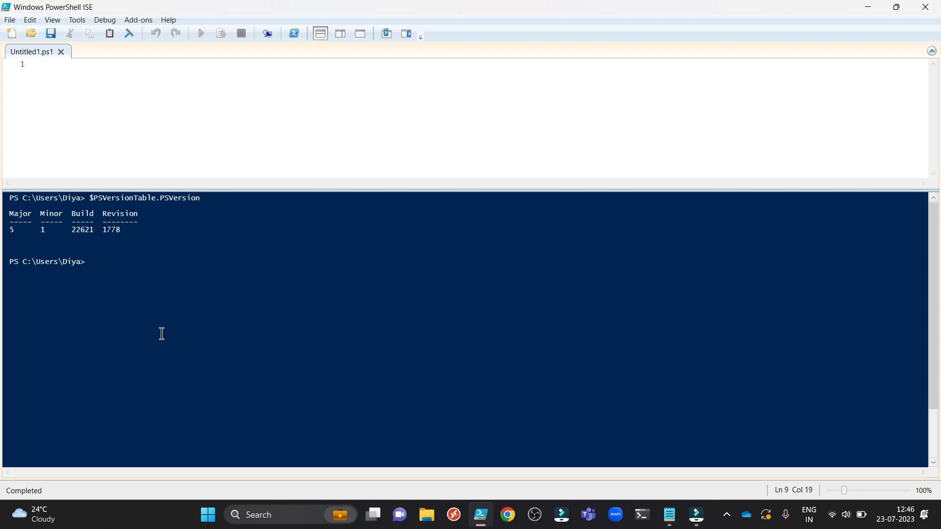
pyautogui.click(507, 514)
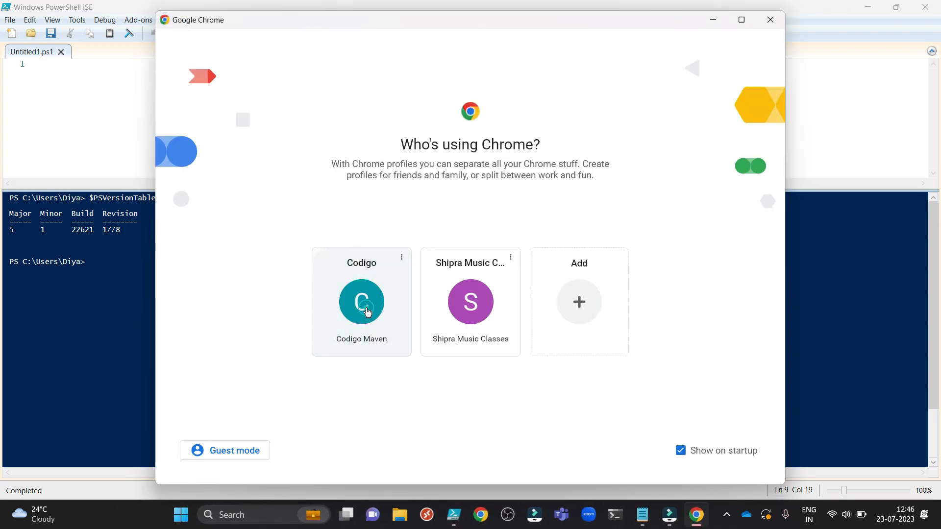
# Download PowerShell-7.3.6-win-x64.msi from 'Installing the MSI package' and show it in Downloads
pyautogui.click(361, 302)
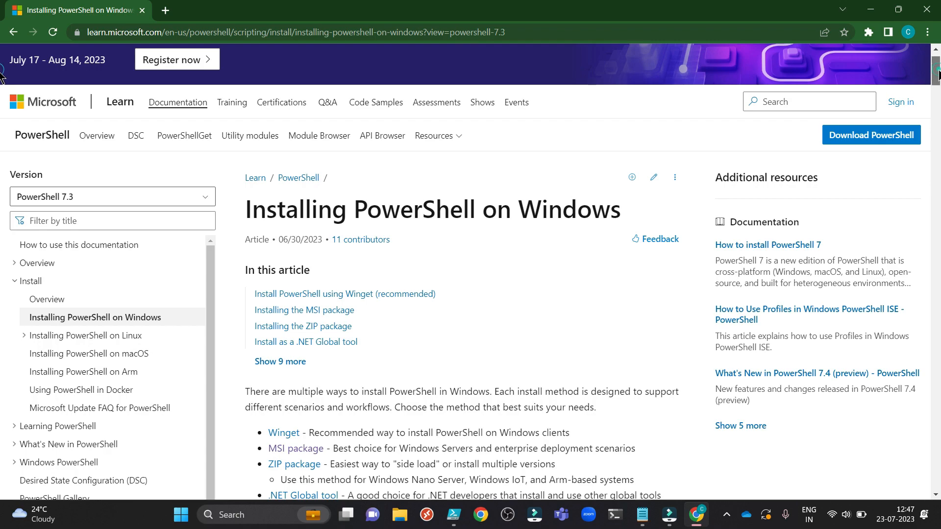
pyautogui.scroll(-3)
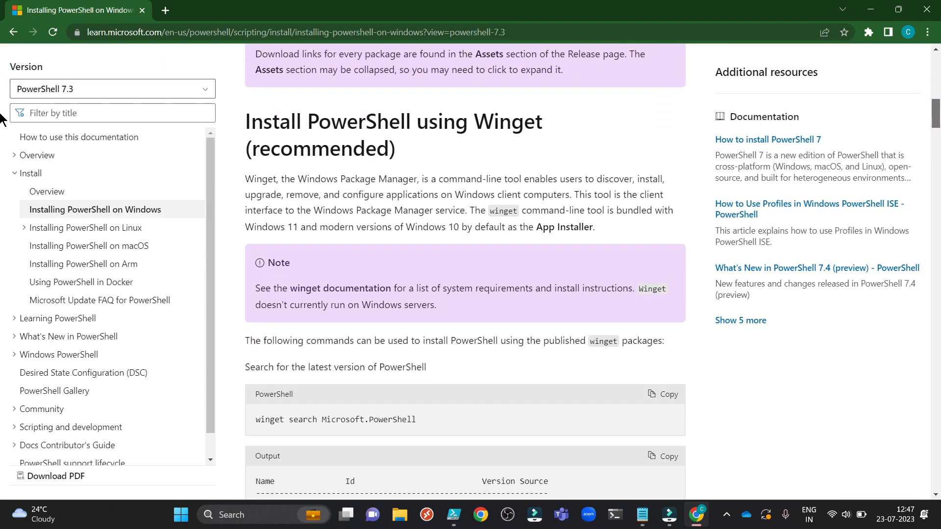
pyautogui.scroll(-3)
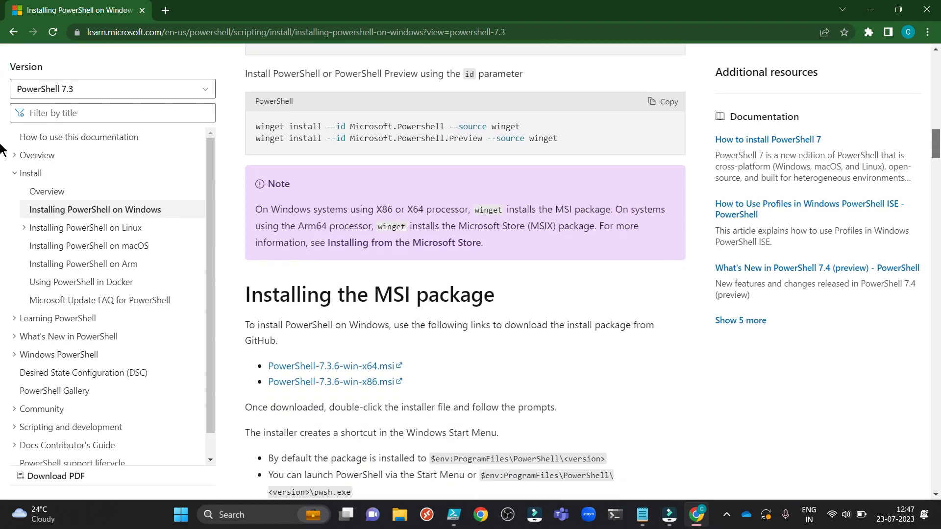
pyautogui.scroll(-3)
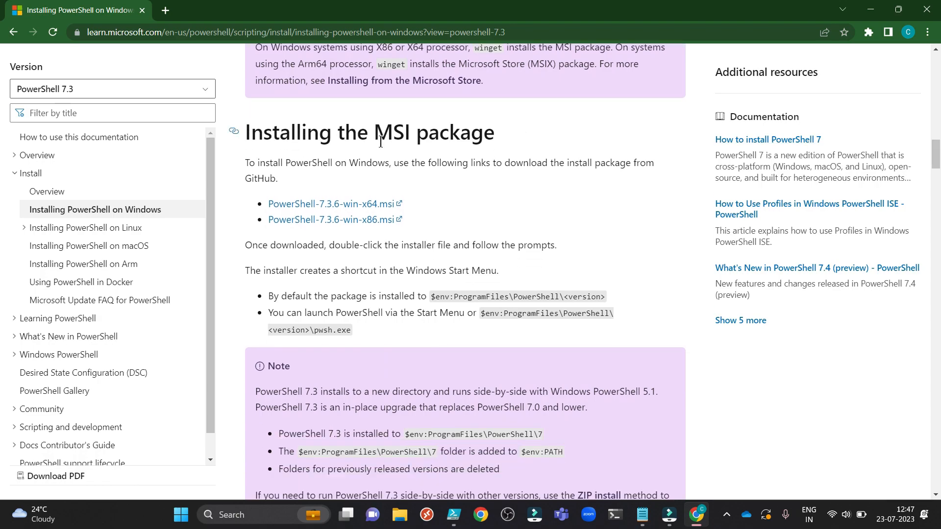
pyautogui.moveTo(334, 220)
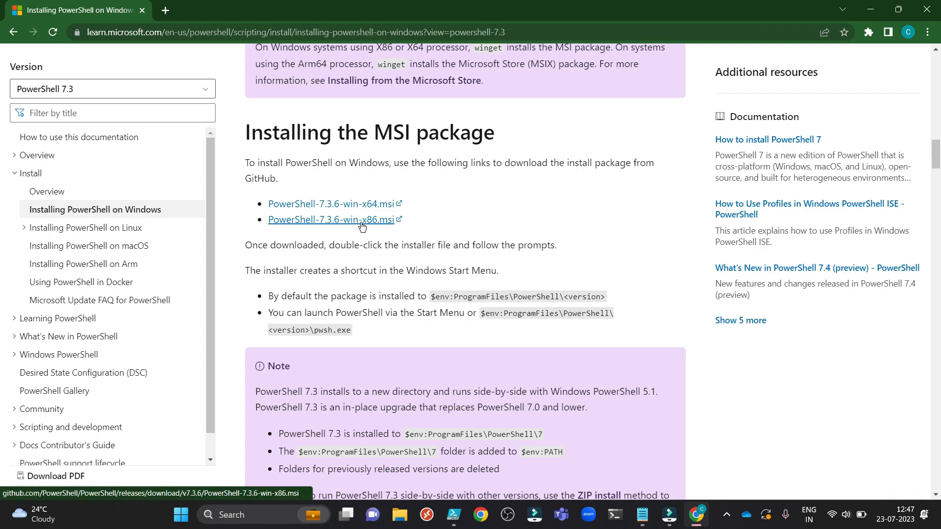
pyautogui.moveTo(393, 228)
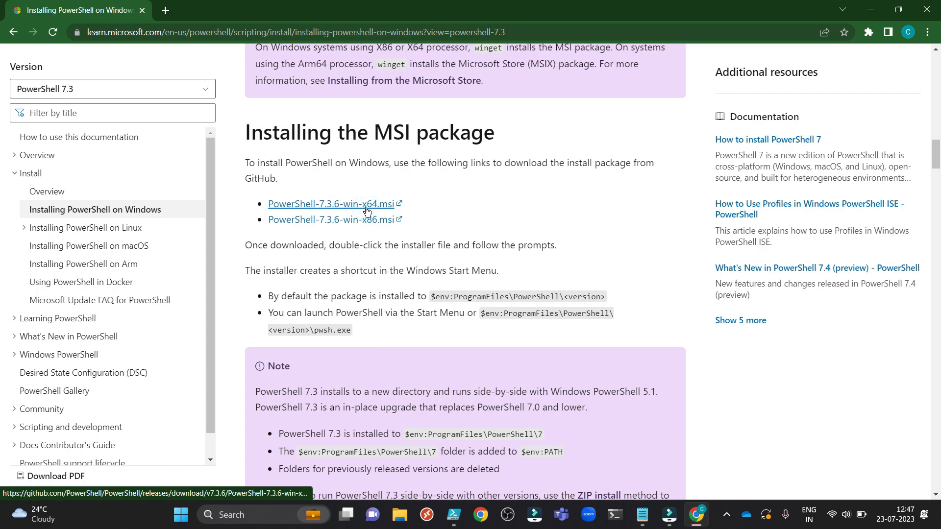
pyautogui.click(330, 204)
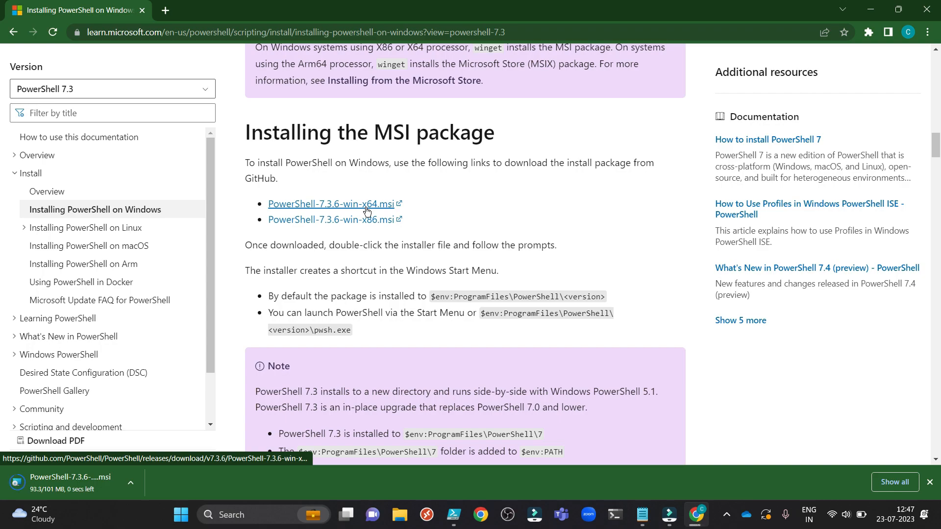
pyautogui.click(130, 483)
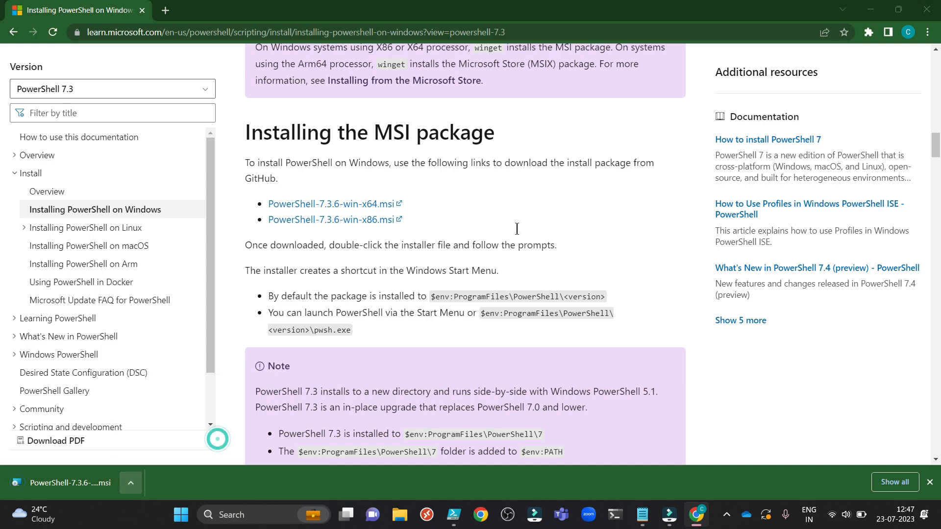
pyautogui.click(398, 514)
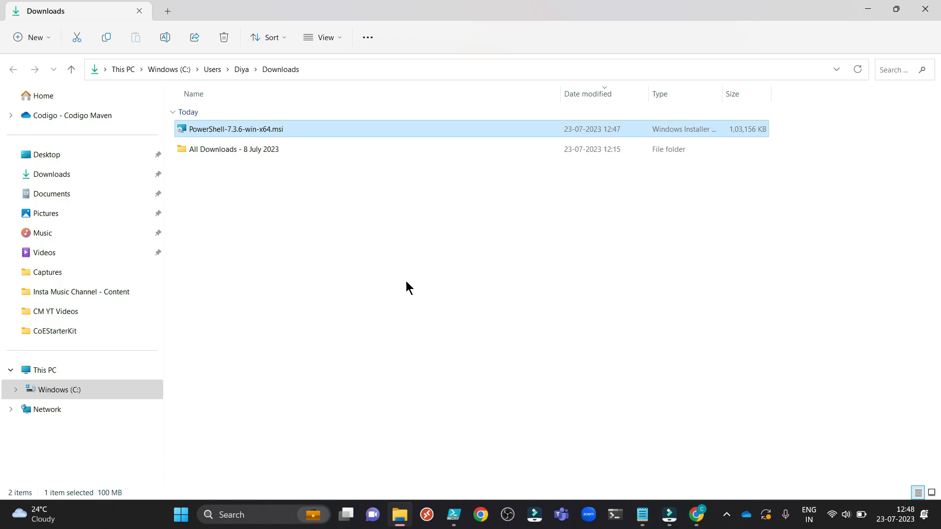
pyautogui.moveTo(372, 169)
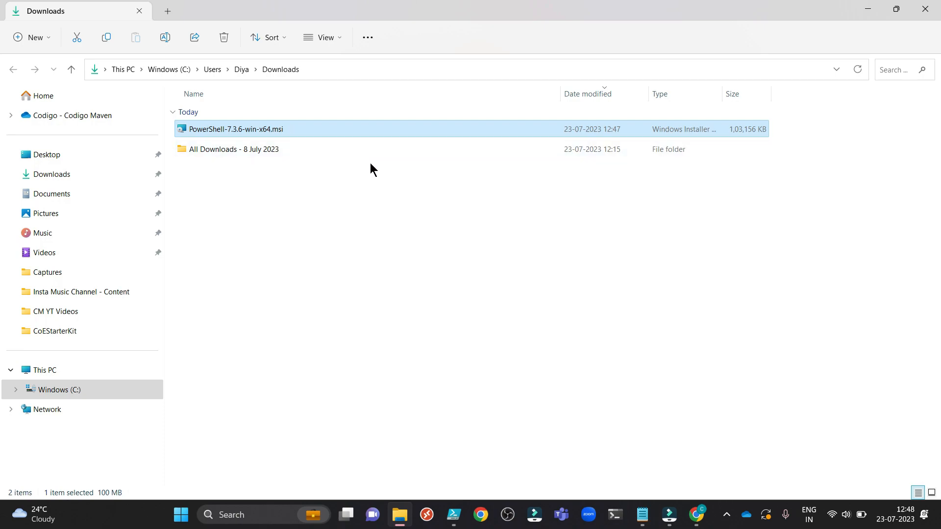
pyautogui.moveTo(323, 163)
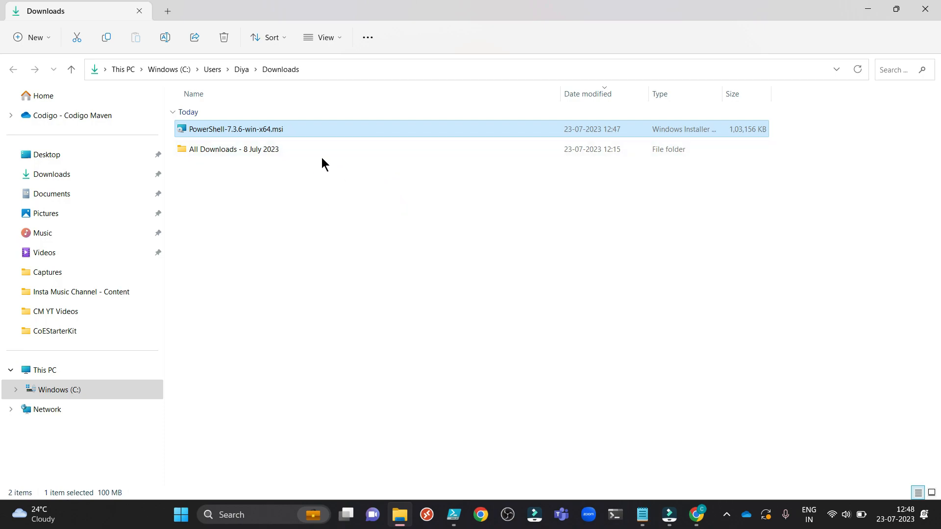
pyautogui.moveTo(369, 381)
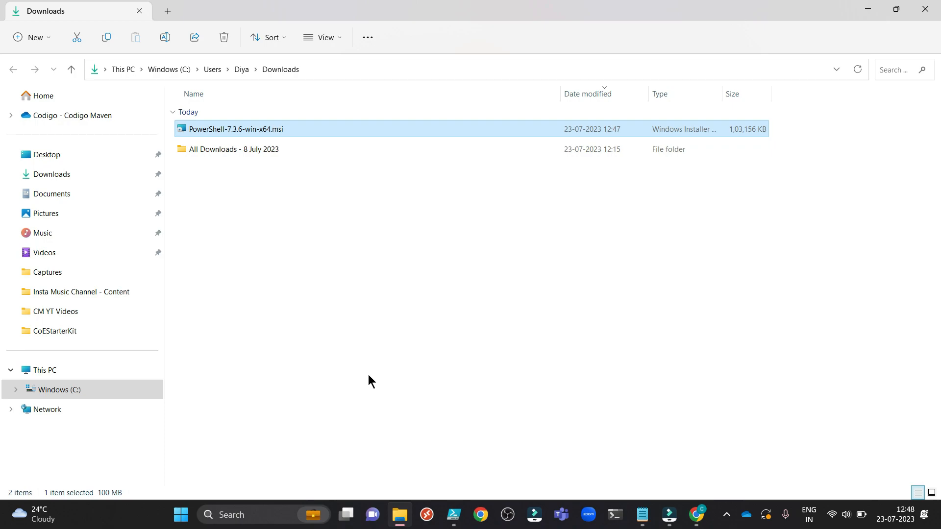
pyautogui.moveTo(631, 514)
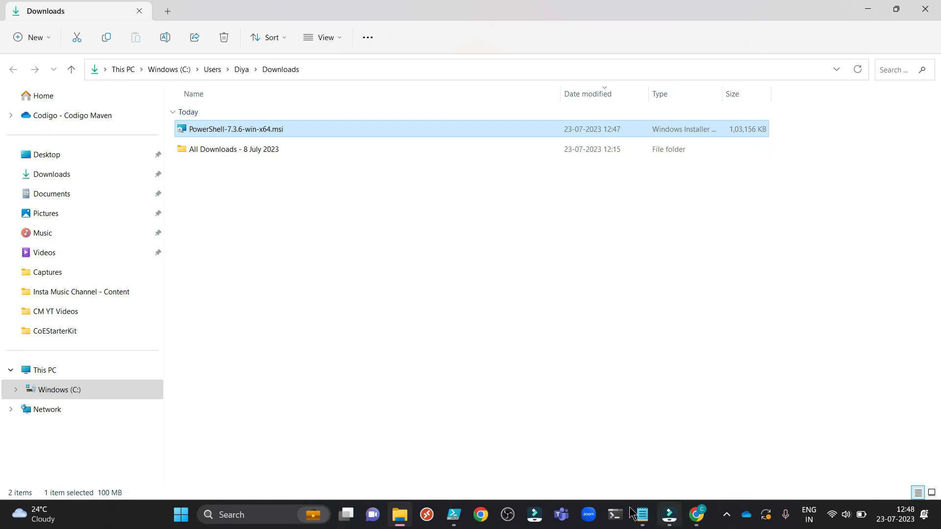
pyautogui.moveTo(730, 333)
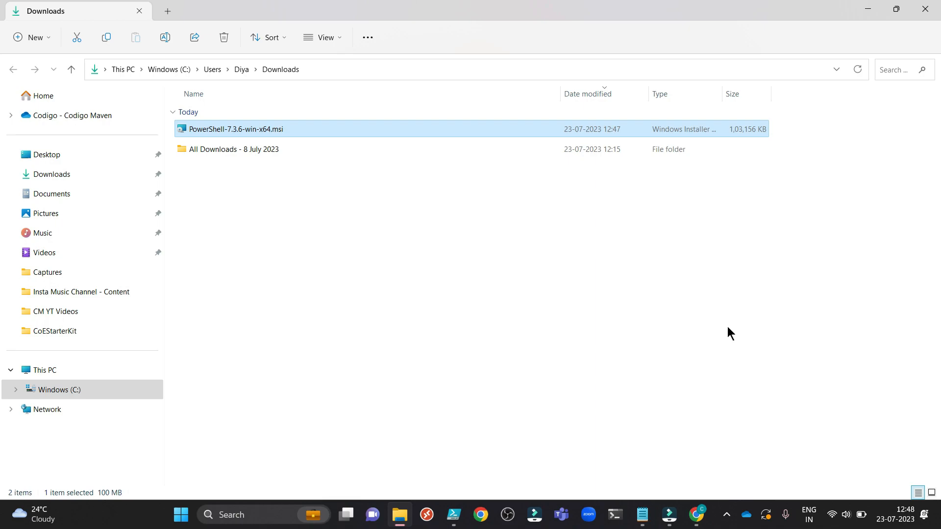
pyautogui.moveTo(220, 134)
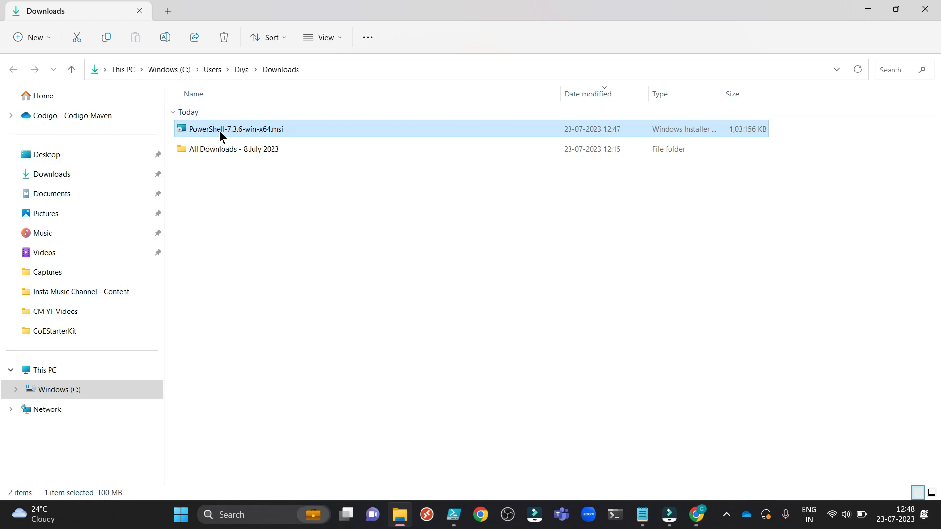
pyautogui.moveTo(228, 141)
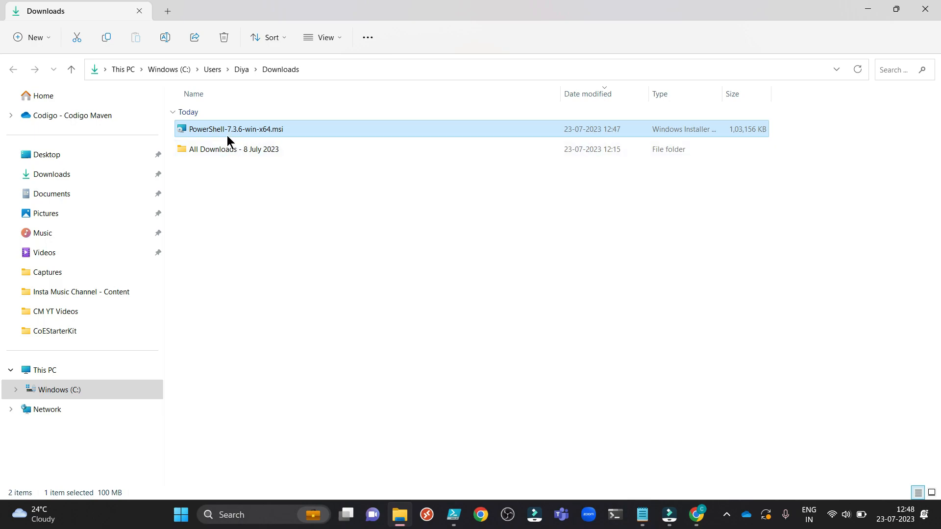
pyautogui.moveTo(431, 408)
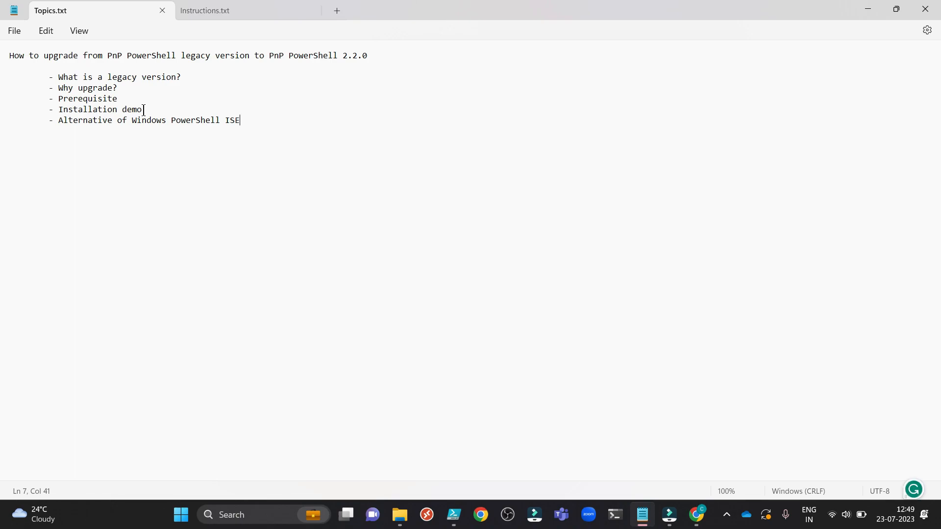
pyautogui.moveTo(389, 284)
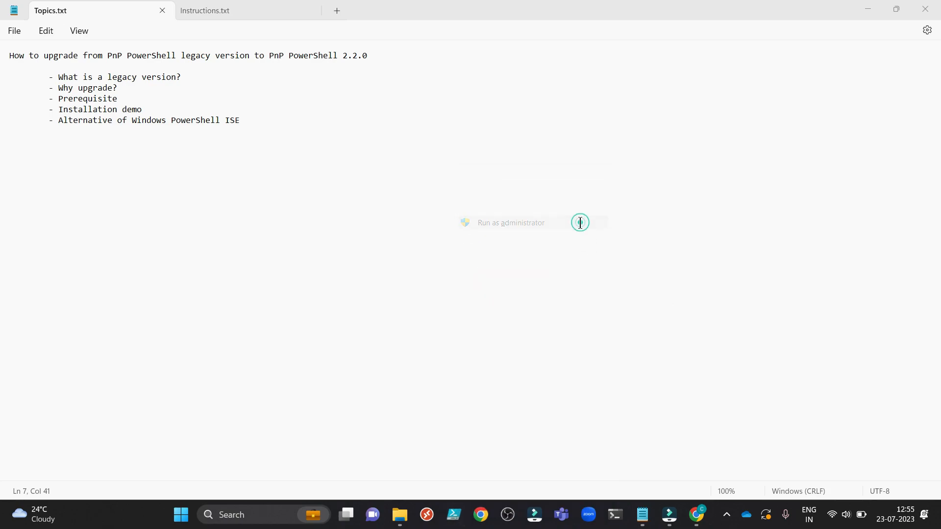
pyautogui.moveTo(428, 351)
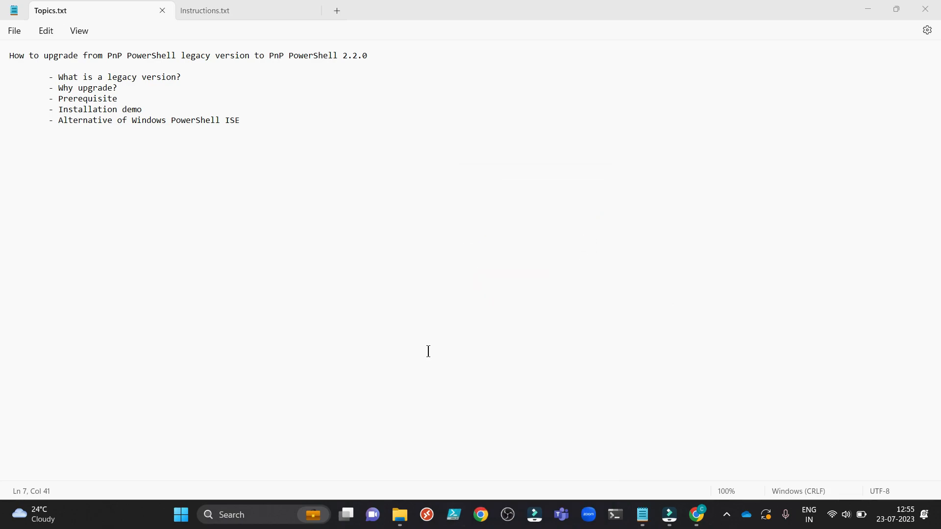
# Start Windows PowerShell ISE with administrator rights
pyautogui.click(453, 514)
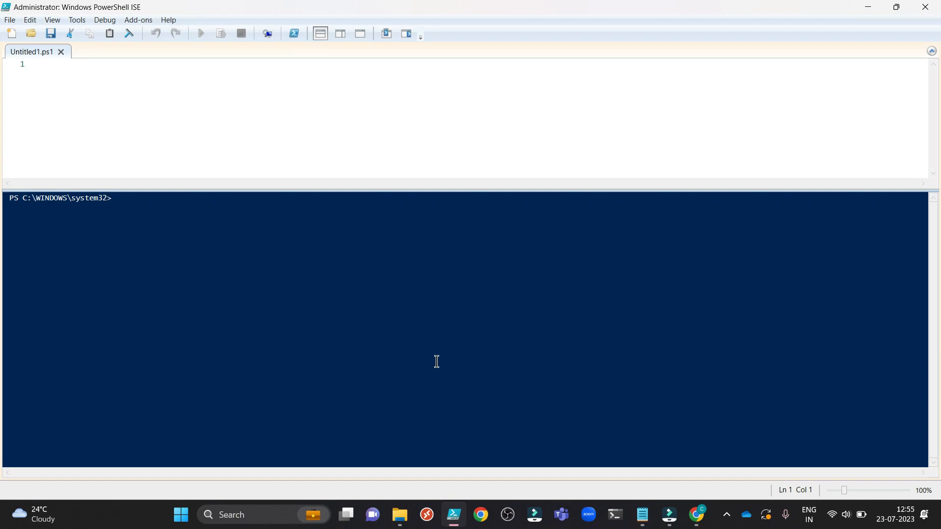
pyautogui.moveTo(136, 205)
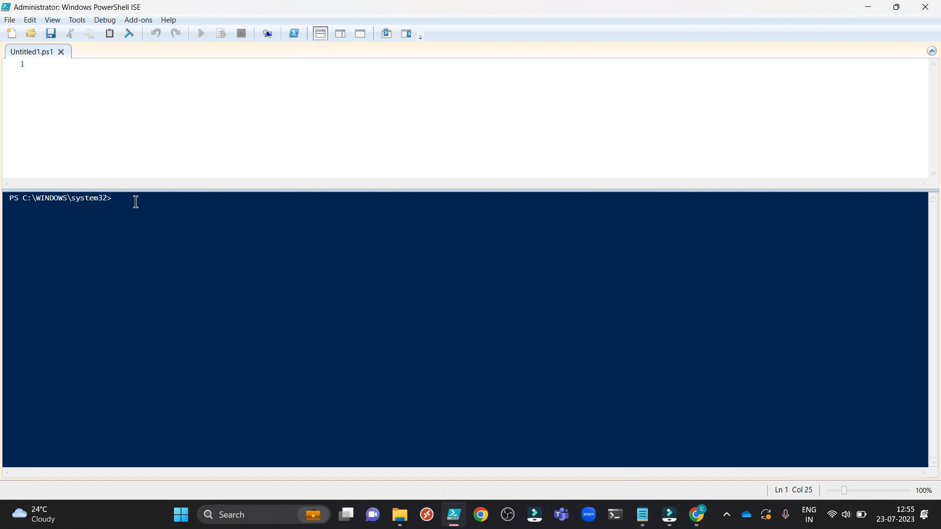
# Run Uninstall-Module SharePointPnPPowerShellOnline -Force -AllVersions to remove every legacy version
pyautogui.press('Return')
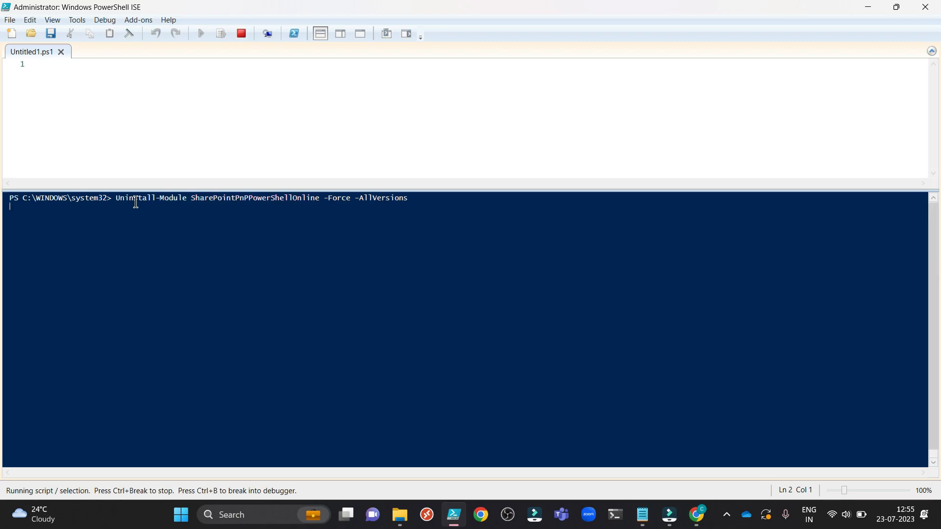
pyautogui.moveTo(527, 331)
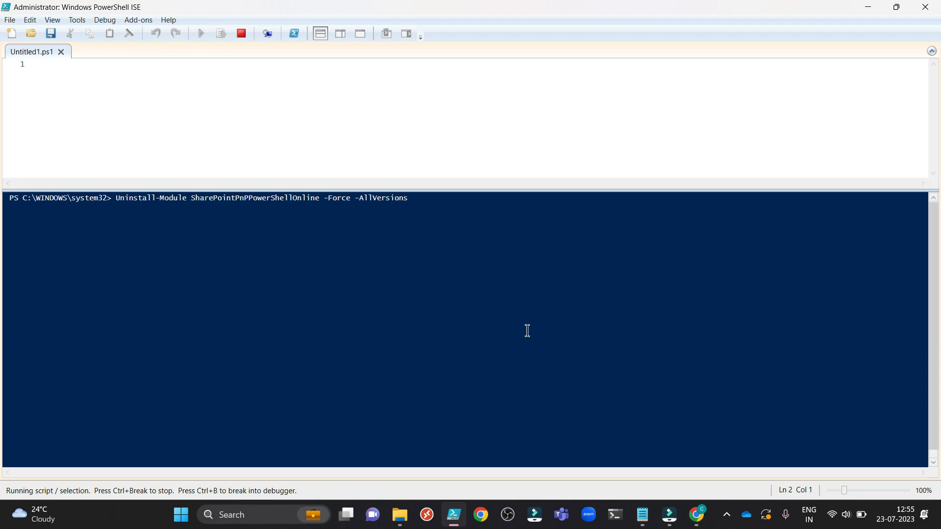
pyautogui.moveTo(173, 204)
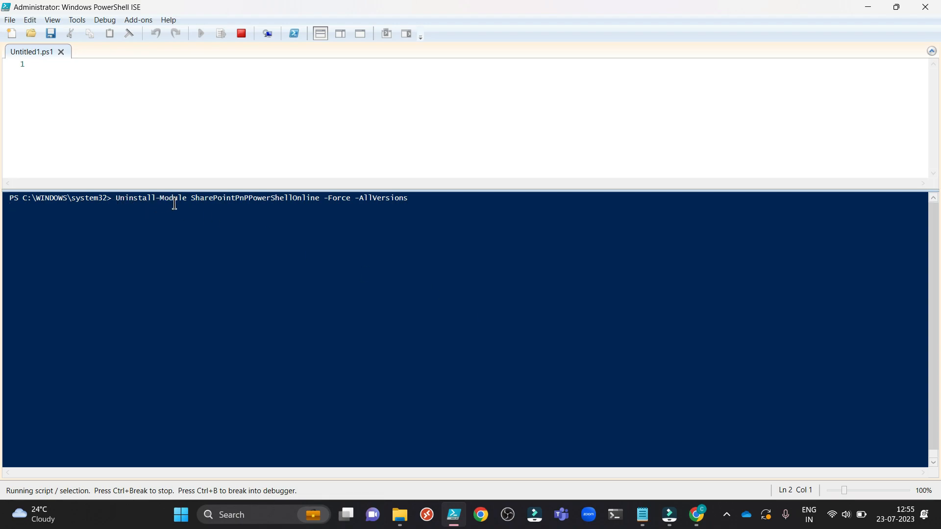
pyautogui.moveTo(321, 198)
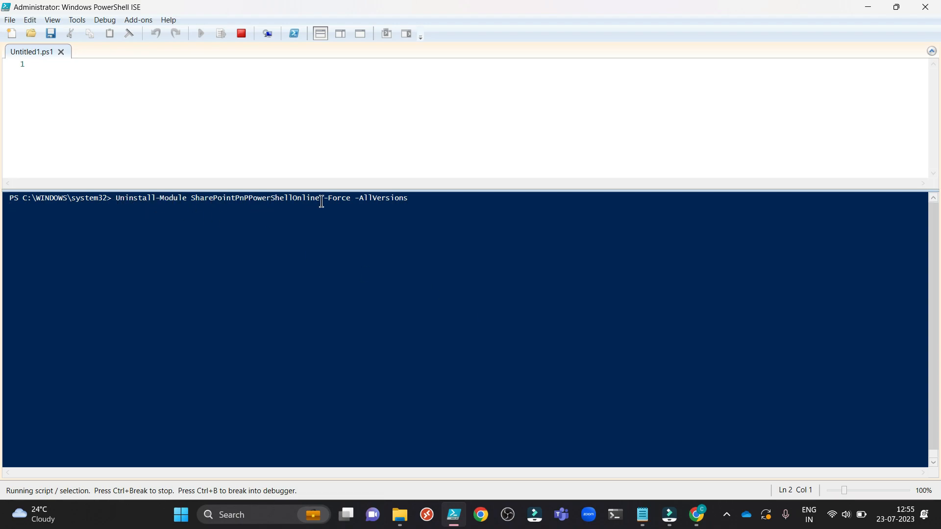
pyautogui.moveTo(440, 232)
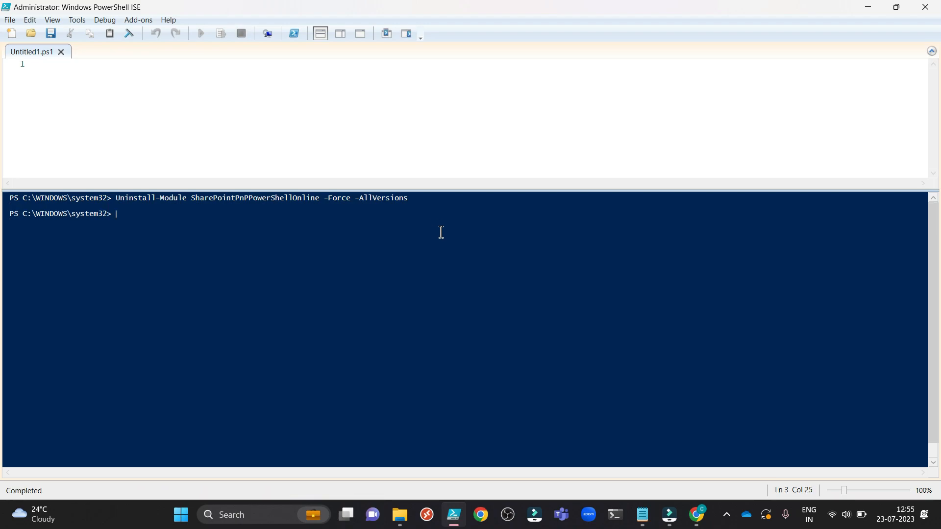
pyautogui.moveTo(98, 214)
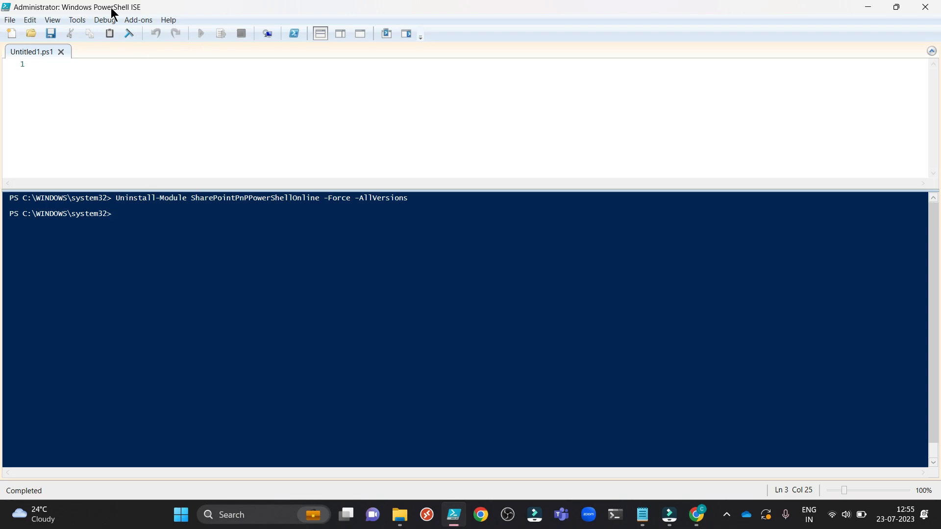
pyautogui.moveTo(912, 8)
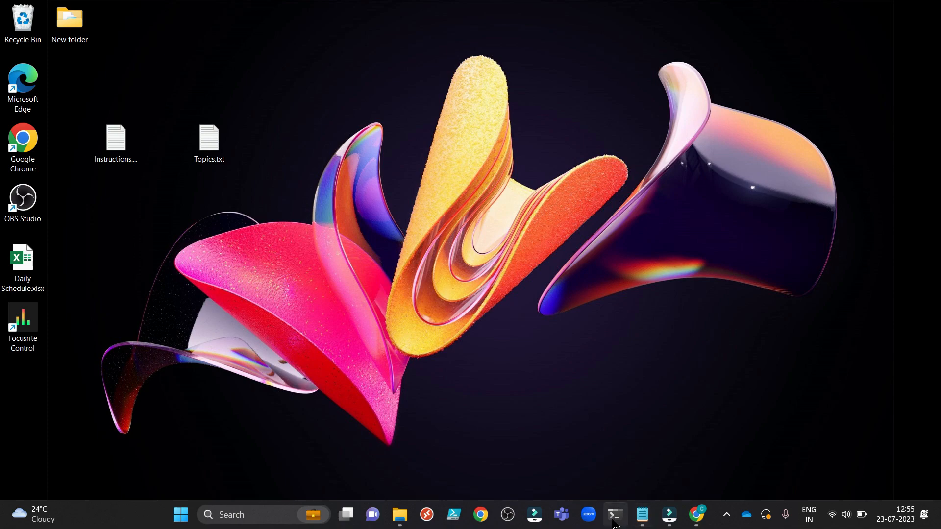
# Open a new PowerShell 7 session from the Terminal taskbar jump list
pyautogui.rightClick(614, 515)
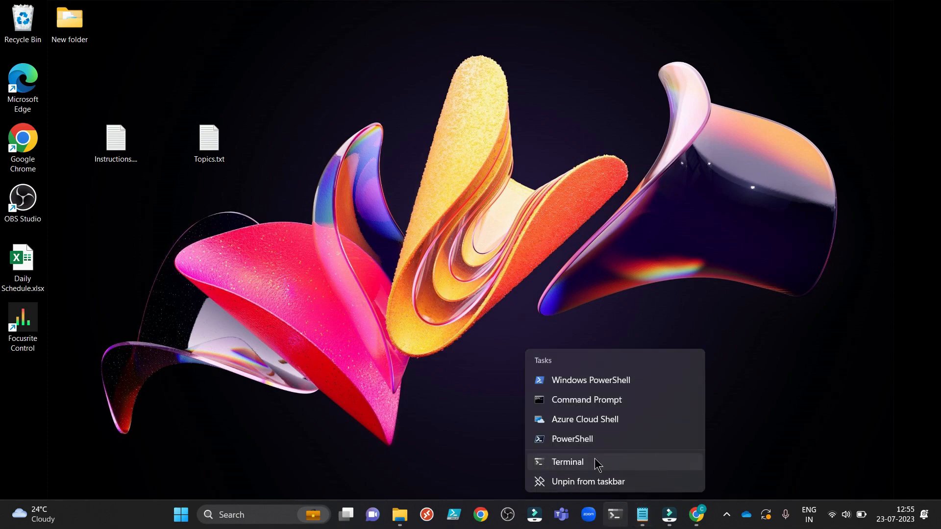
pyautogui.moveTo(570, 439)
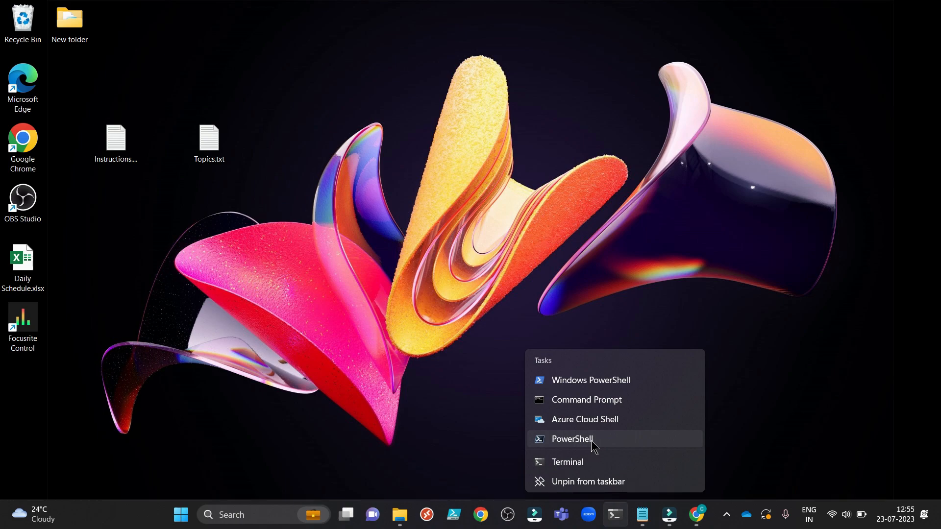
pyautogui.click(571, 438)
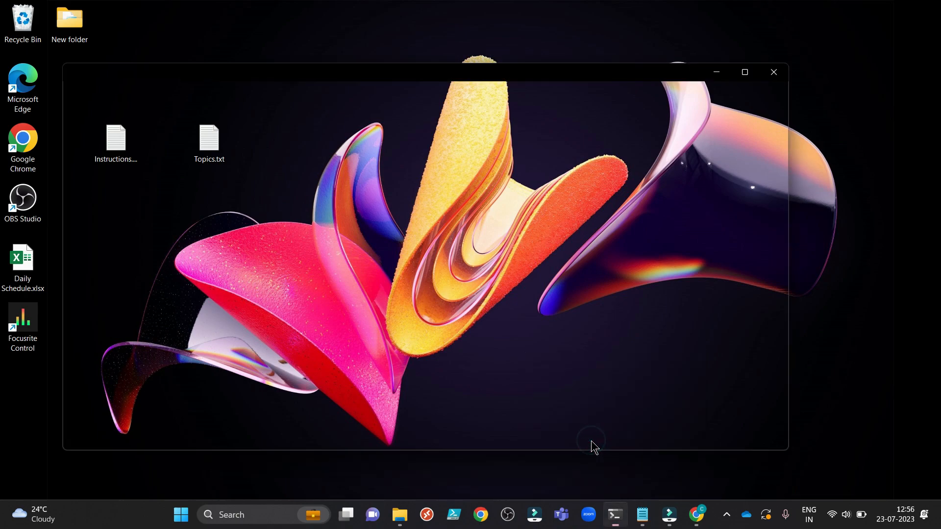
pyautogui.click(614, 519)
pyautogui.write('Install-Module PnP.PowerShell')
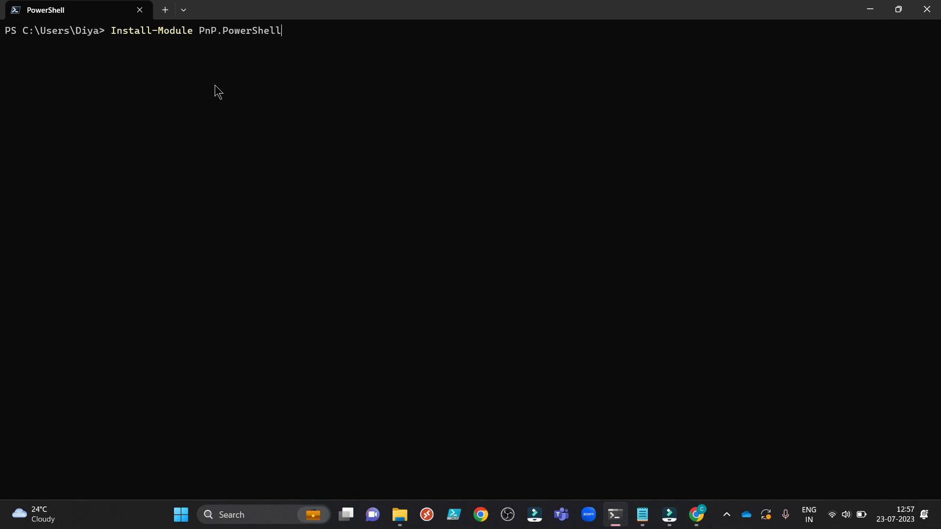
pyautogui.moveTo(218, 46)
pyautogui.write('A')
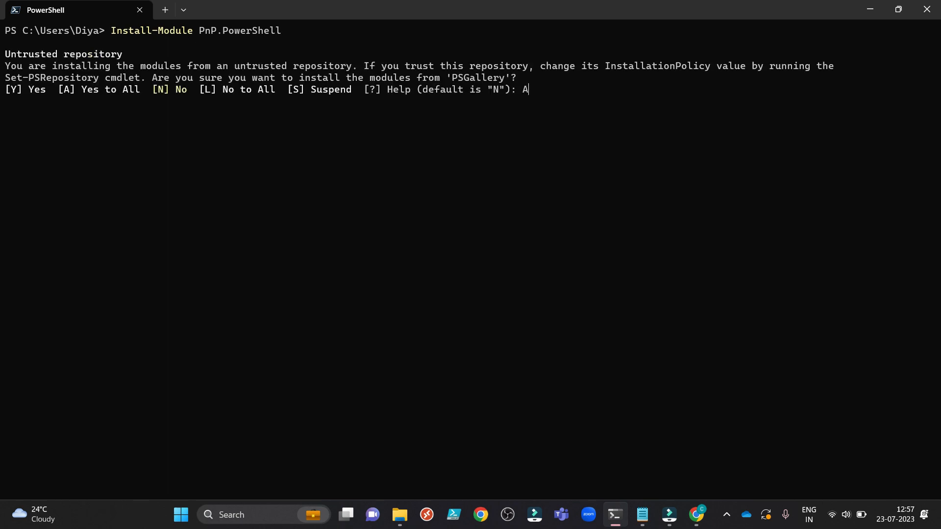
# Install PnP.PowerShell, answering Yes to All for the untrusted PSGallery repository
pyautogui.press('Return')
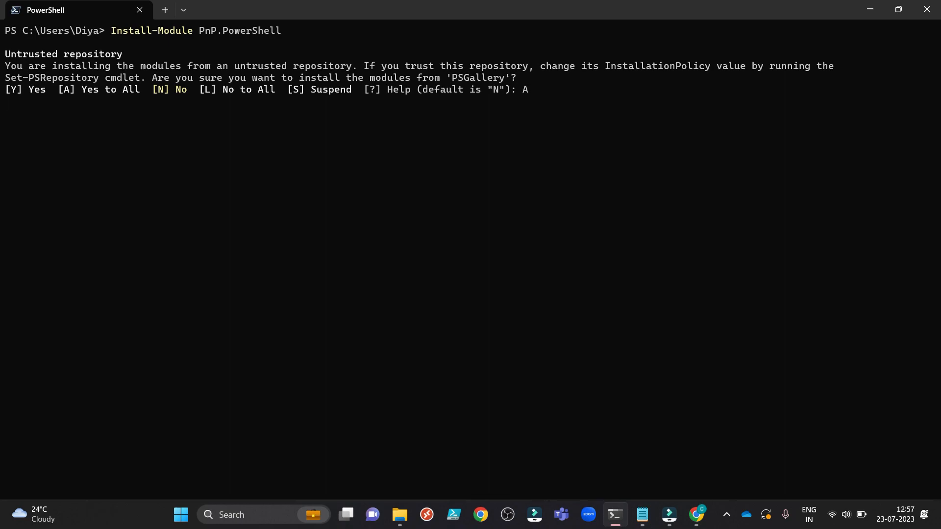
pyautogui.press('Return')
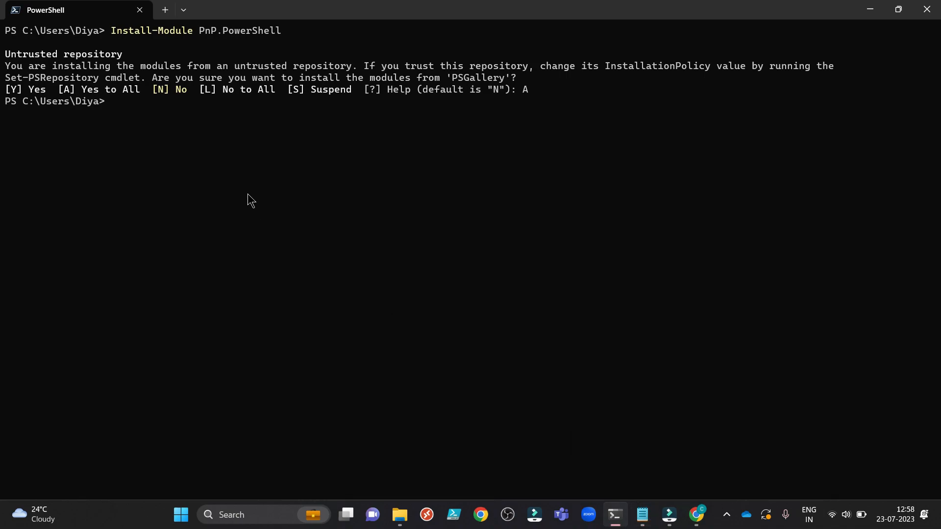
pyautogui.write('Connect-PnPOnline -Url https://comavsen.sharepoint.com -interactive')
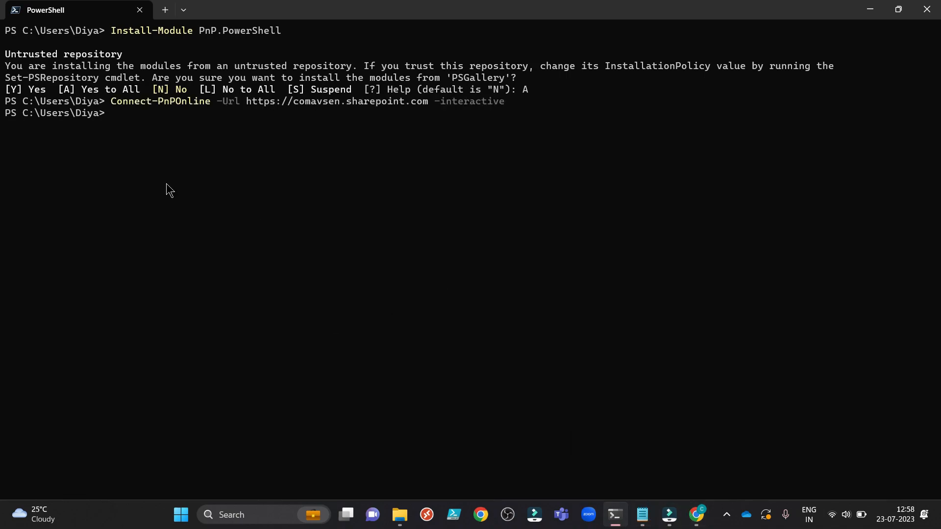
pyautogui.moveTo(323, 47)
pyautogui.write('Register-PnPManagementShellAccess')
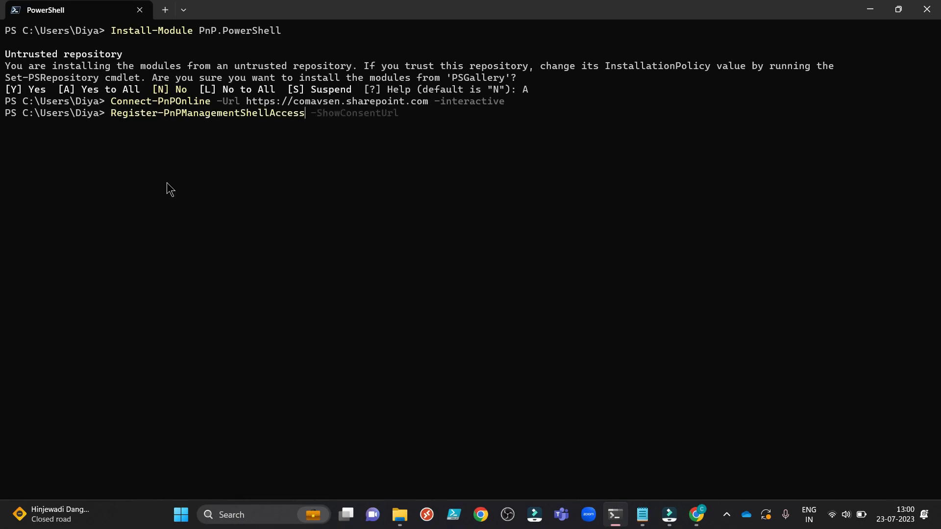
pyautogui.moveTo(165, 128)
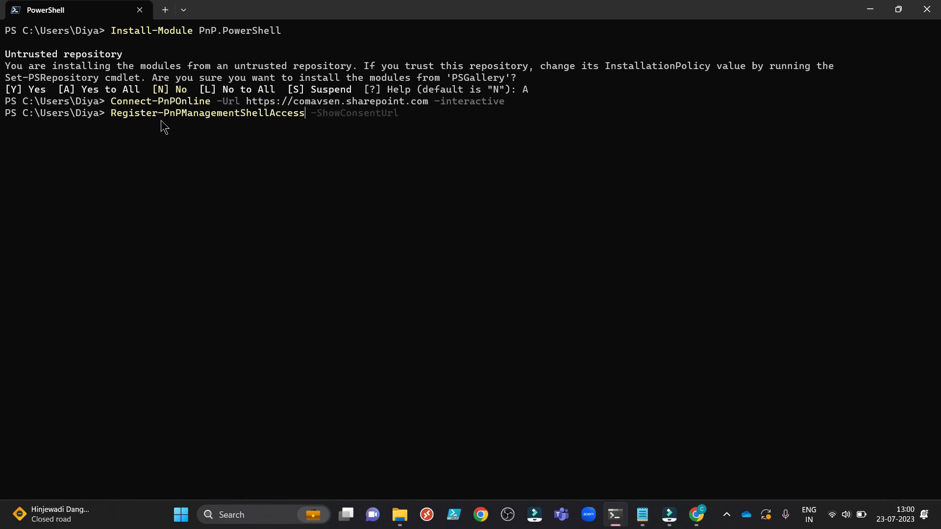
pyautogui.moveTo(254, 126)
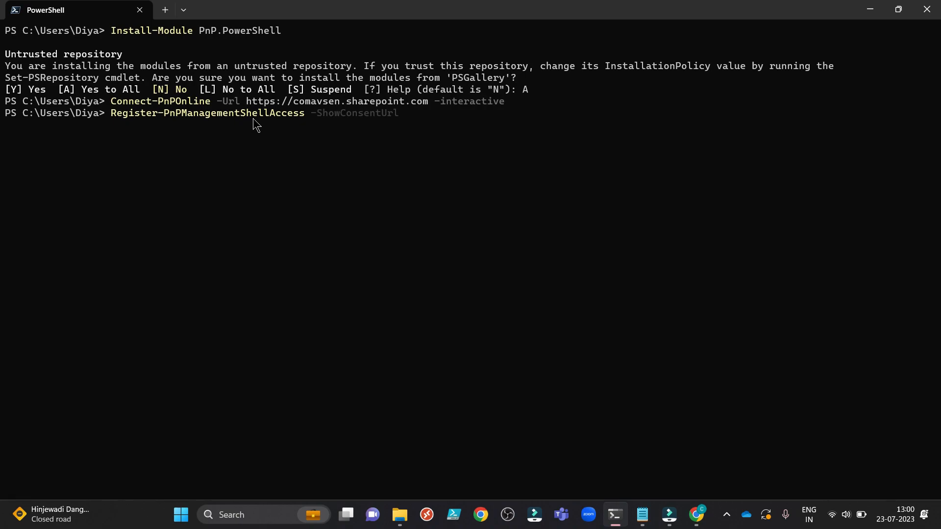
pyautogui.moveTo(177, 123)
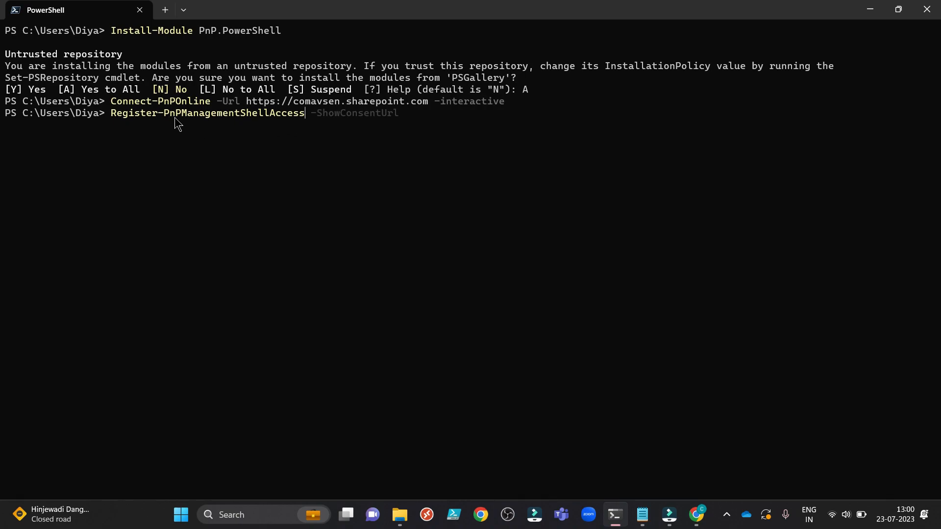
pyautogui.moveTo(290, 130)
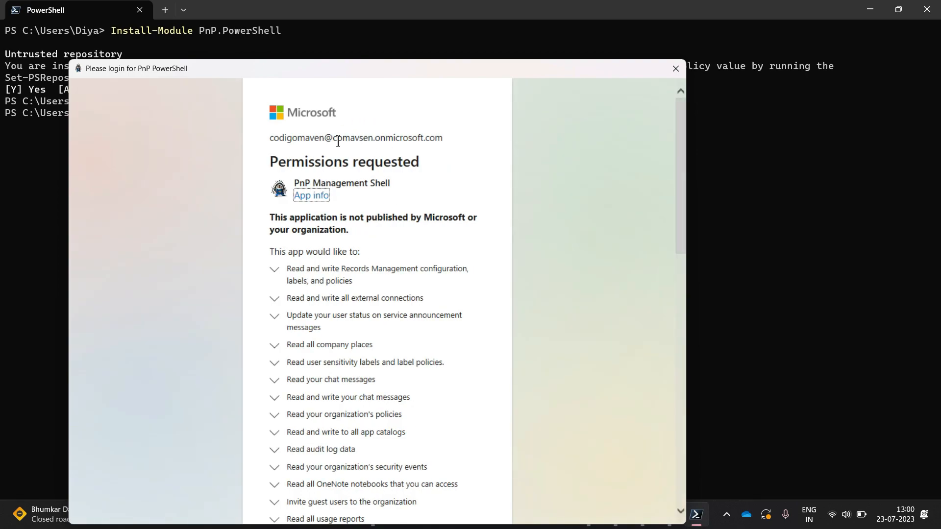
pyautogui.moveTo(630, 70)
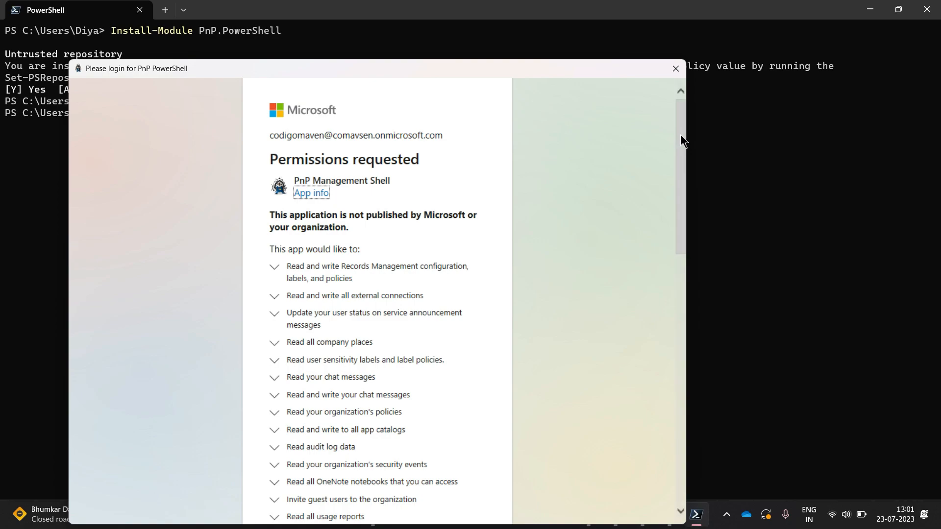
# Accept the PnP Management Shell permissions with organization-wide consent ticked
pyautogui.scroll(-3)
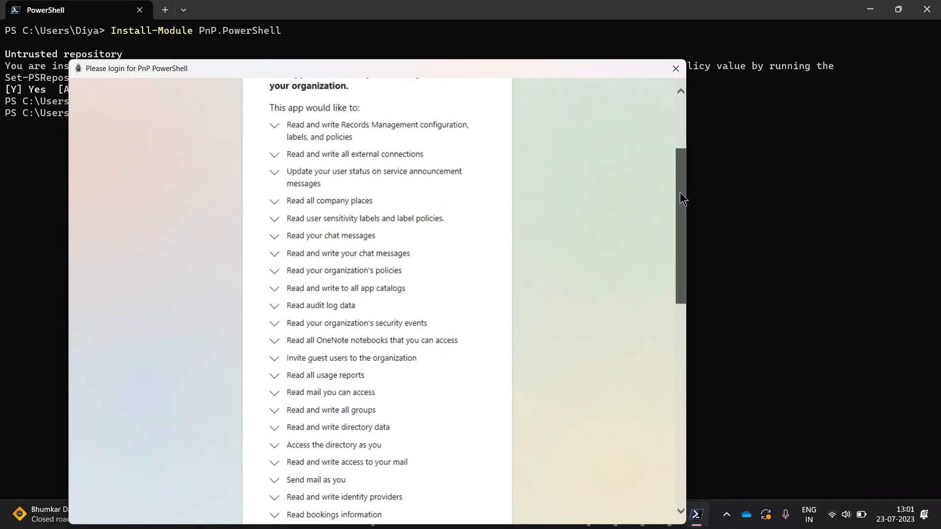
pyautogui.scroll(-3)
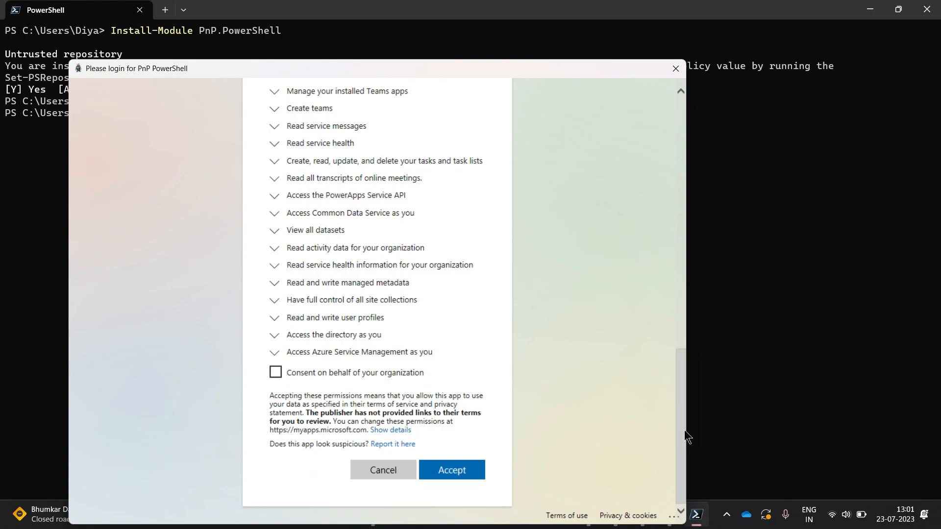
pyautogui.click(275, 372)
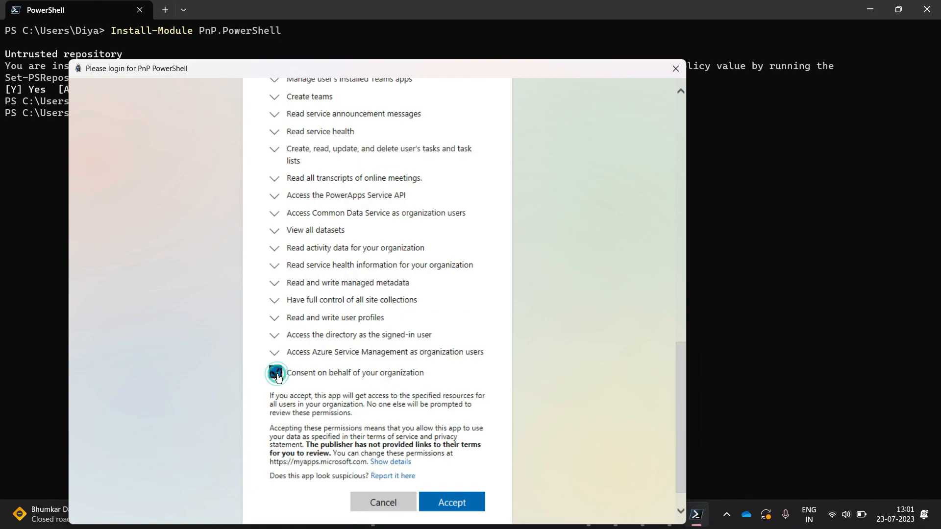
pyautogui.click(275, 372)
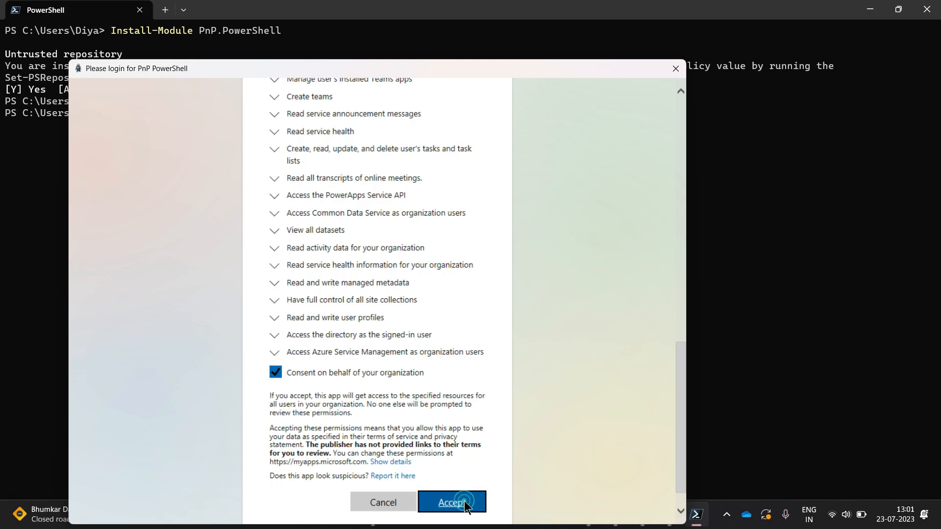
pyautogui.click(452, 502)
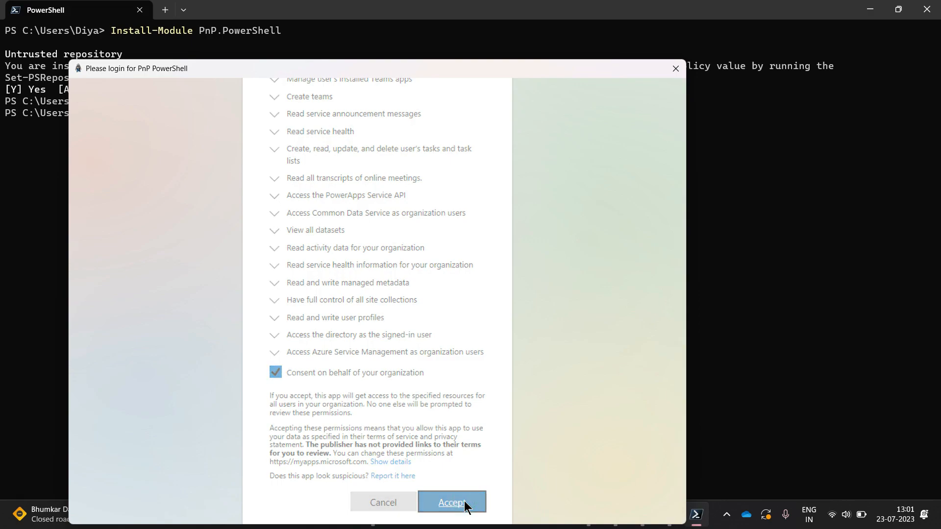
pyautogui.click(451, 503)
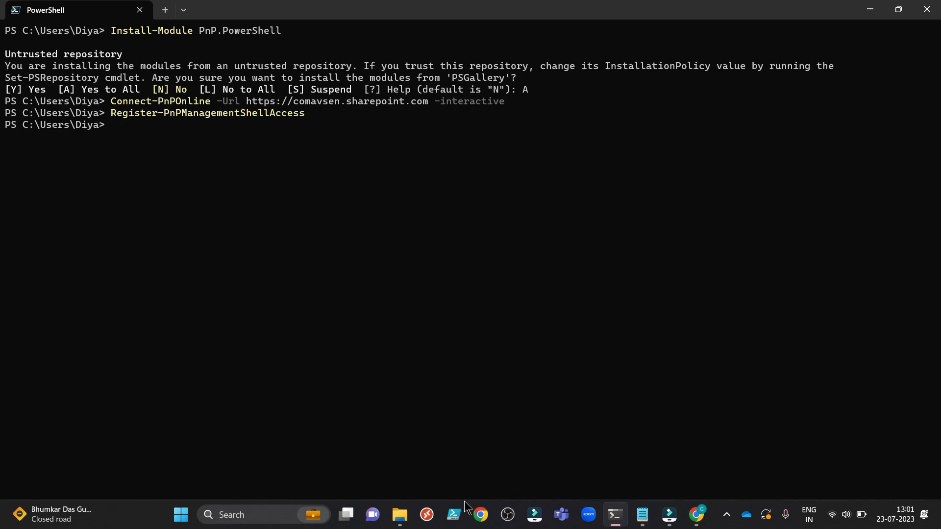
# Run Register-PnPManagementShellAccess -ShowConsentUrl to print the admin consent URL
pyautogui.write('Register-PnPManagementShellAccess -ShowConsentUrl')
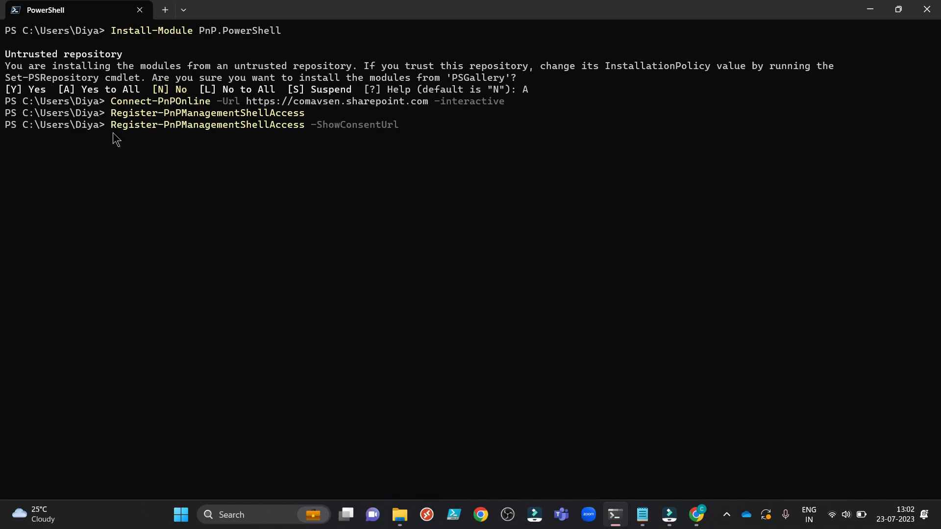
pyautogui.moveTo(112, 131)
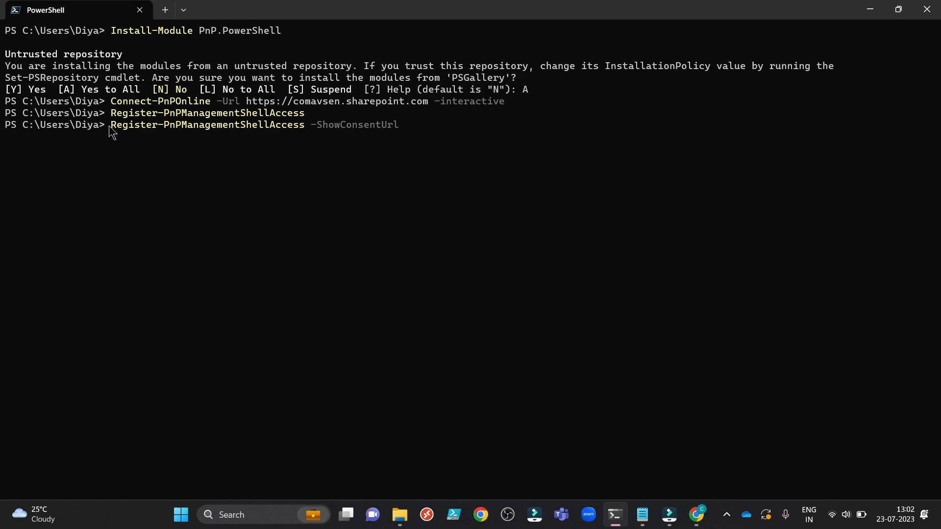
pyautogui.doubleClick(207, 112)
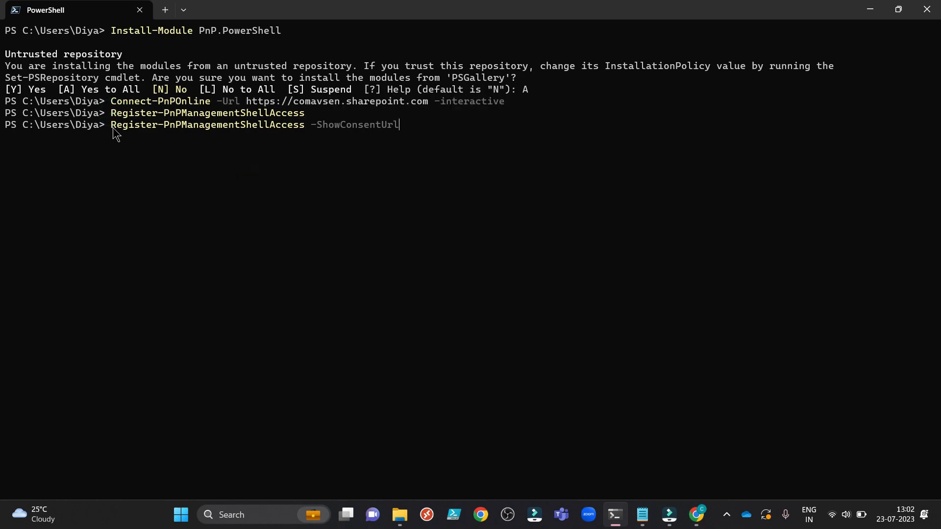
pyautogui.moveTo(422, 134)
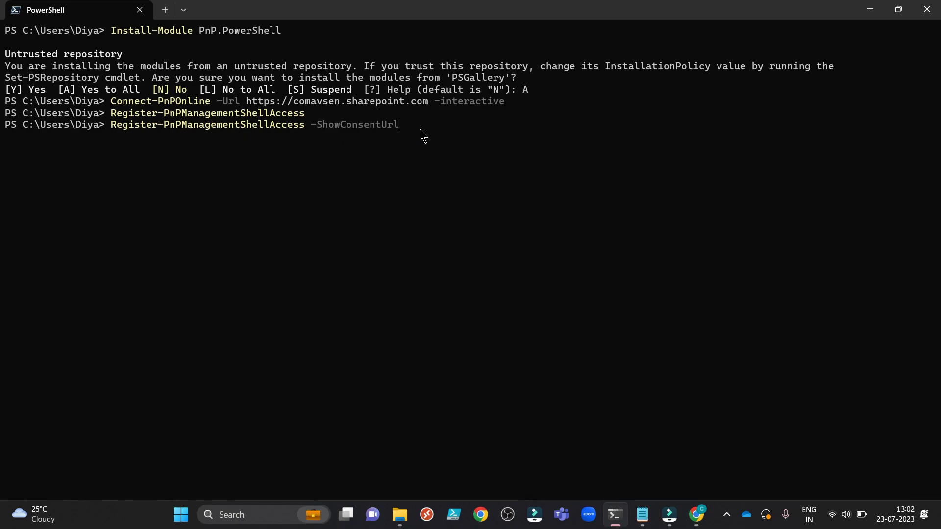
pyautogui.press('Return')
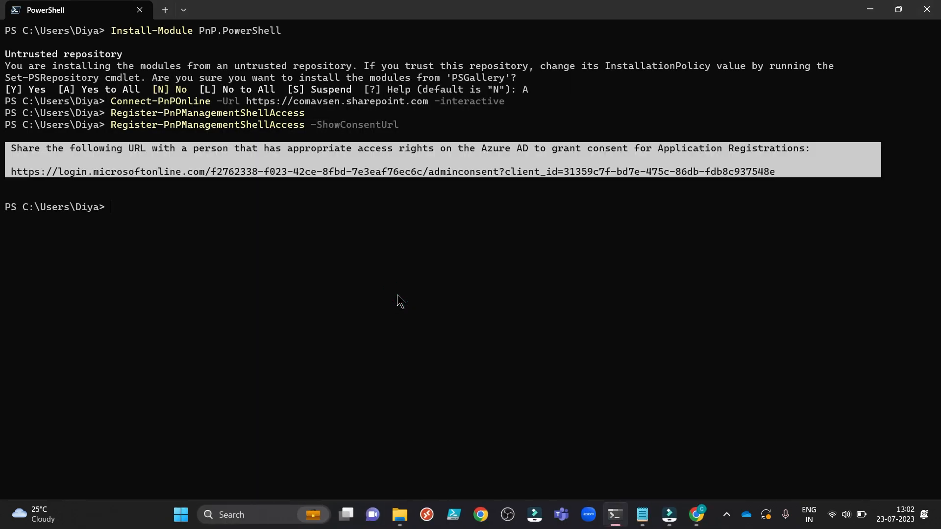
pyautogui.moveTo(10, 182)
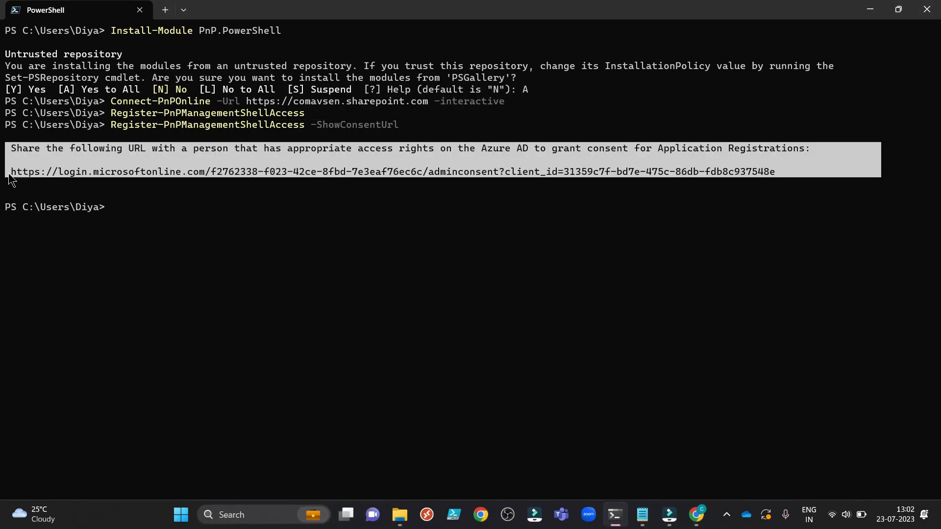
pyautogui.moveTo(545, 176)
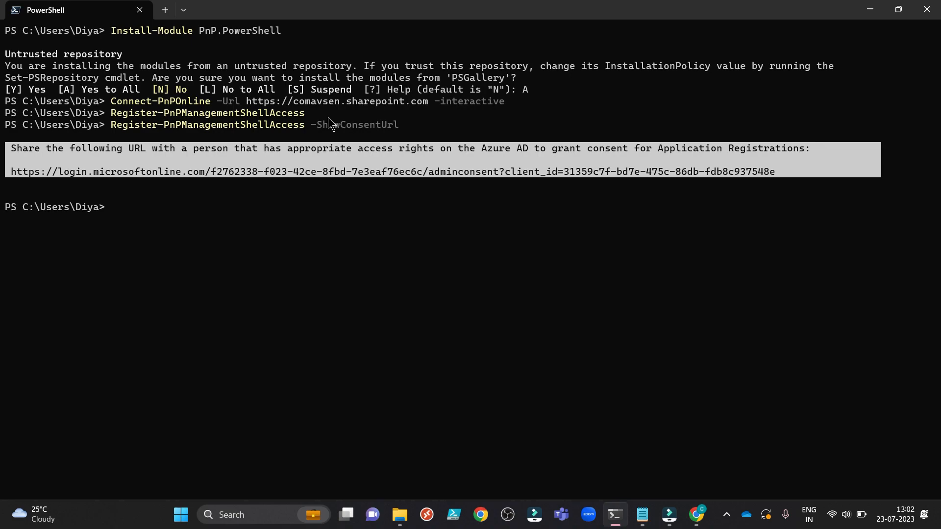
pyautogui.moveTo(474, 480)
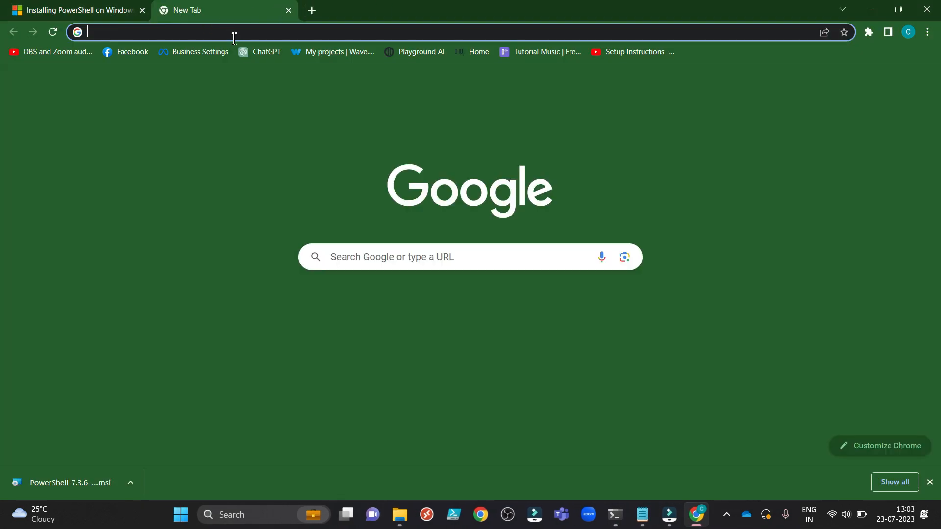
# Open the admin consent URL in Chrome with the existing account and scroll the permissions list
pyautogui.write('https://login.microsoftonline.com/f2762338-f023-42ce-8fbd-7e3eaf76ec6c/adminconsent?client_id=31359c7f-bd7e-475c-86db-fdb8c937548e')
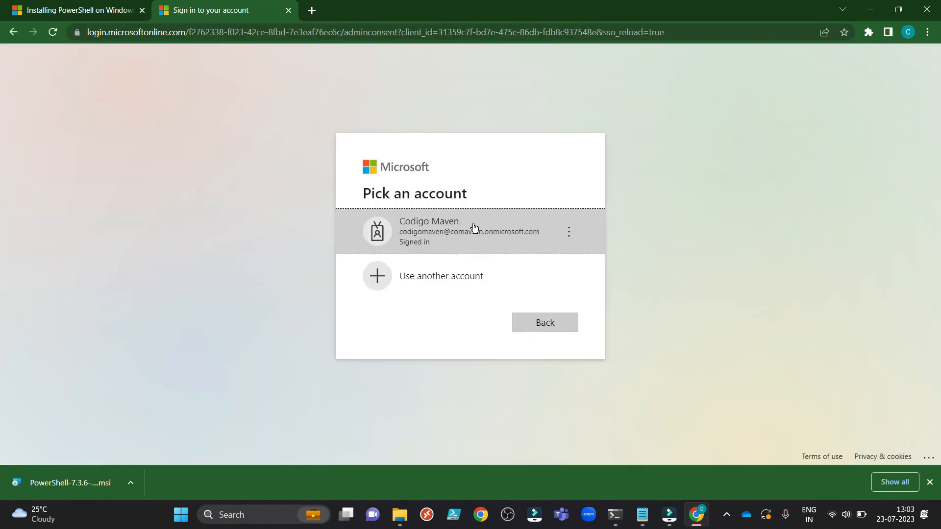
pyautogui.moveTo(415, 357)
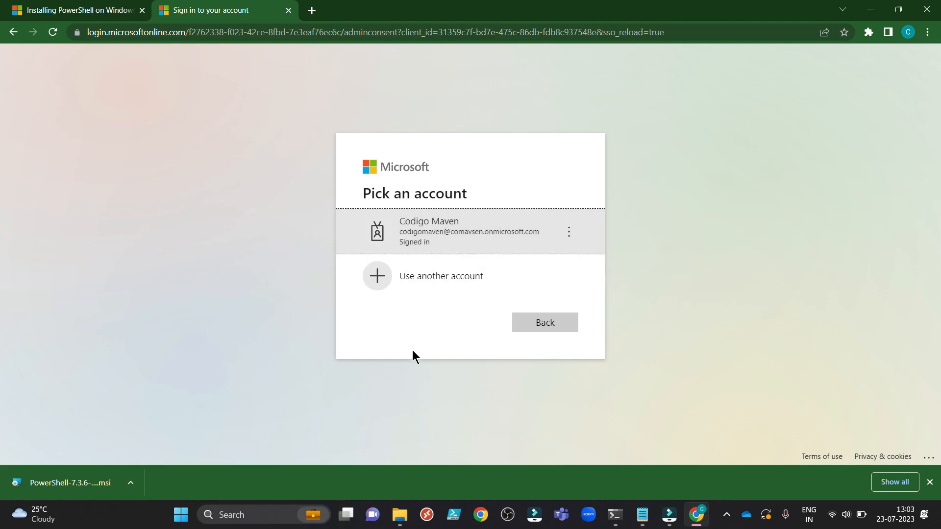
pyautogui.moveTo(457, 241)
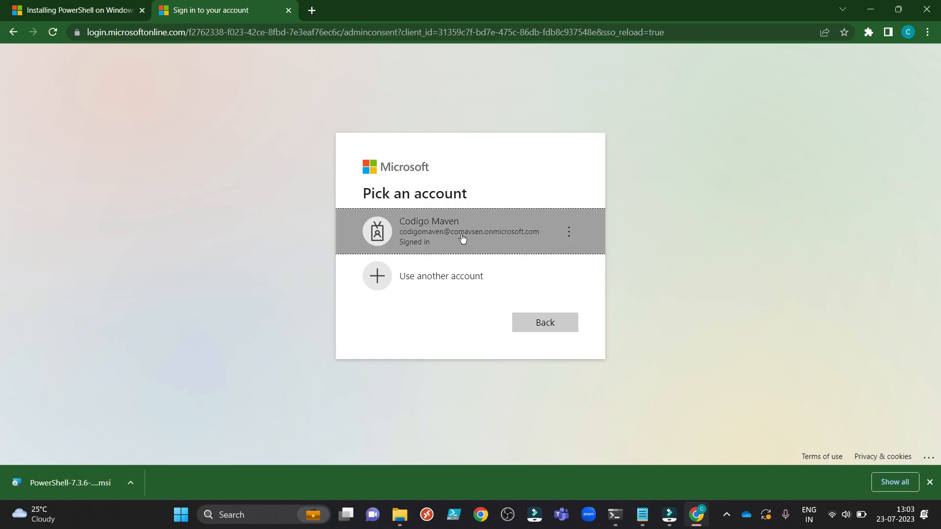
pyautogui.click(462, 231)
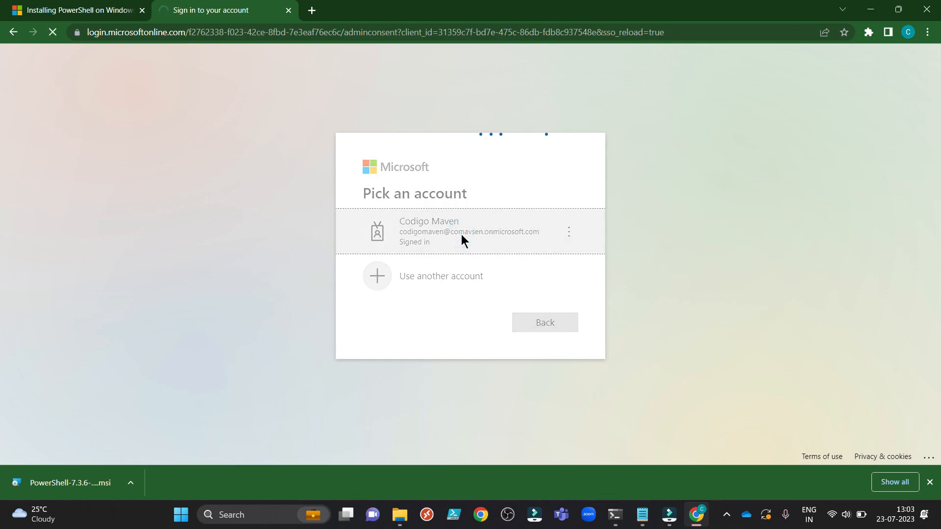
pyautogui.click(462, 232)
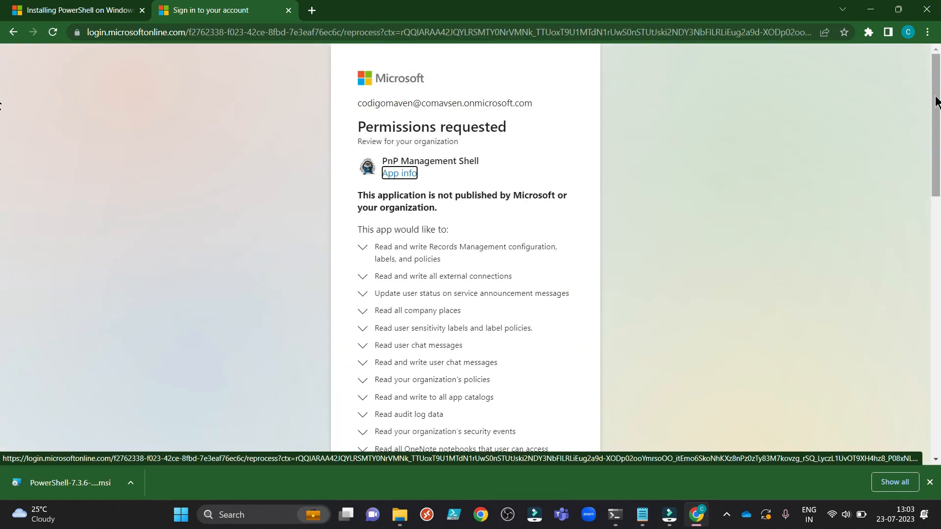
pyautogui.scroll(-3)
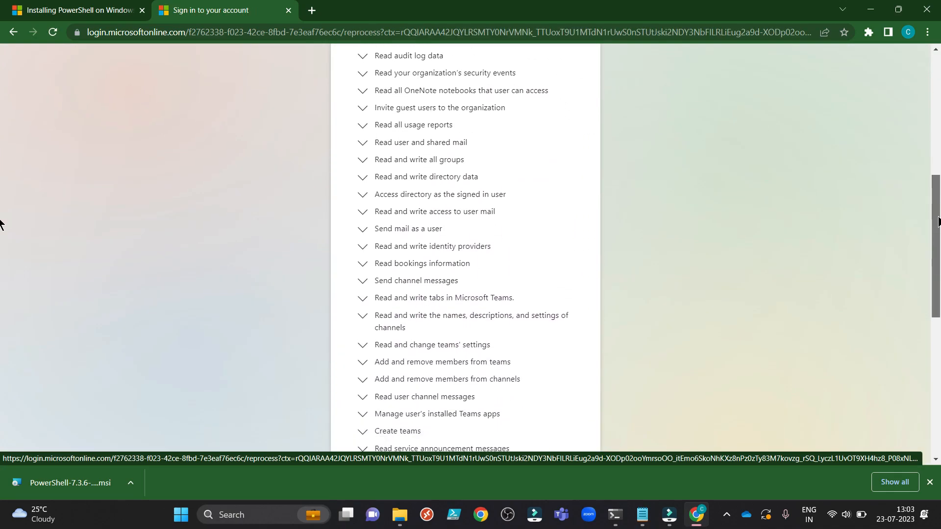
pyautogui.scroll(-3)
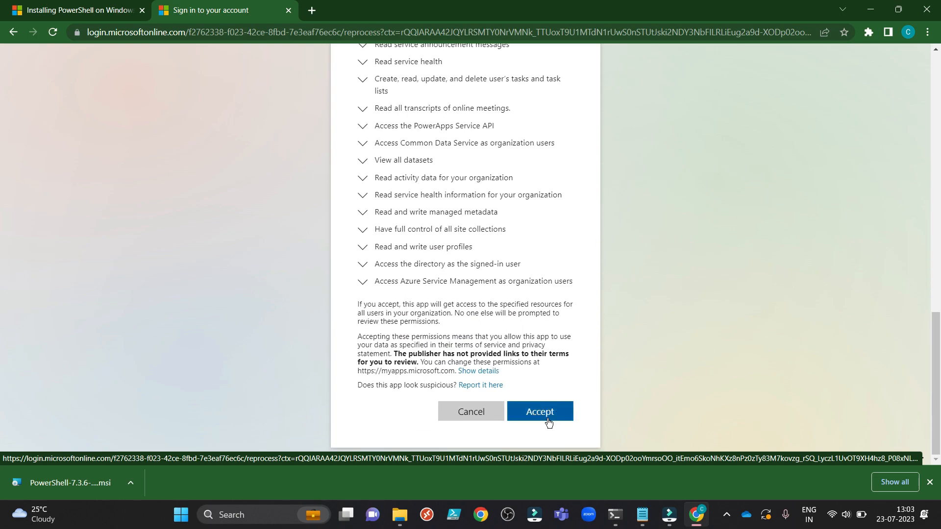
pyautogui.moveTo(799, 386)
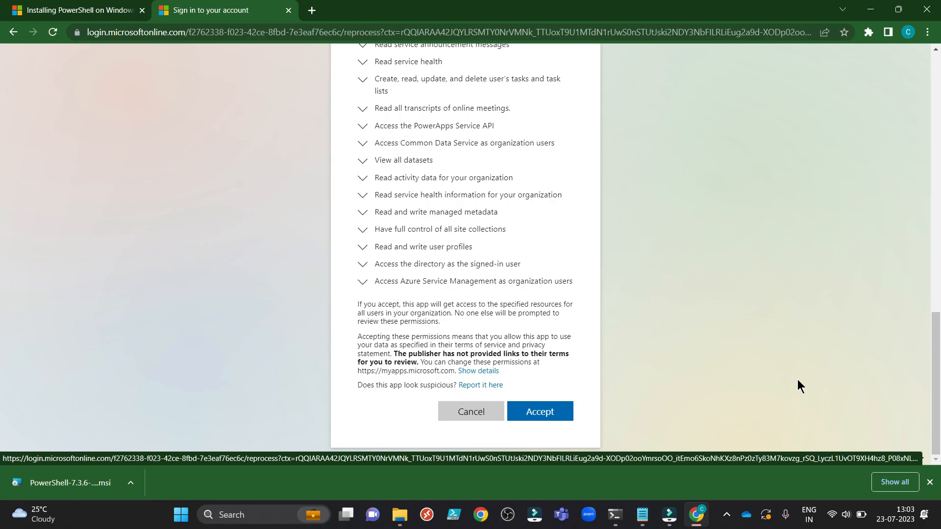
pyautogui.moveTo(551, 402)
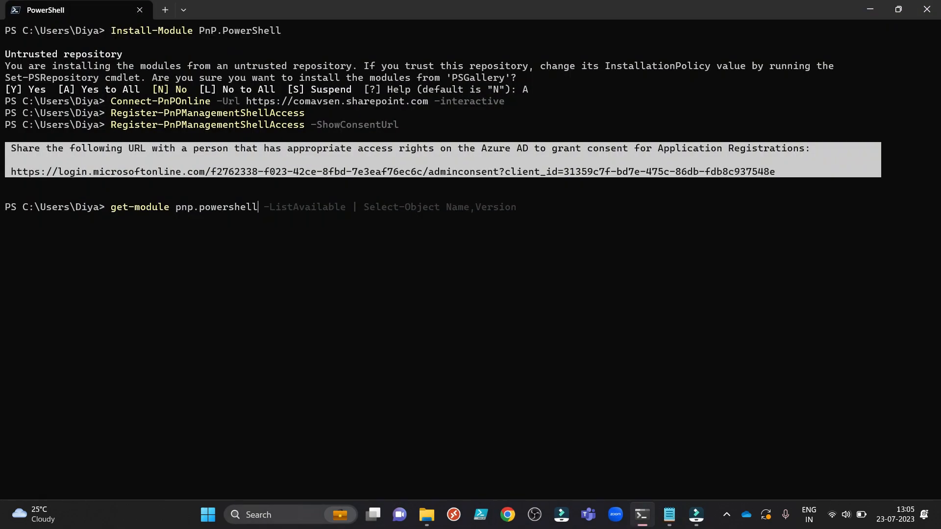
# Run get-module pnp.powershell to confirm version 2.2.0
pyautogui.press('Return')
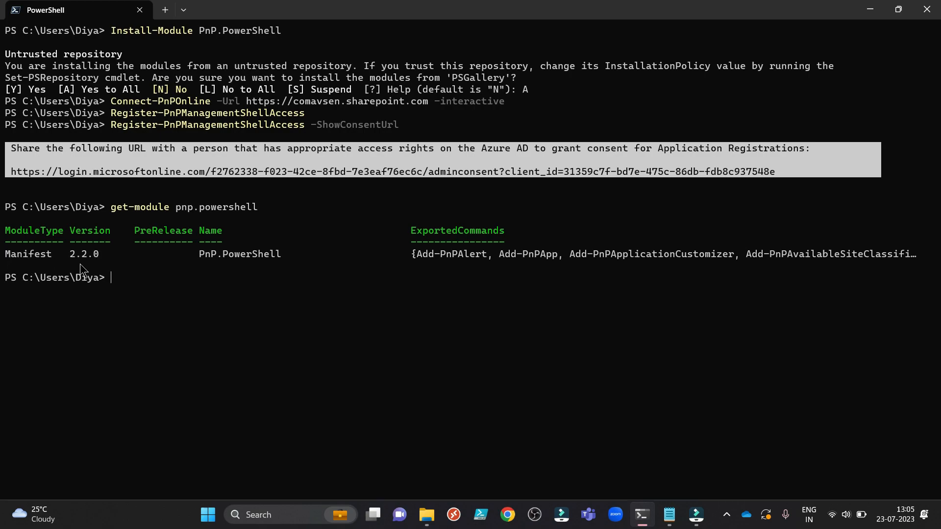
pyautogui.moveTo(216, 270)
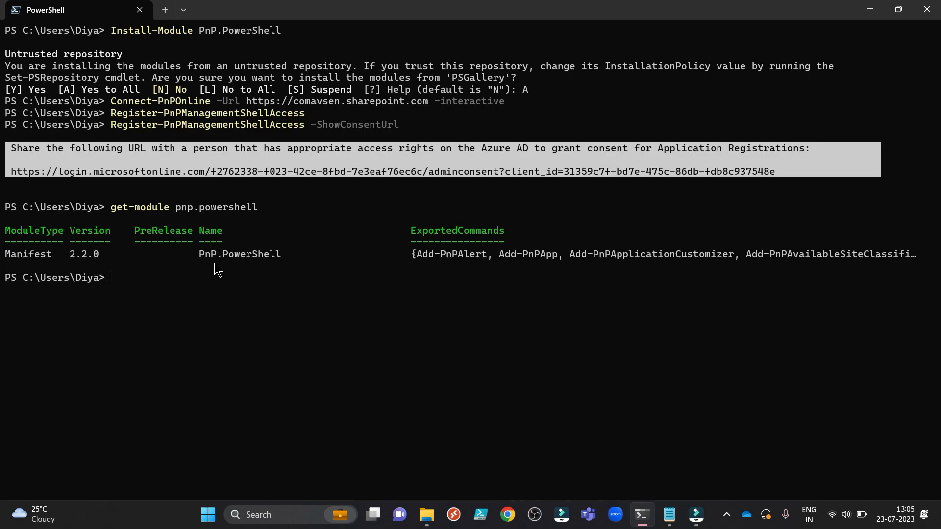
pyautogui.moveTo(295, 275)
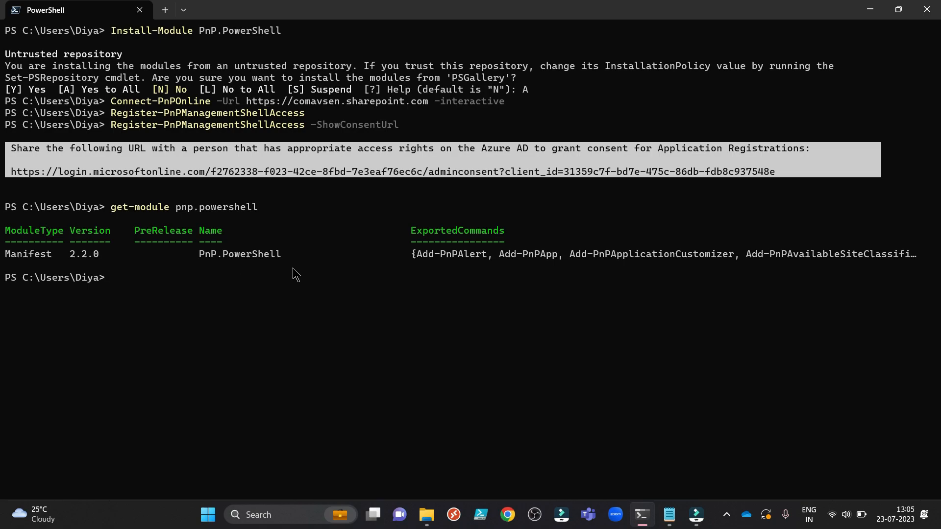
pyautogui.moveTo(401, 251)
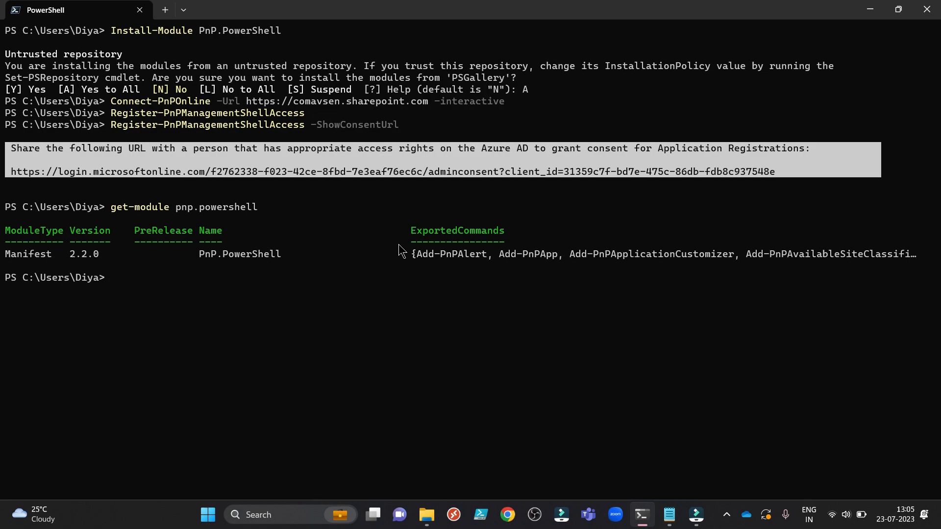
pyautogui.moveTo(497, 48)
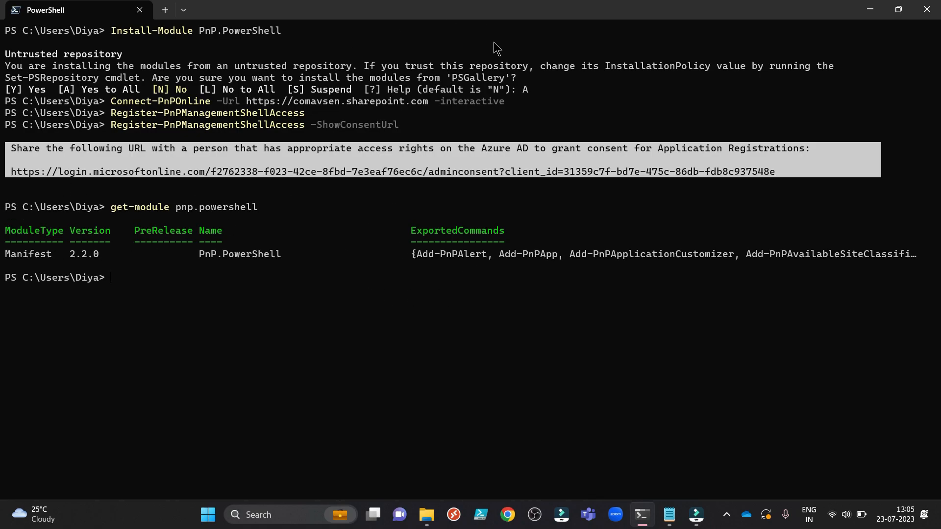
pyautogui.click(668, 514)
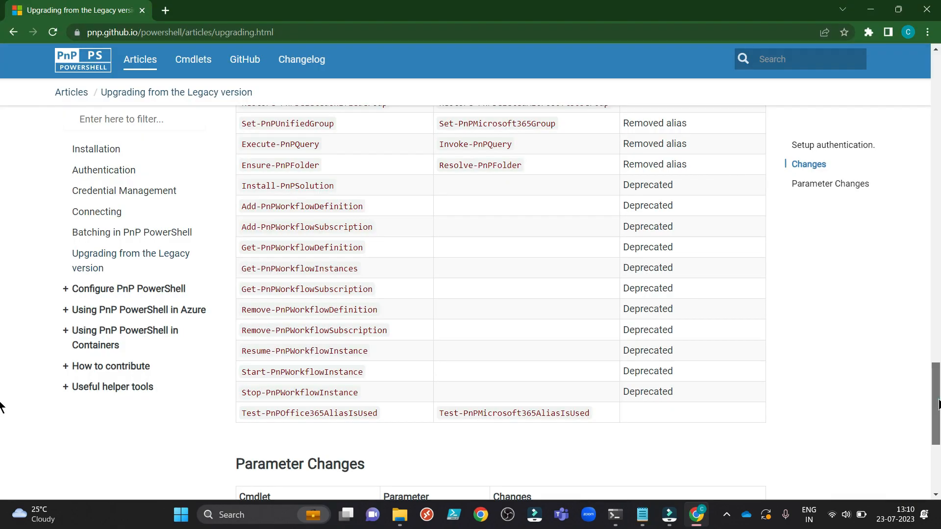
# Scroll the upgrade guide to the Changes section and its old-to-new cmdlet table
pyautogui.scroll(3)
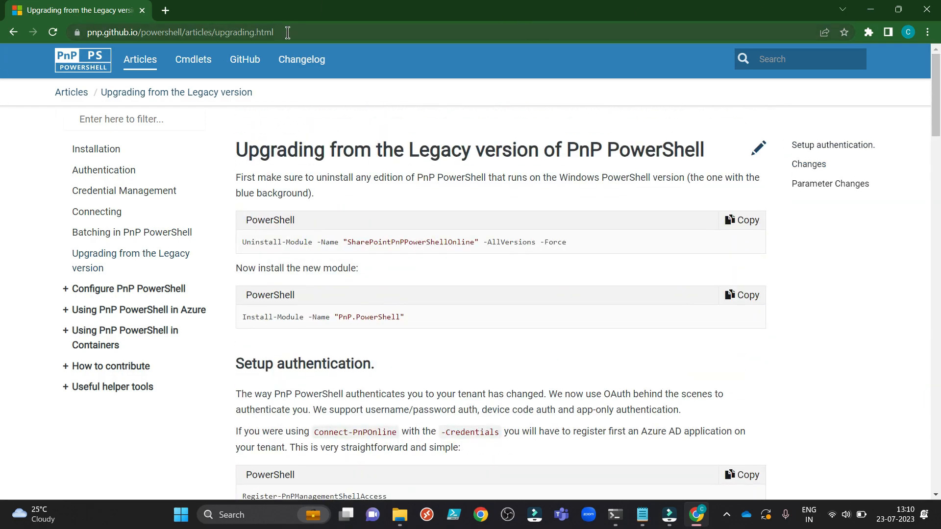
pyautogui.moveTo(813, 294)
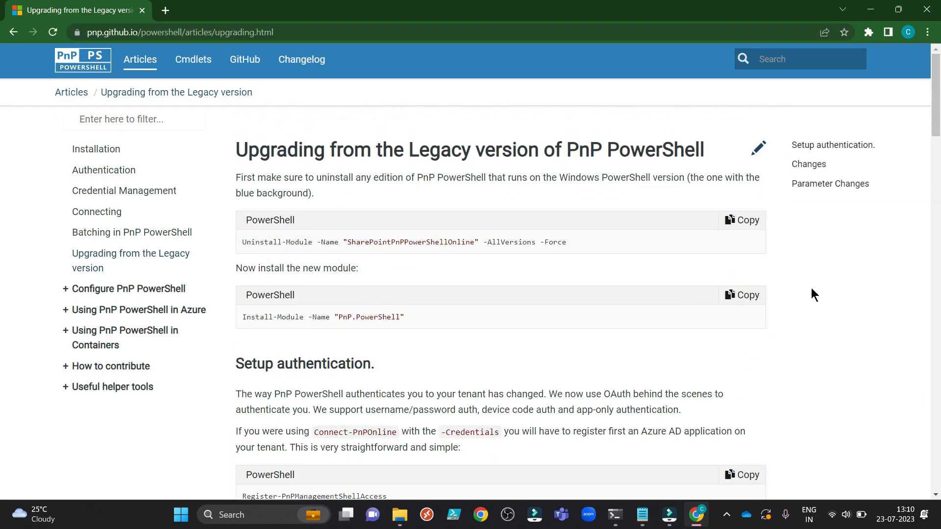
pyautogui.scroll(-3)
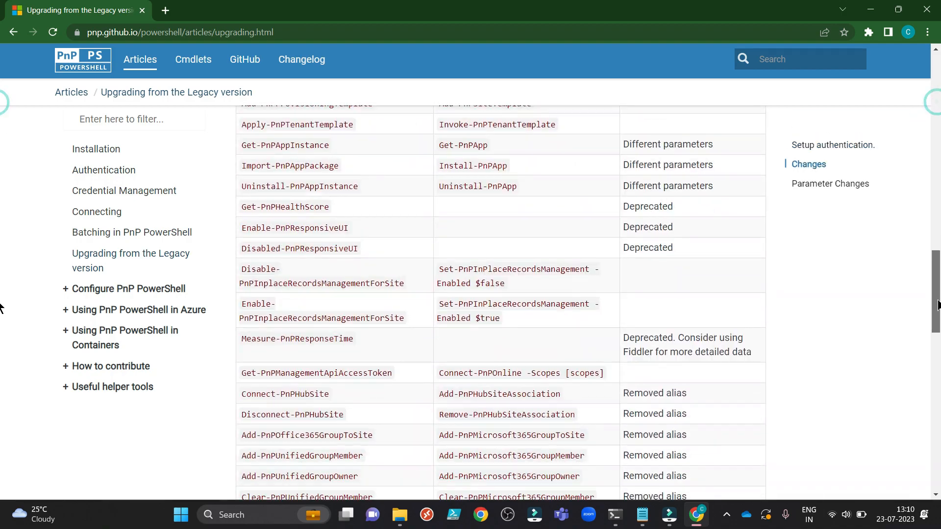
pyautogui.scroll(3)
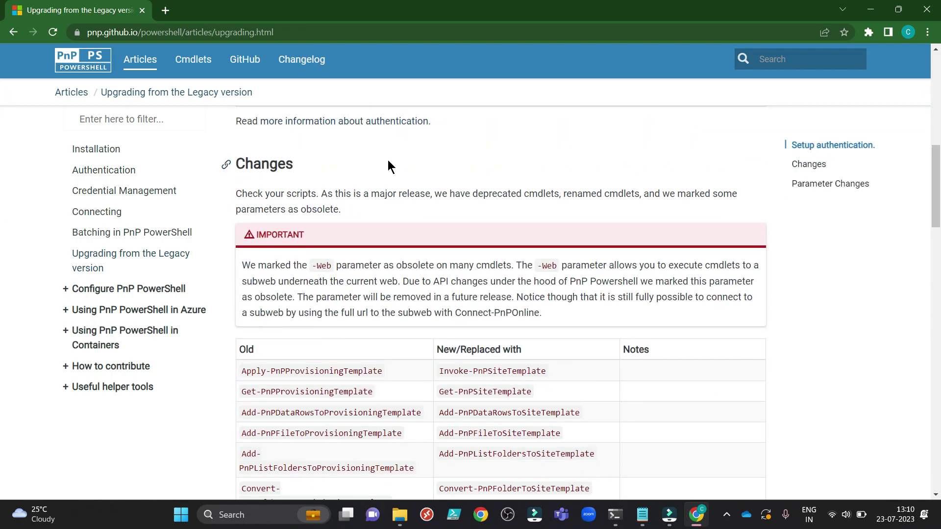
pyautogui.moveTo(412, 283)
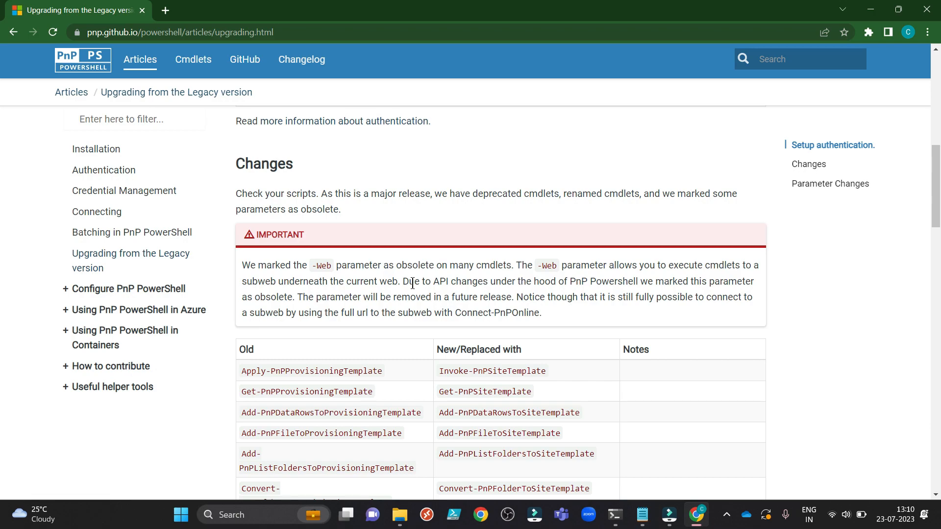
pyautogui.moveTo(423, 283)
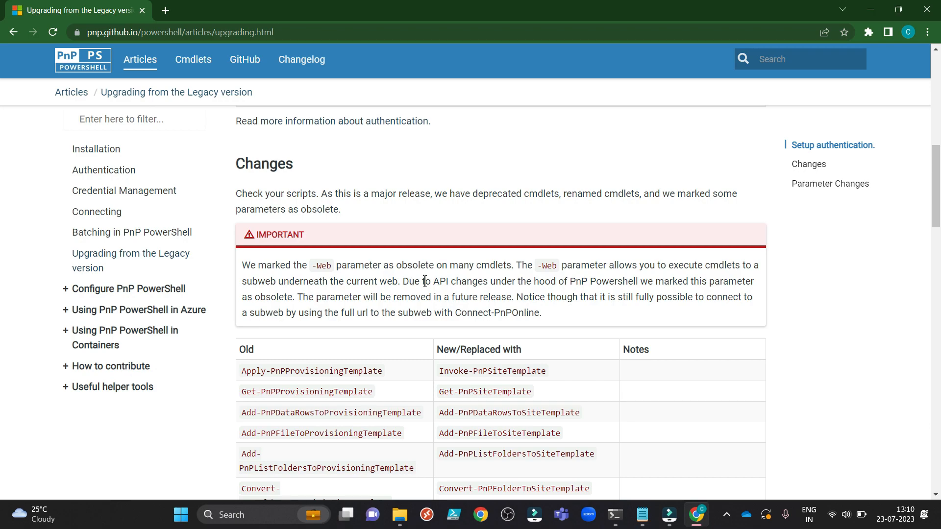
pyautogui.scroll(-3)
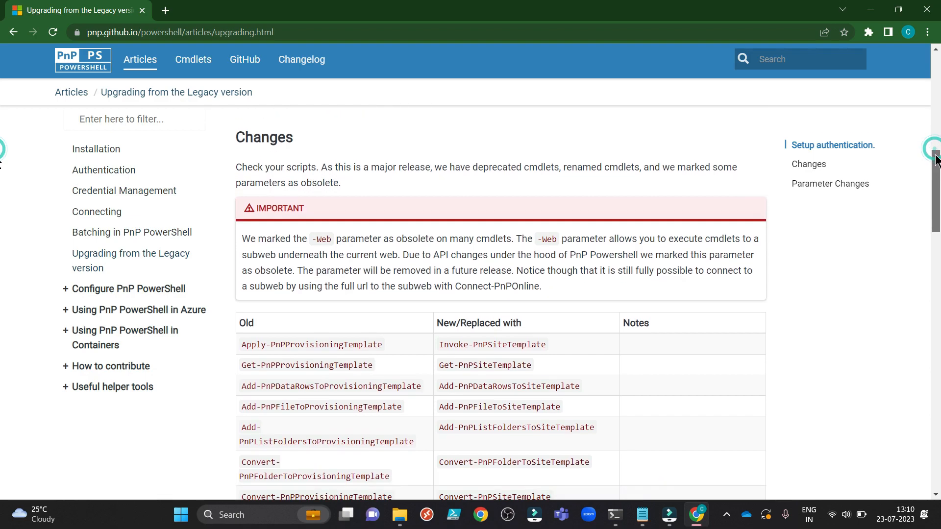
pyautogui.scroll(-3)
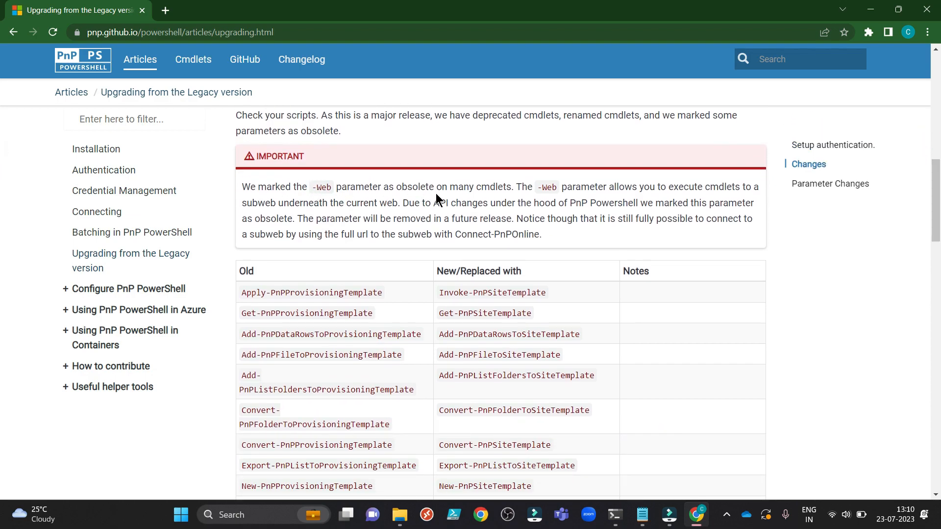
pyautogui.moveTo(3, 167)
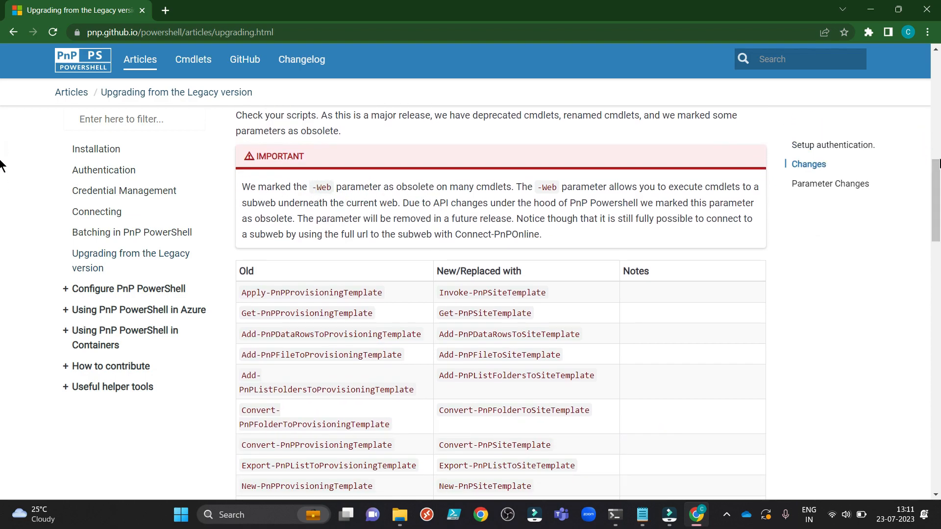
pyautogui.scroll(-3)
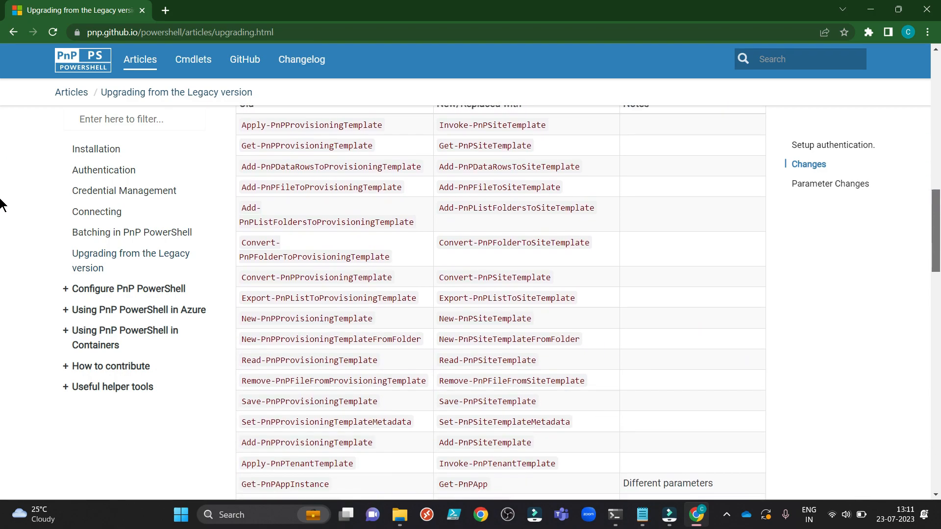
pyautogui.scroll(3)
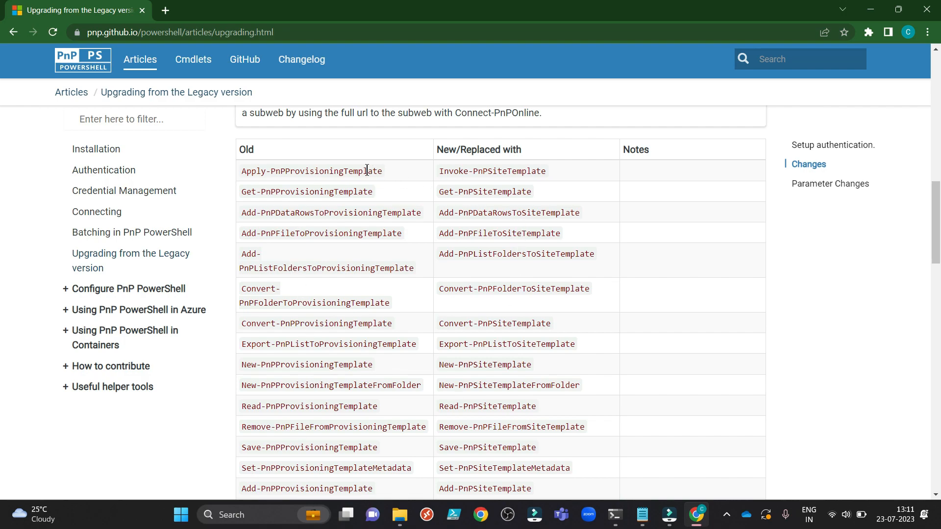
pyautogui.moveTo(698, 137)
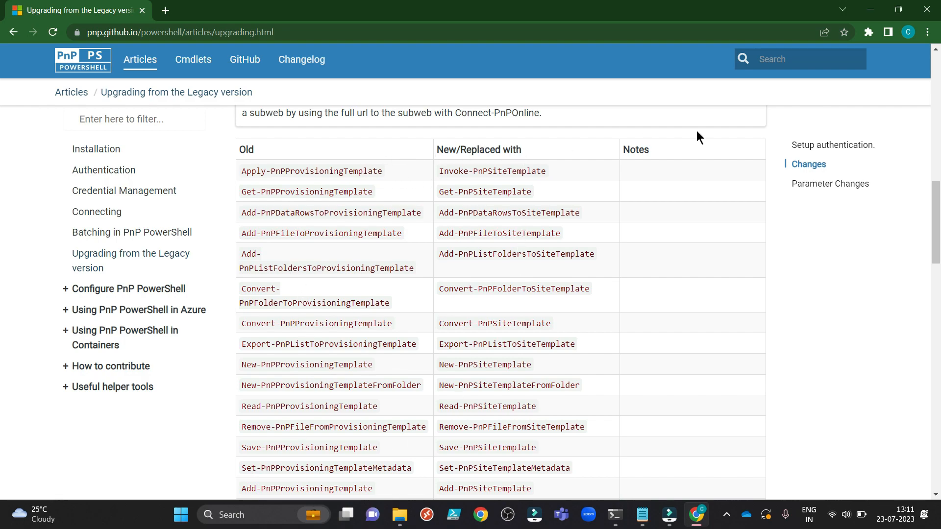
pyautogui.scroll(3)
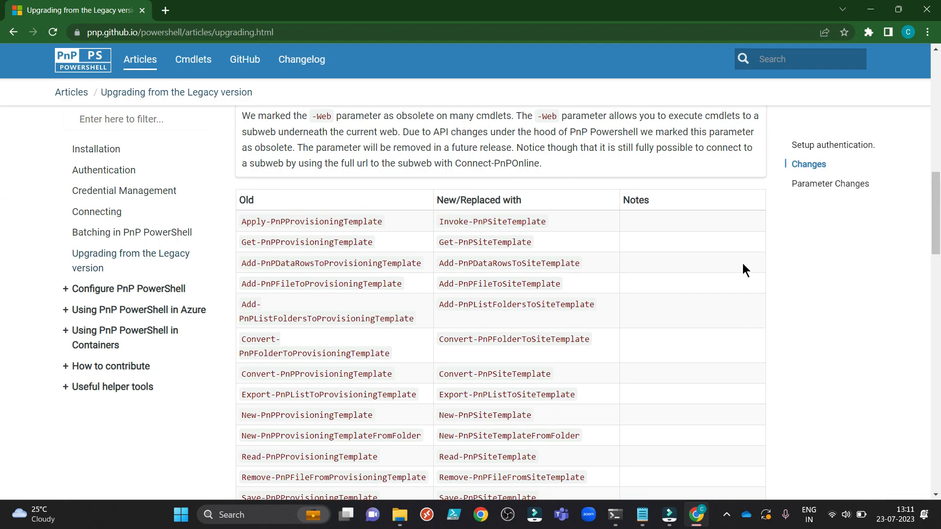
# Scroll to the Microsoft 365 group renames and select Get-PnPUnifiedGroup
pyautogui.scroll(-3)
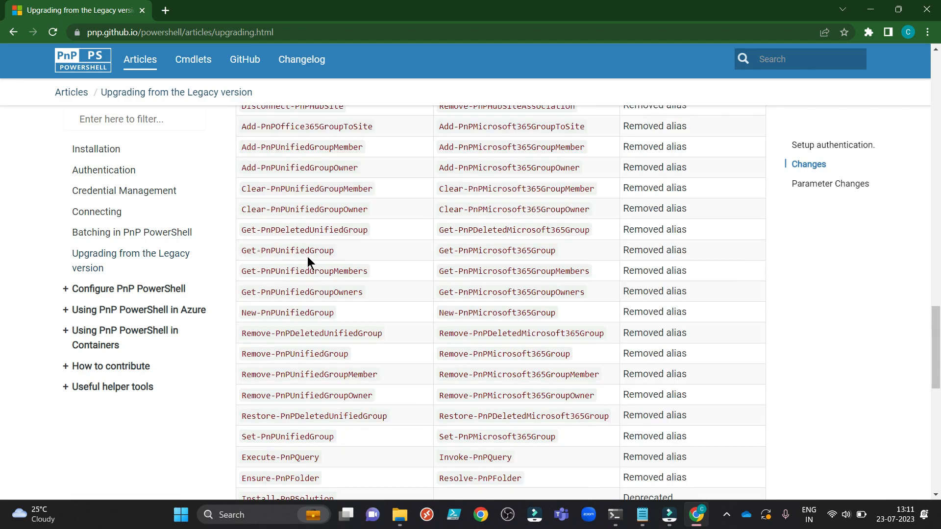
pyautogui.moveTo(495, 265)
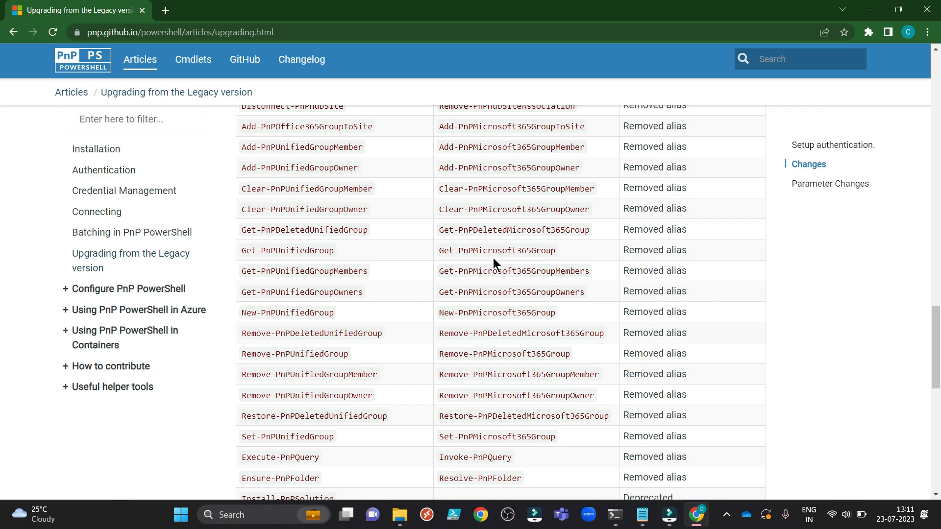
pyautogui.moveTo(558, 263)
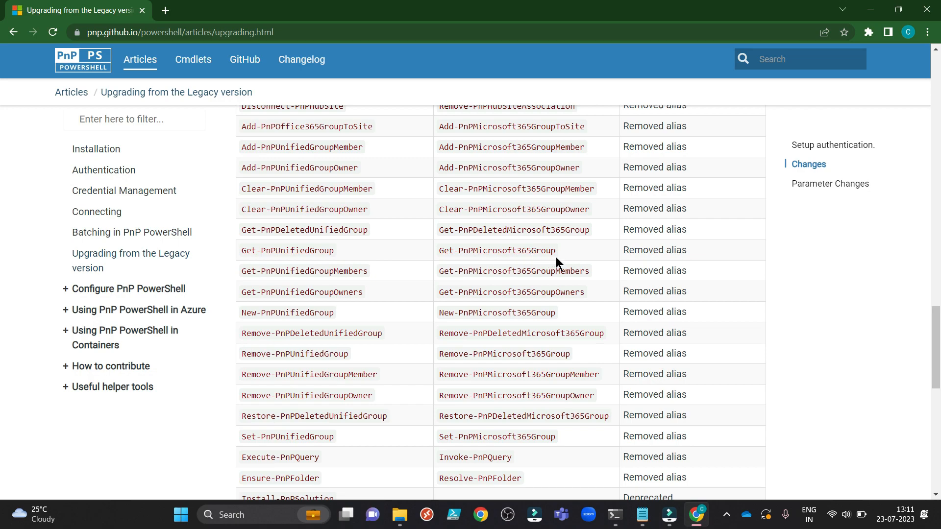
pyautogui.moveTo(251, 255)
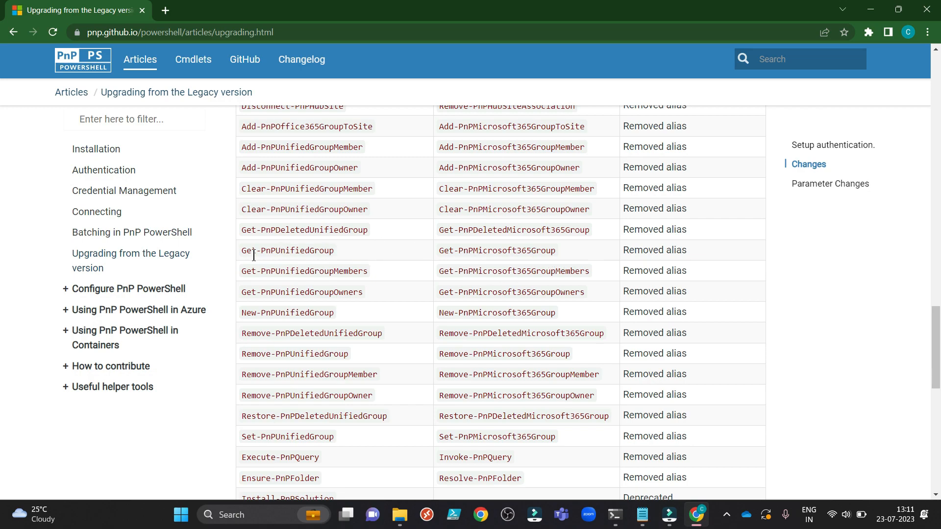
pyautogui.moveTo(336, 260)
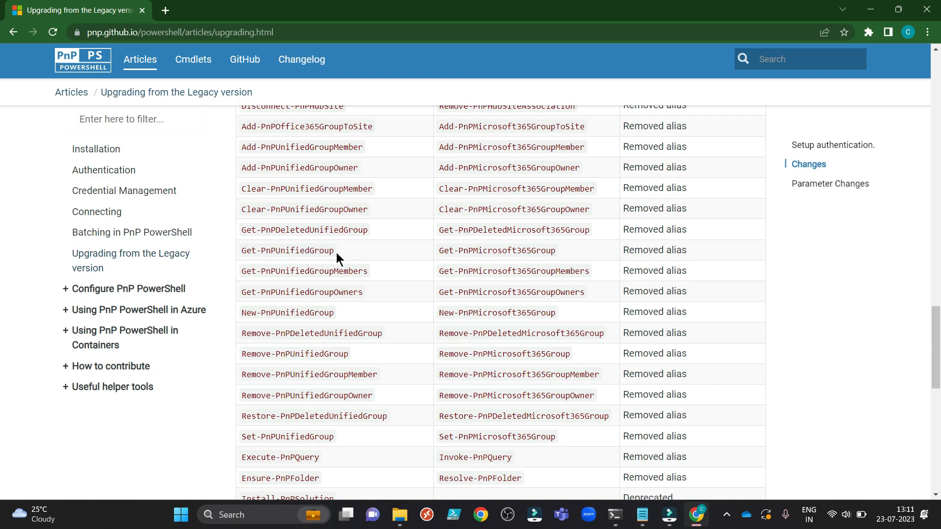
pyautogui.moveTo(401, 256)
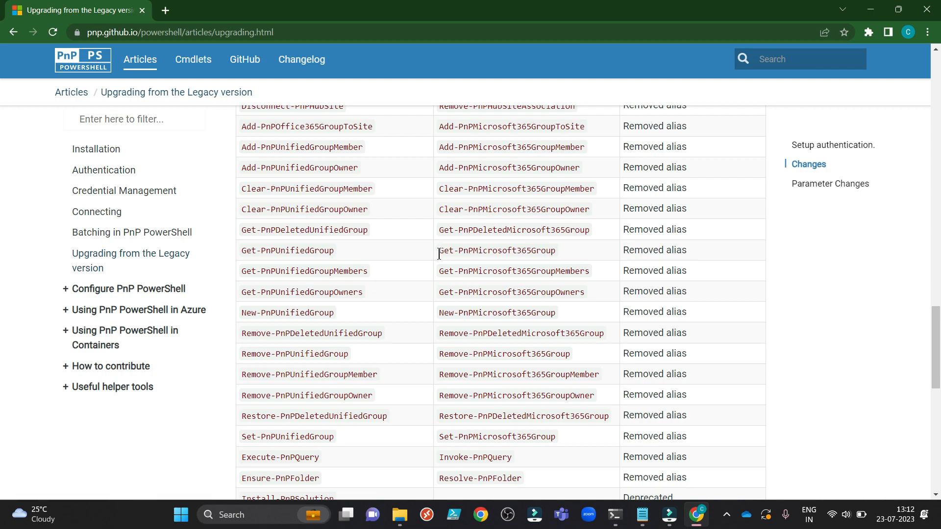
pyautogui.moveTo(553, 251)
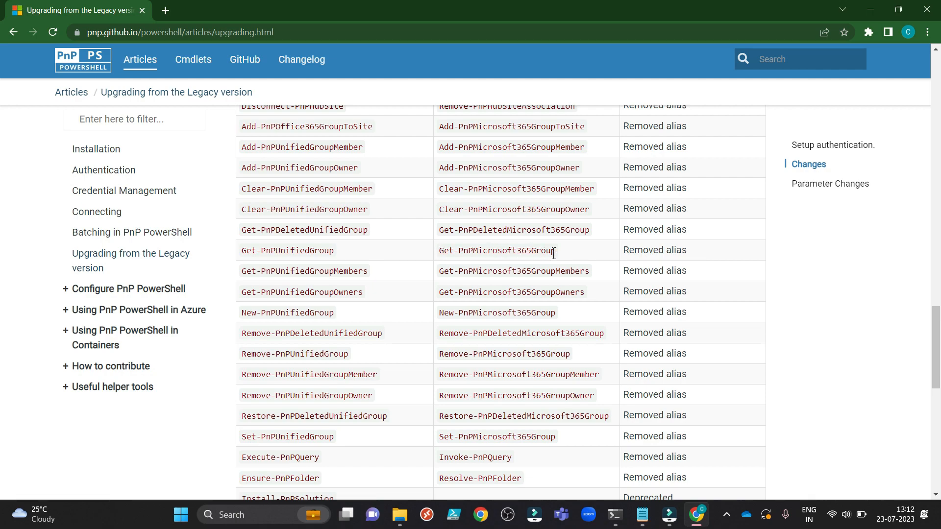
pyautogui.moveTo(340, 257)
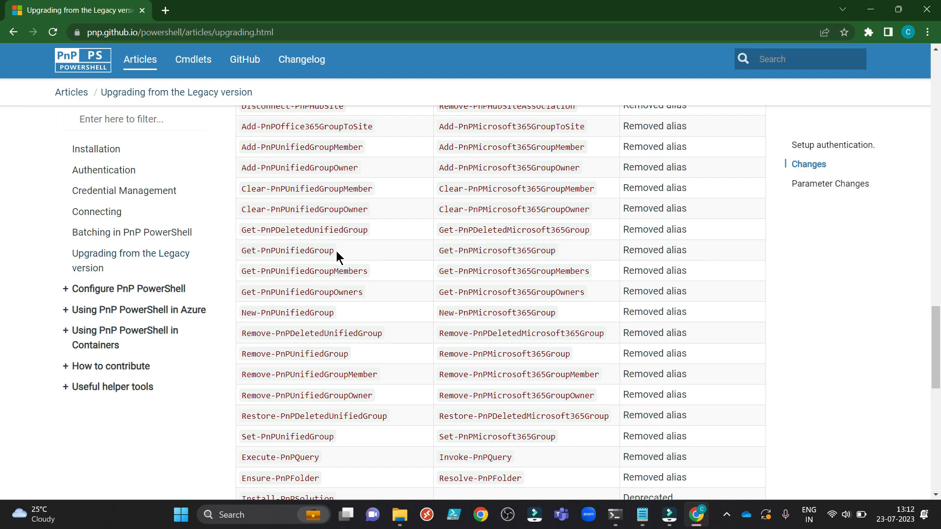
pyautogui.doubleClick(287, 251)
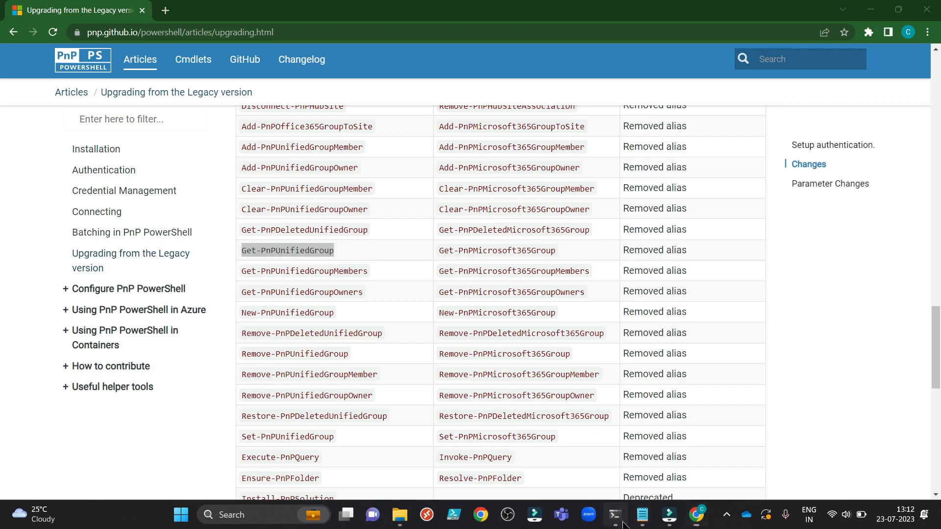
# Check the Get-PnPUnifiedGroup error, then select Get-PnPMicrosoft365Group in Chrome and return
pyautogui.click(613, 514)
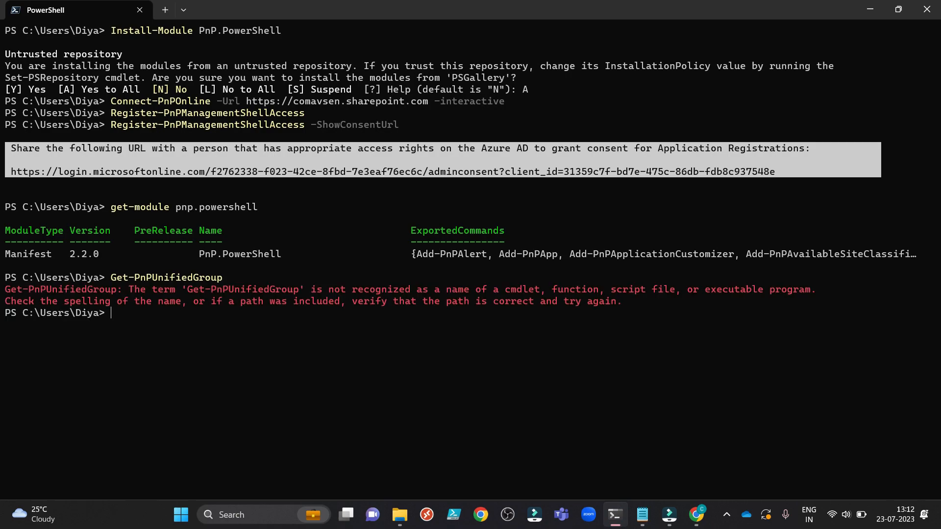
pyautogui.moveTo(191, 292)
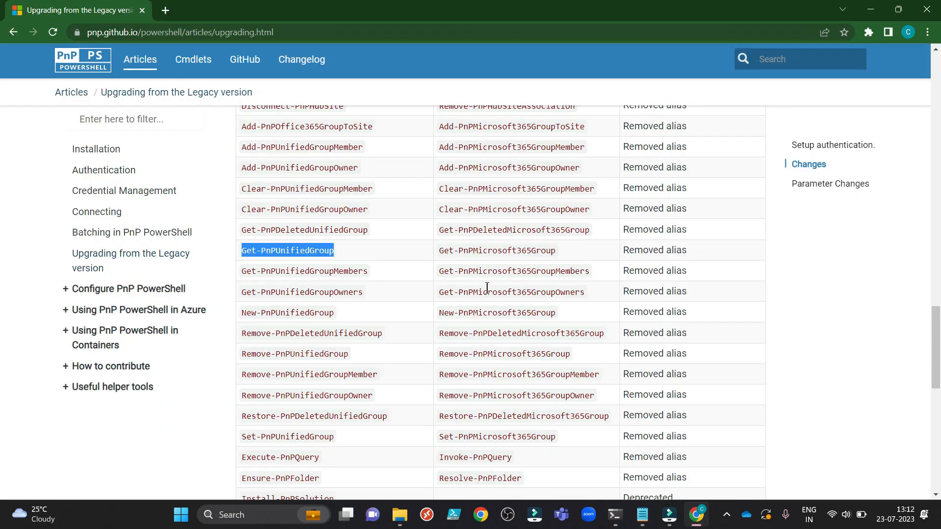
pyautogui.doubleClick(497, 250)
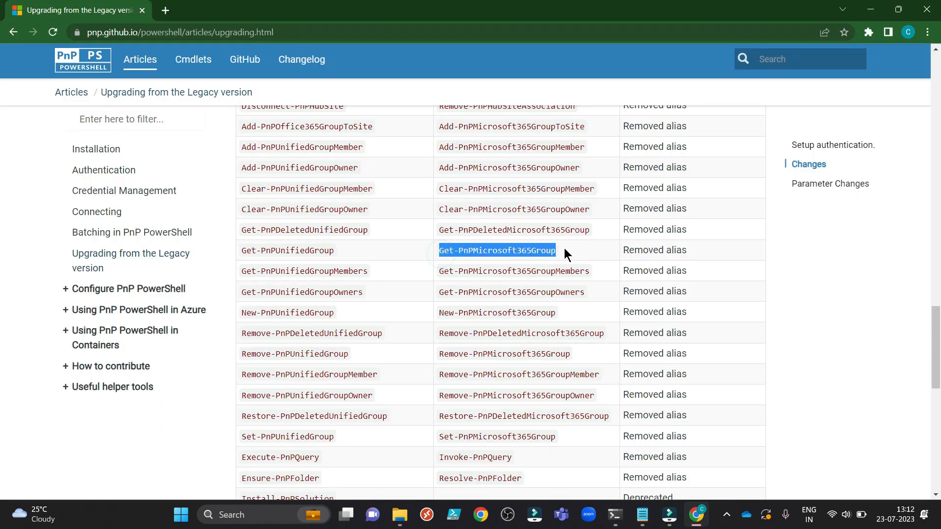
pyautogui.click(613, 514)
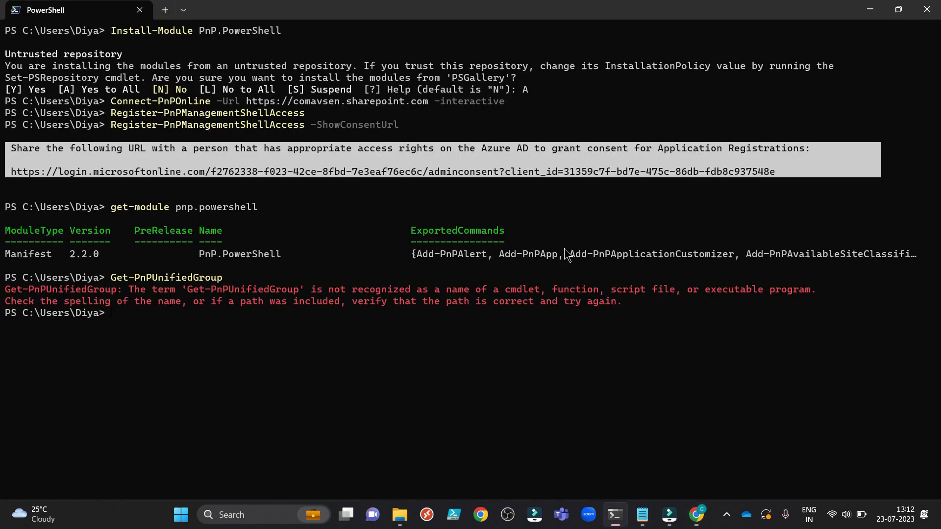
pyautogui.moveTo(193, 345)
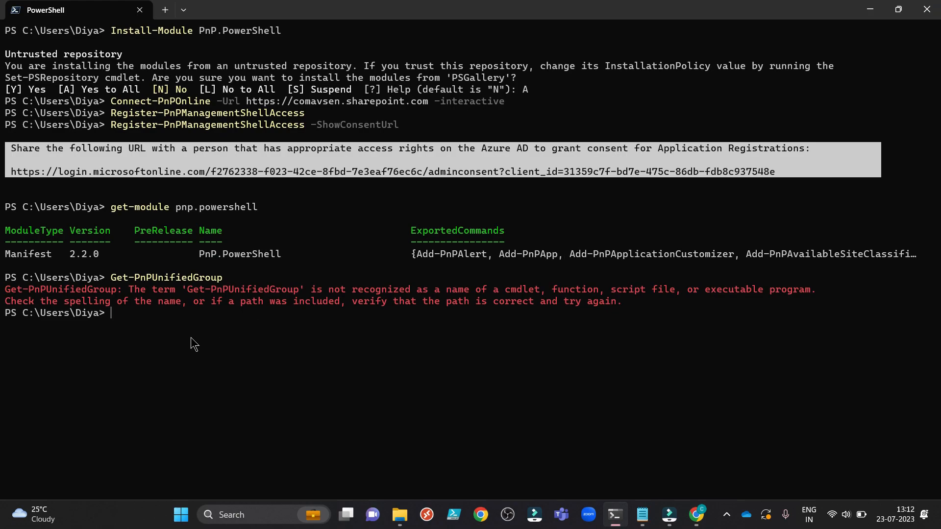
# Run Get-PnPMicrosoft365Group to list the CM Power Platform Makers and Users groups
pyautogui.write('Get-PnPMicrosoft365Group')
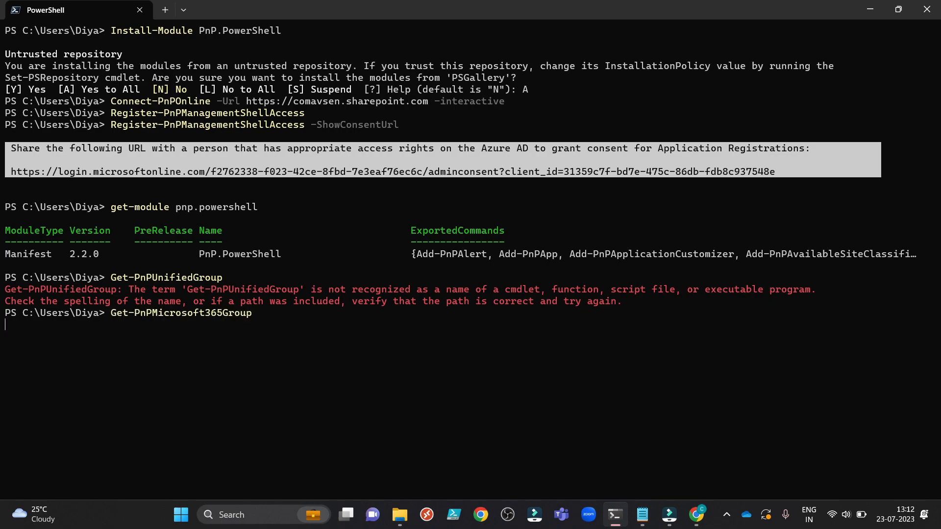
pyautogui.press('Return')
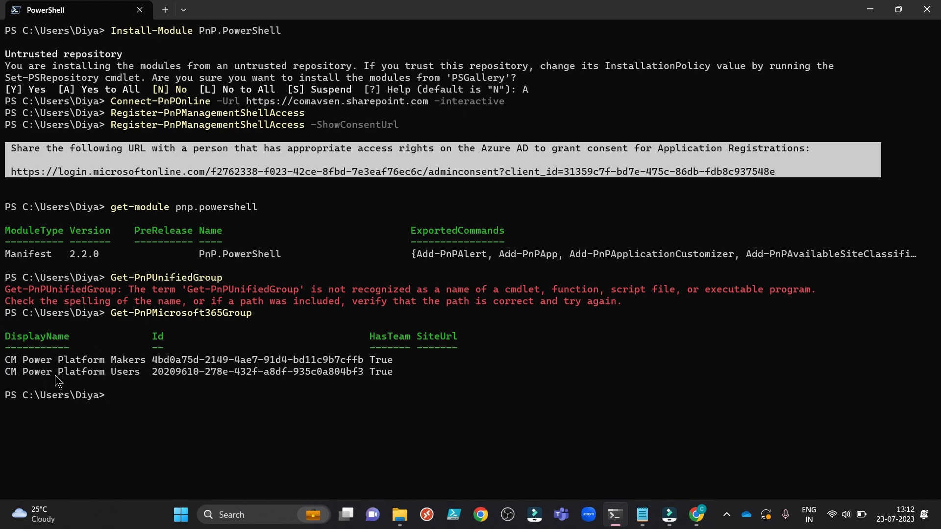
pyautogui.moveTo(77, 377)
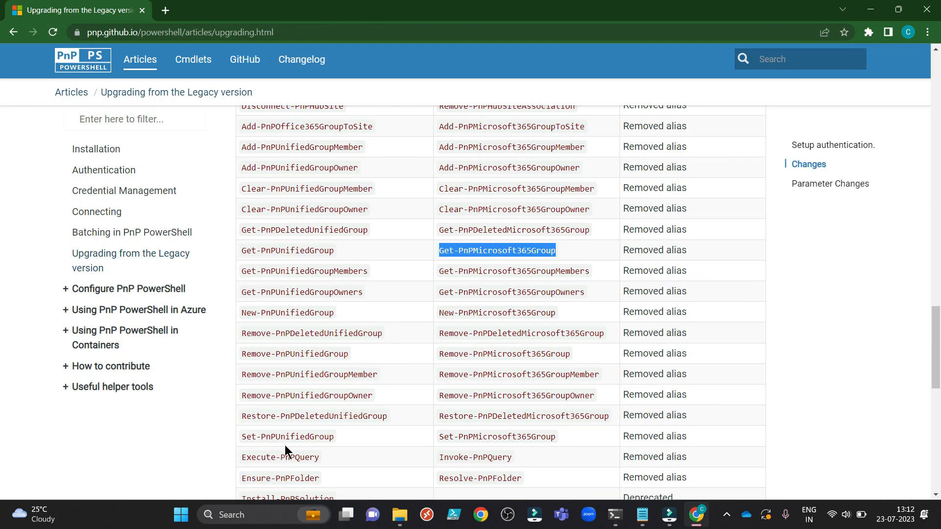
pyautogui.moveTo(3, 337)
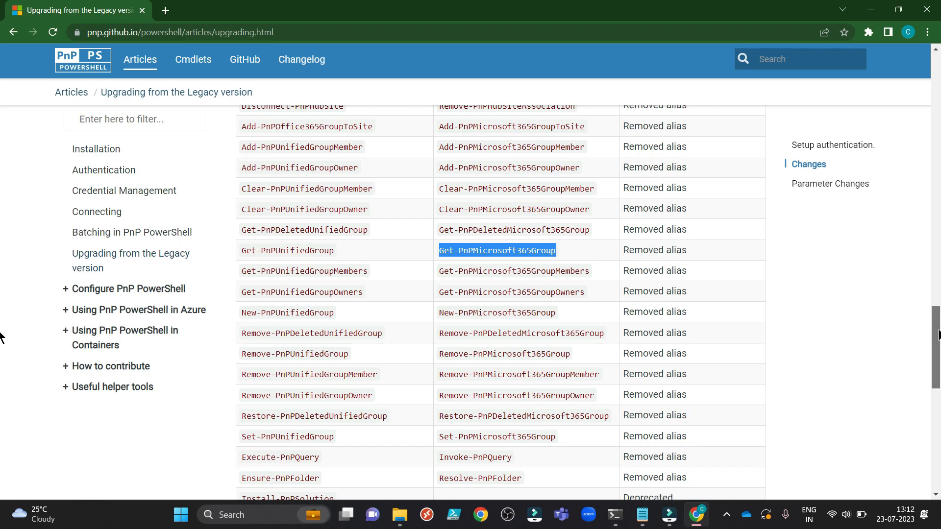
# Scroll the upgrade guide down to the closing Parameter Changes table
pyautogui.scroll(-3)
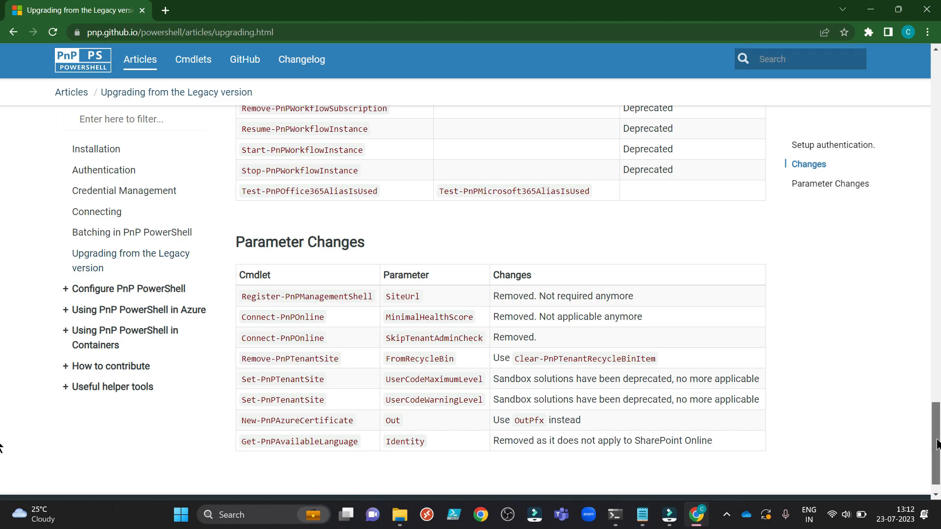
pyautogui.scroll(3)
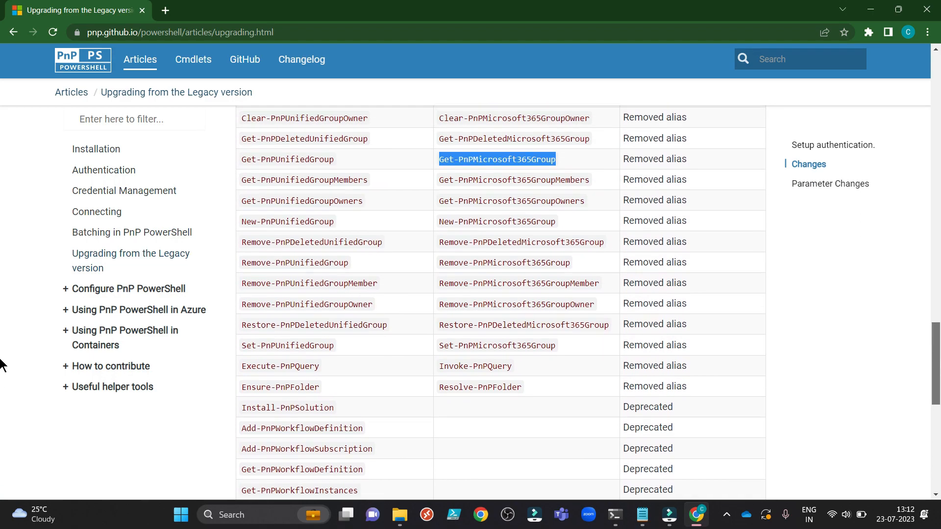
pyautogui.scroll(-3)
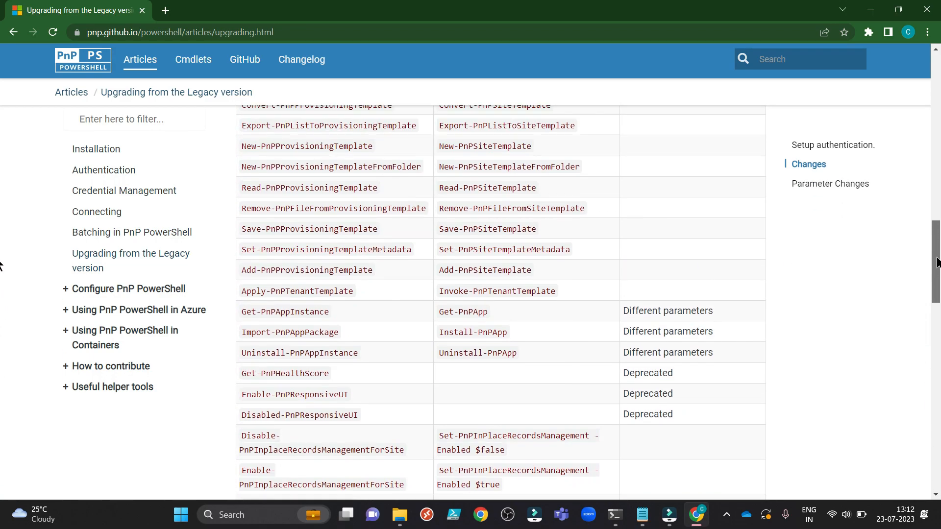
pyautogui.scroll(-3)
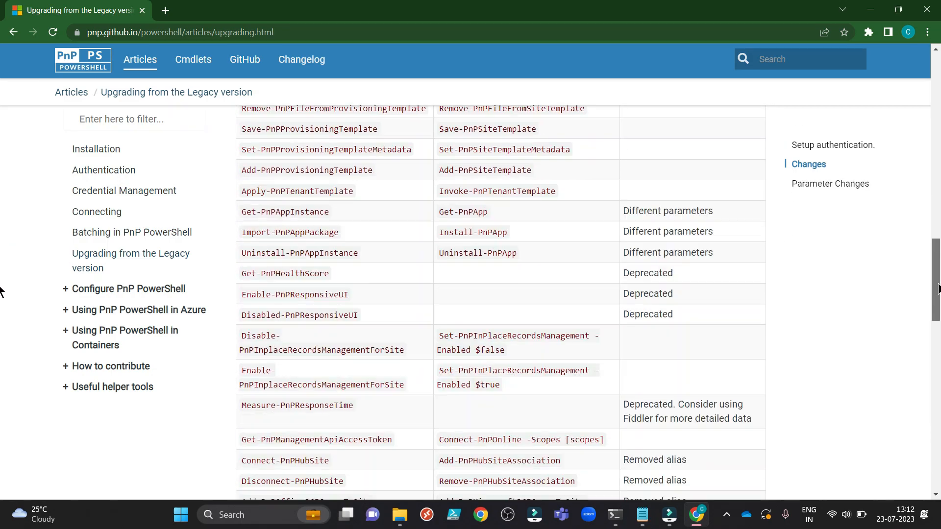
pyautogui.scroll(-3)
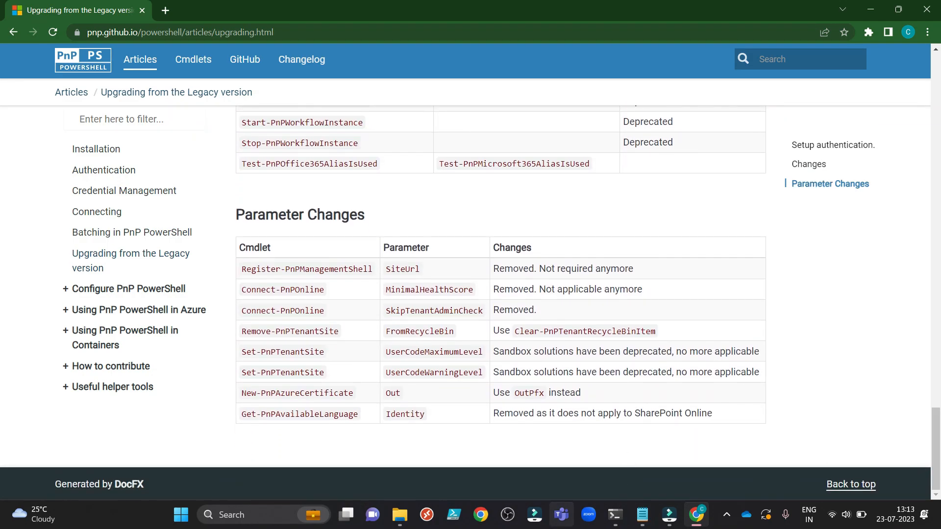